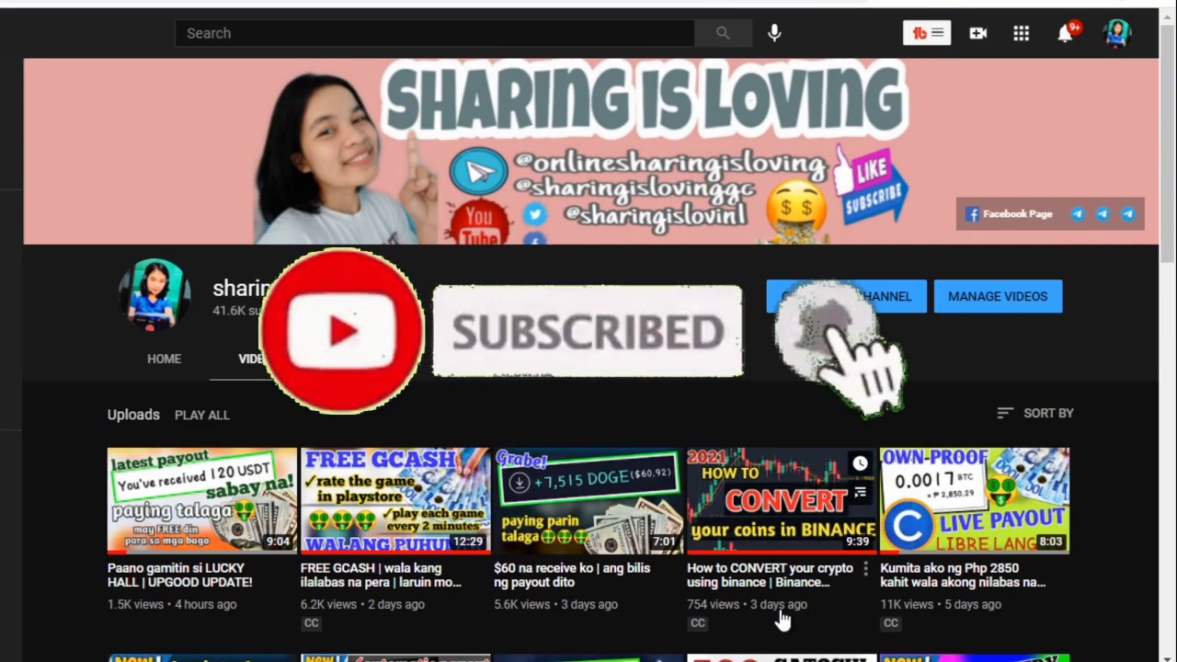
# Step: Scroll through the FaucetPay dashboard and faucet pages looking over their contents
pyautogui.scroll(-3)
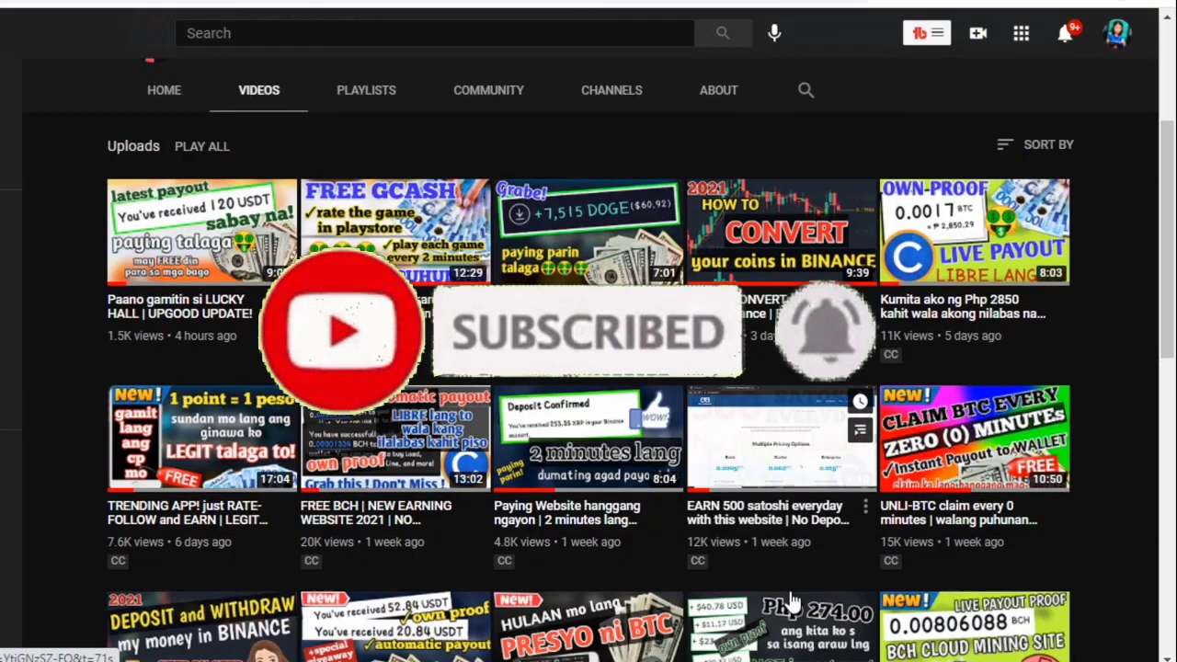
pyautogui.scroll(-3)
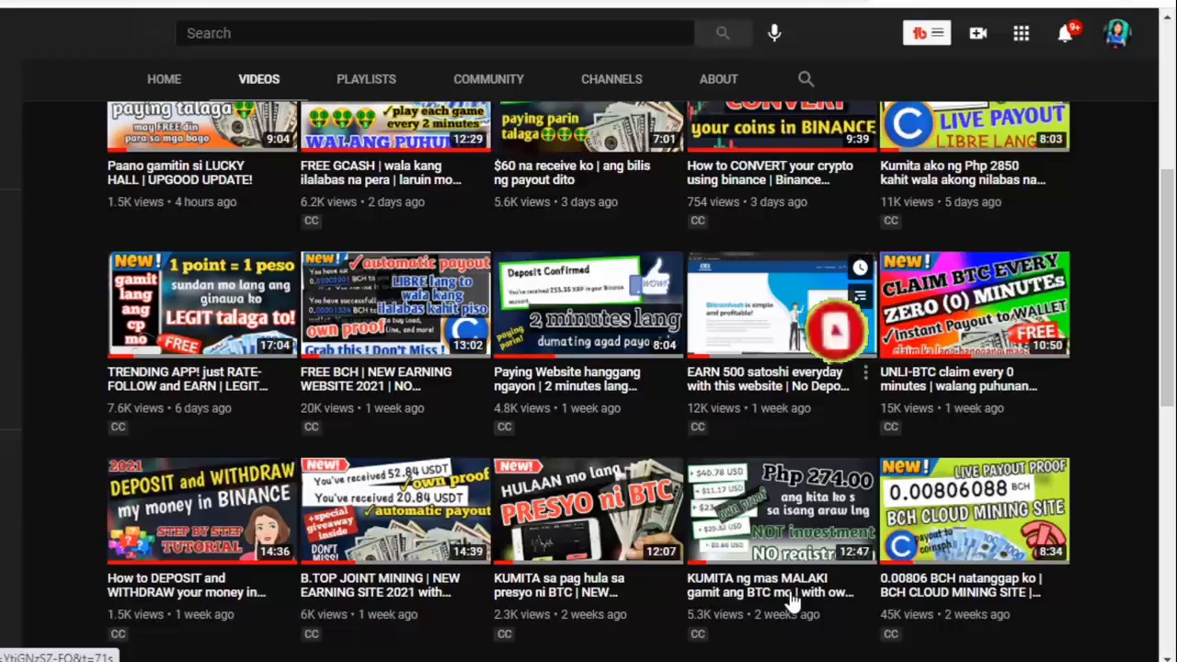
pyautogui.scroll(3)
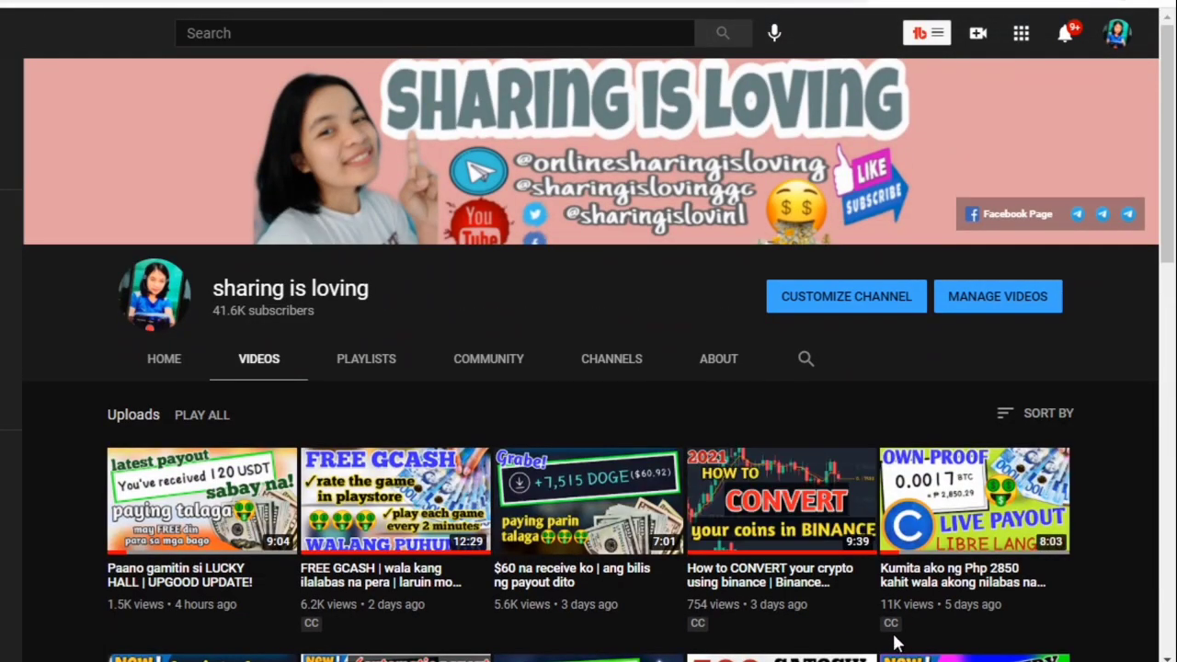
pyautogui.scroll(-3)
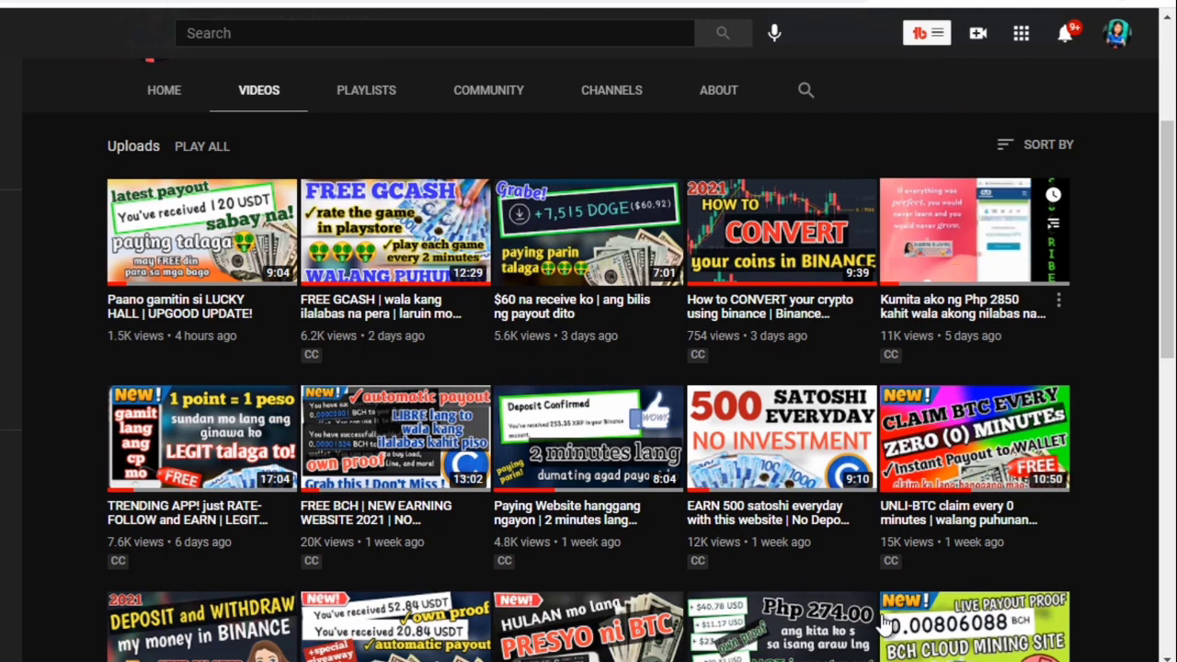
pyautogui.moveTo(843, 592)
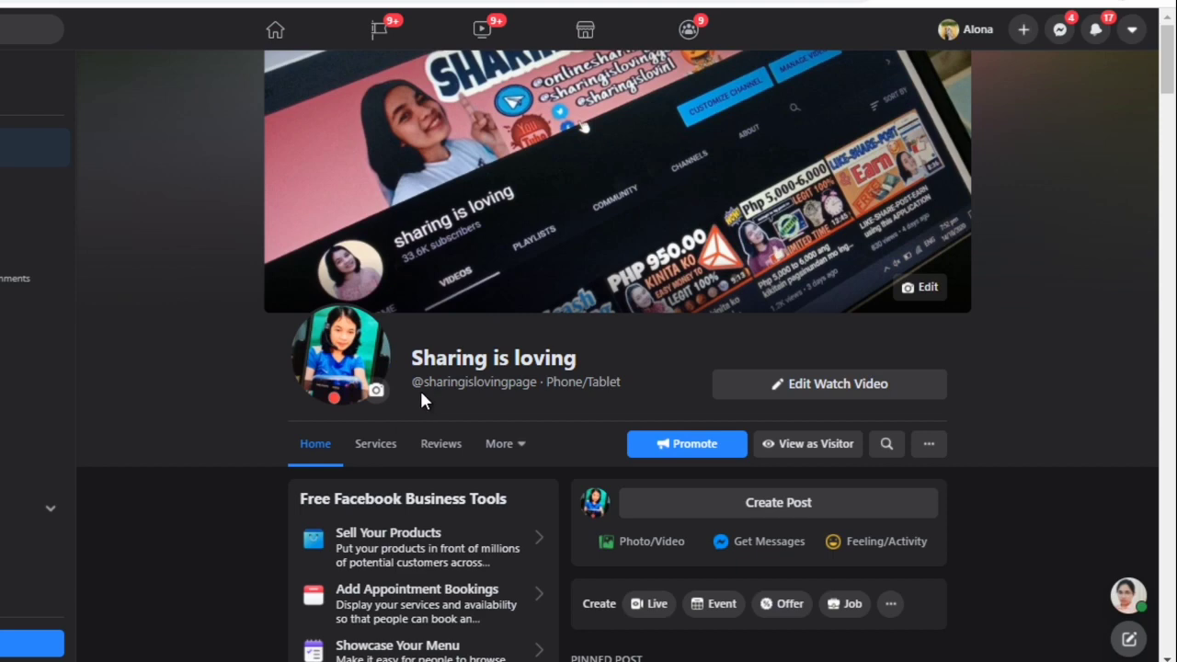
pyautogui.scroll(-3)
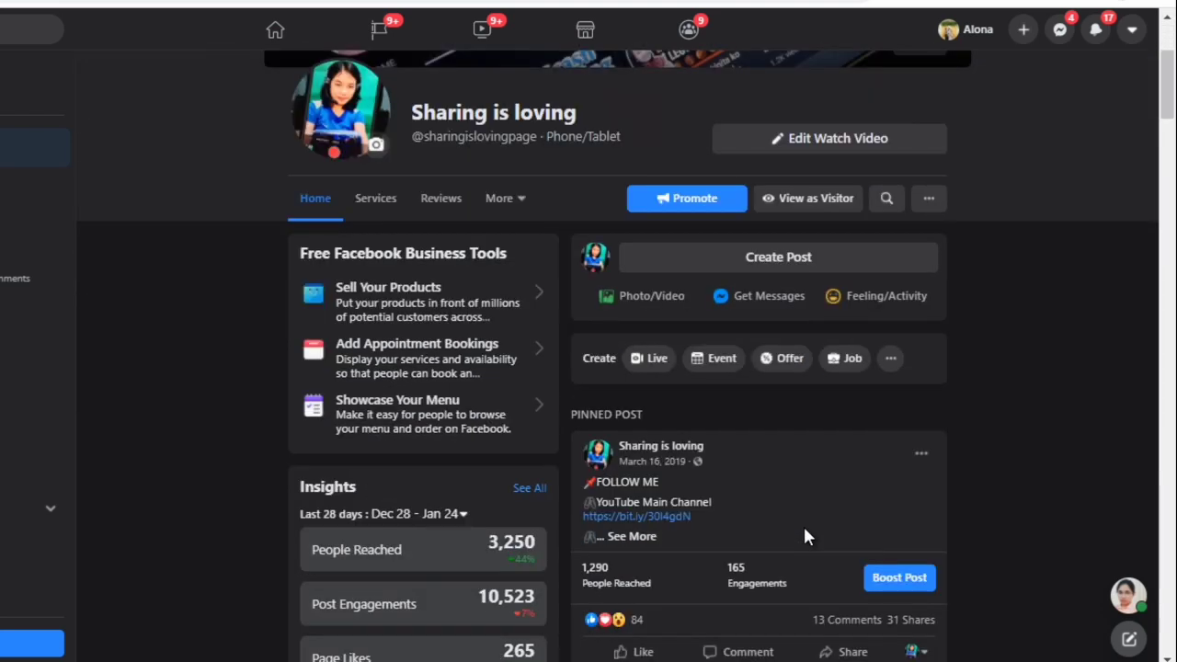
pyautogui.scroll(-3)
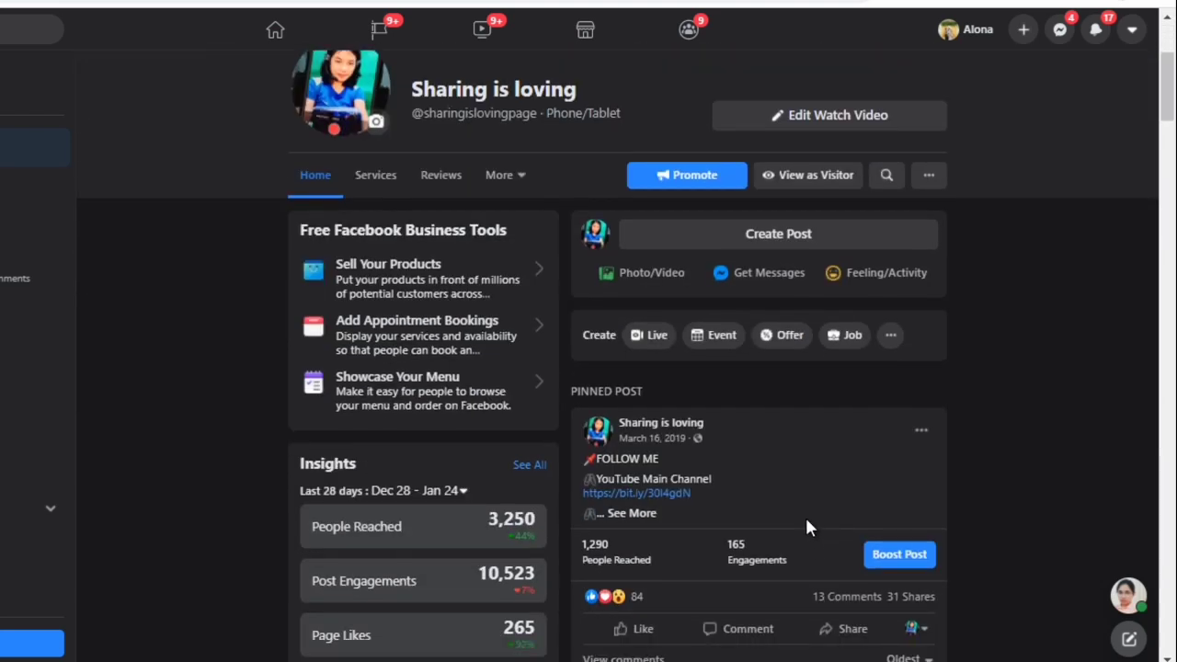
pyautogui.scroll(-3)
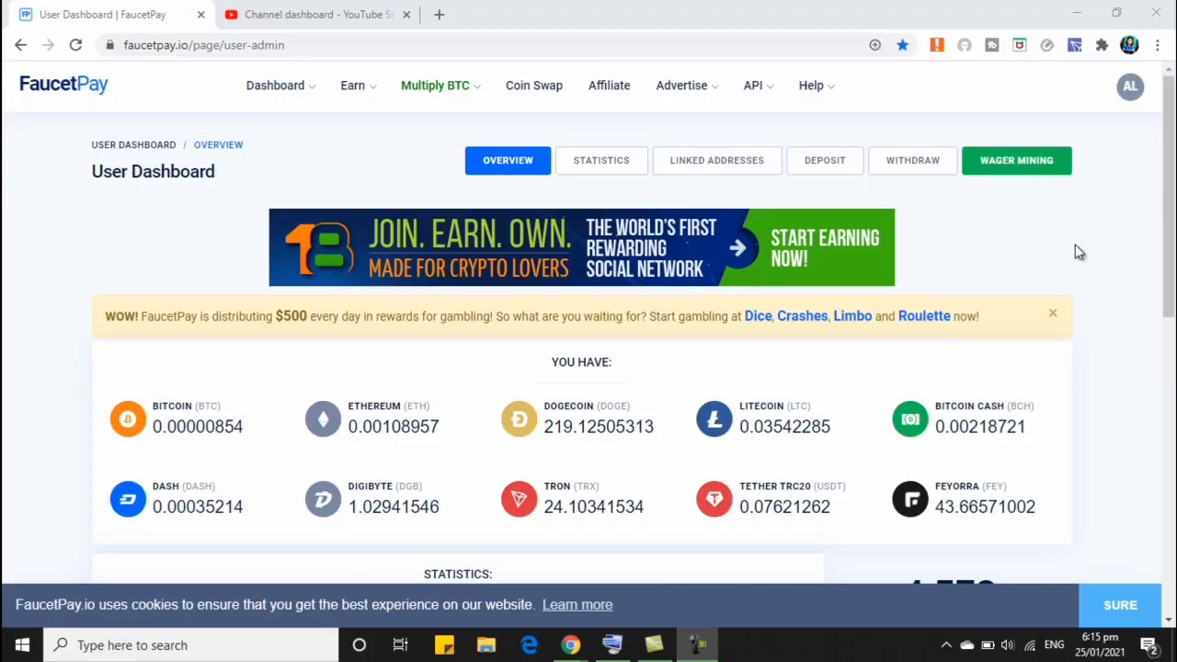
pyautogui.moveTo(1091, 287)
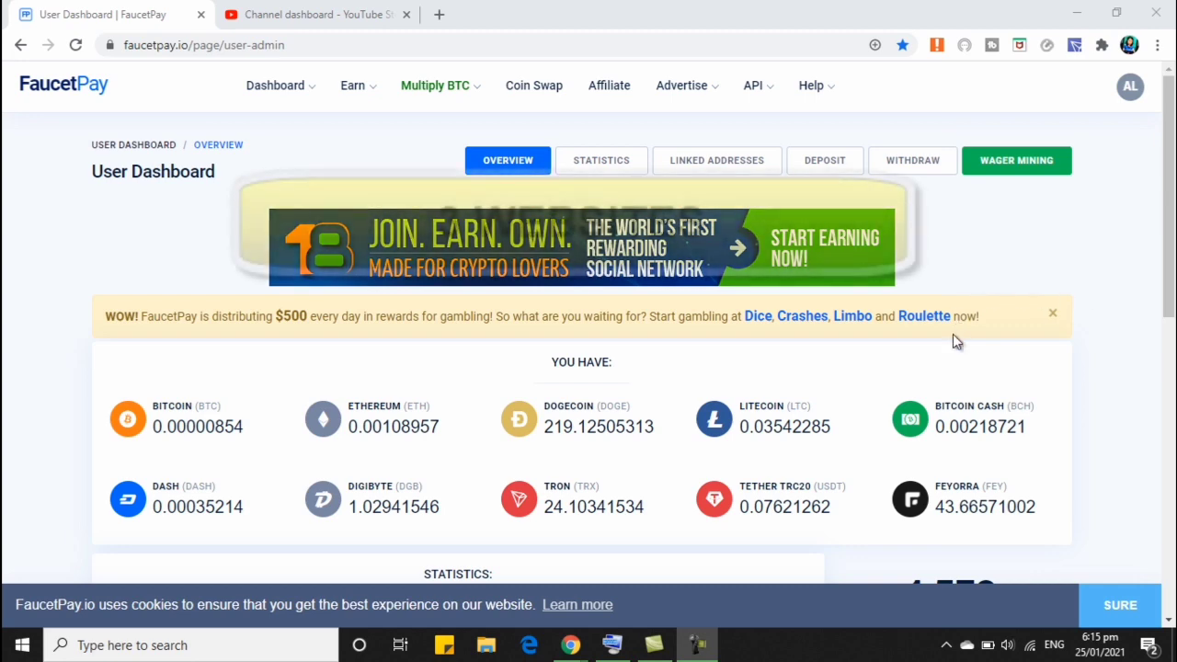
pyautogui.moveTo(956, 406)
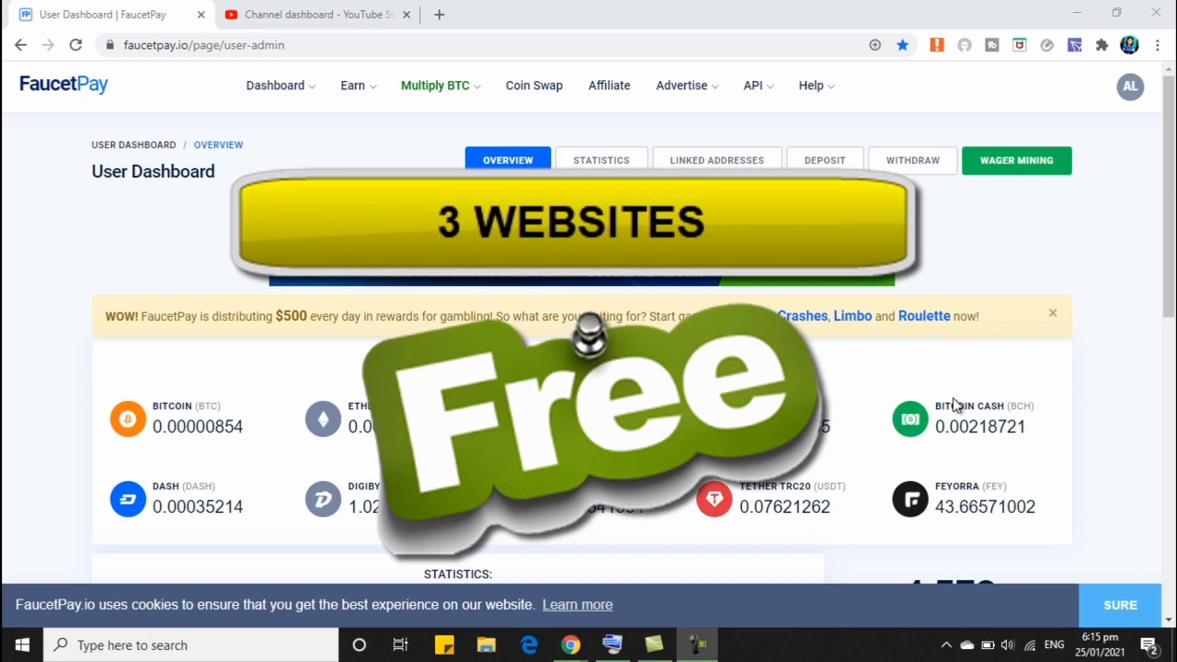
pyautogui.moveTo(938, 403)
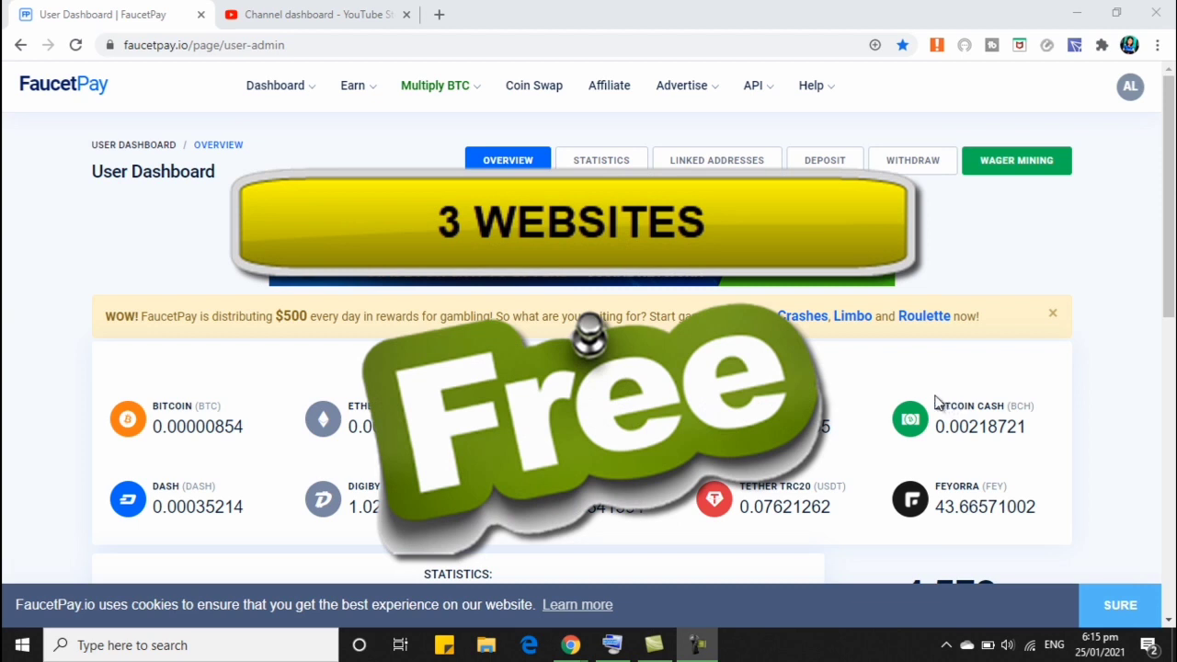
pyautogui.moveTo(999, 388)
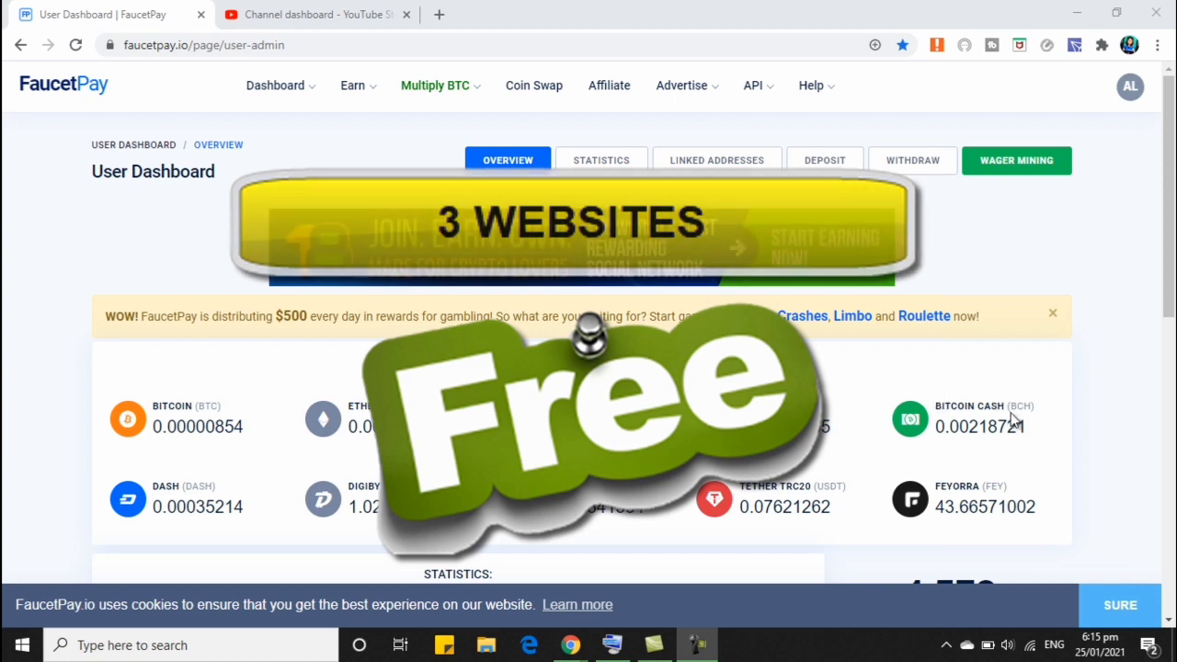
pyautogui.moveTo(1011, 420)
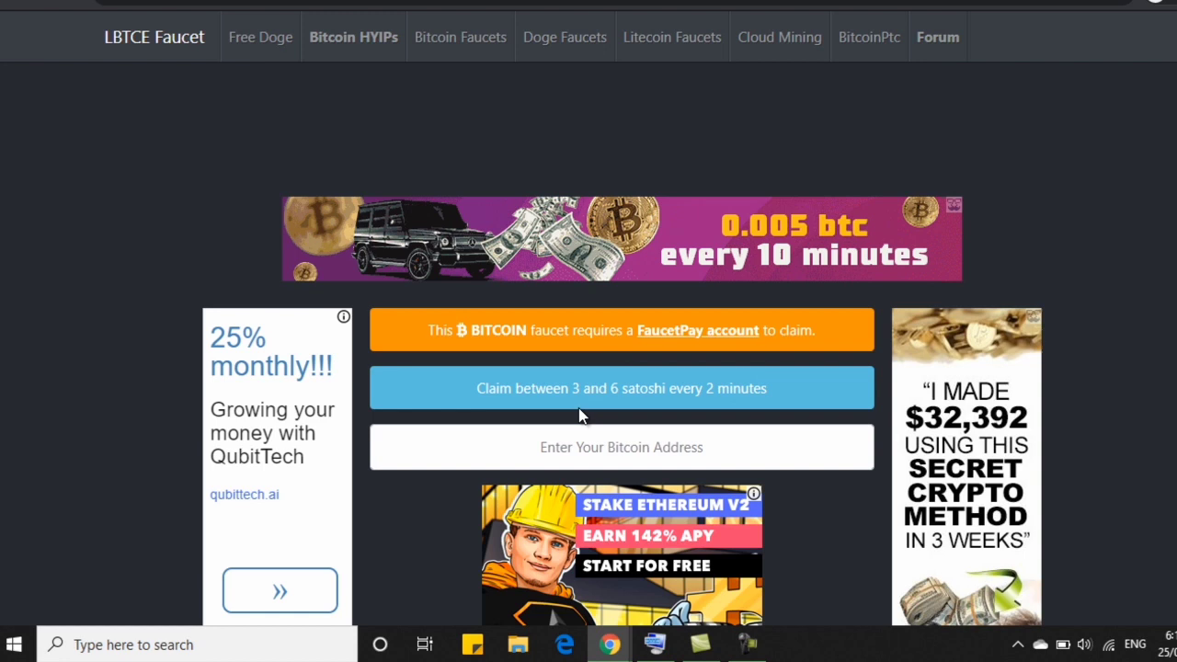
pyautogui.moveTo(732, 405)
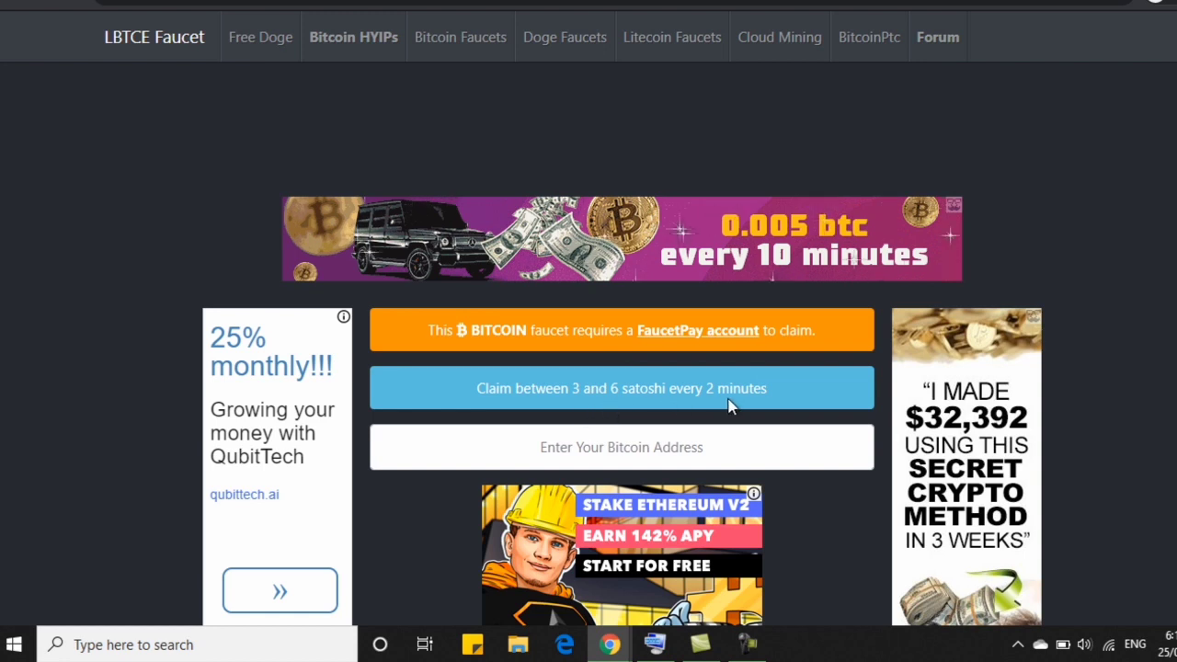
pyautogui.moveTo(772, 424)
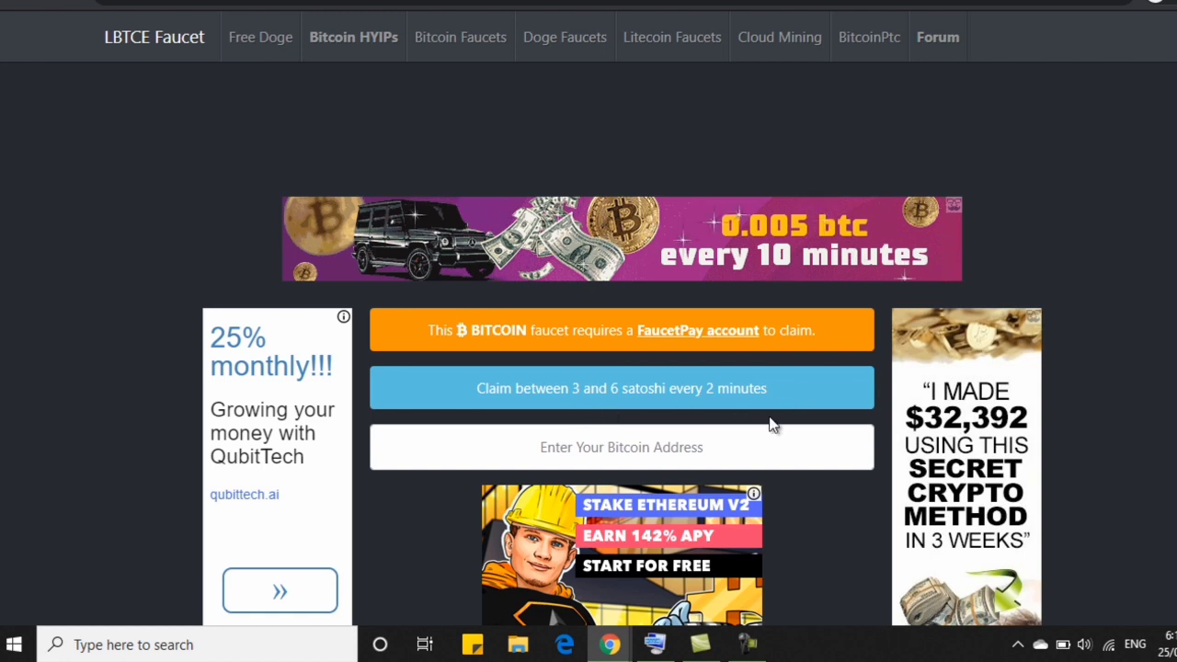
pyautogui.moveTo(764, 427)
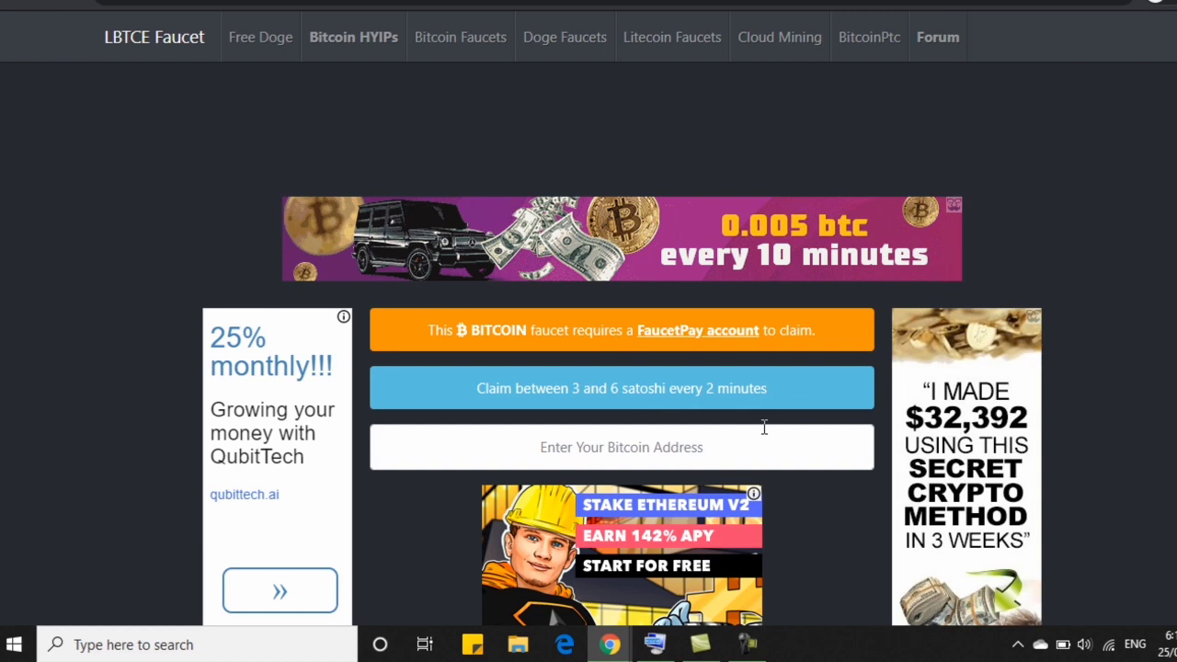
pyautogui.moveTo(610, 643)
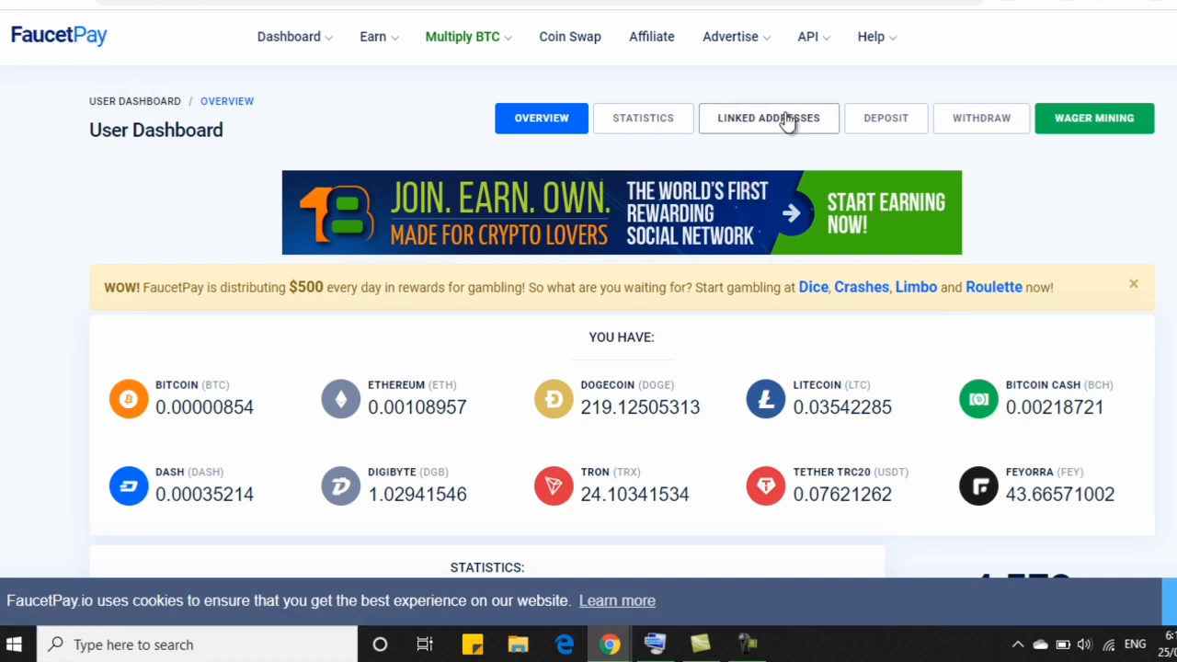
# Step: Show the Linked Addresses list with the account's Bitcoin and Dogecoin addresses
pyautogui.click(769, 118)
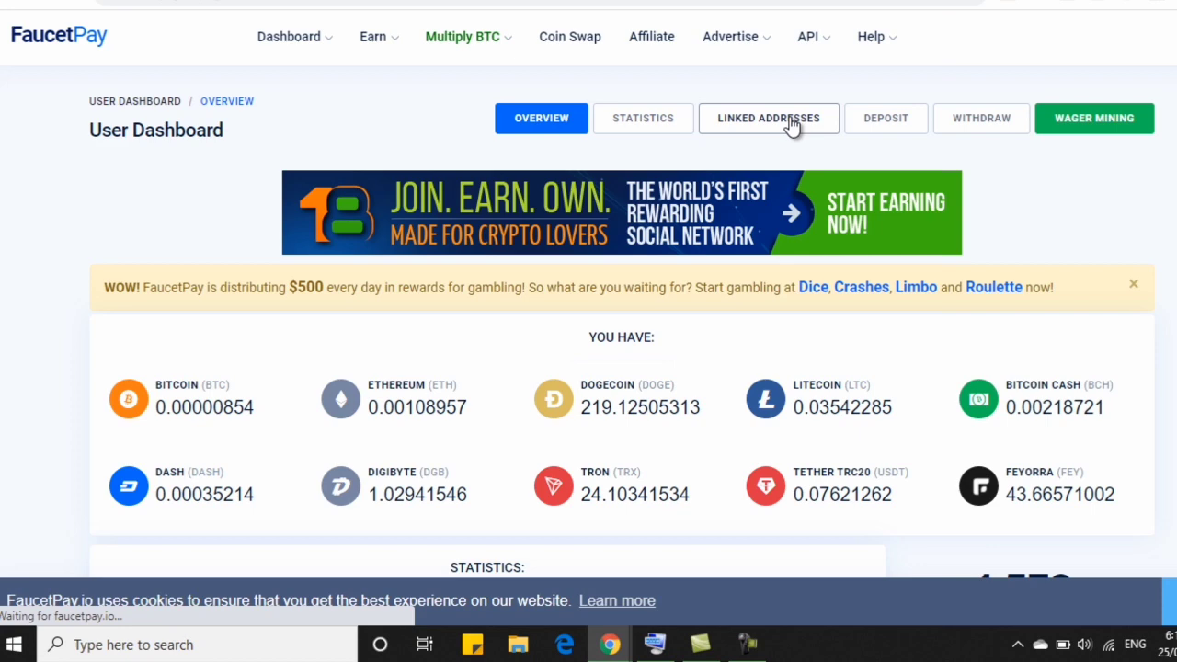
pyautogui.click(769, 118)
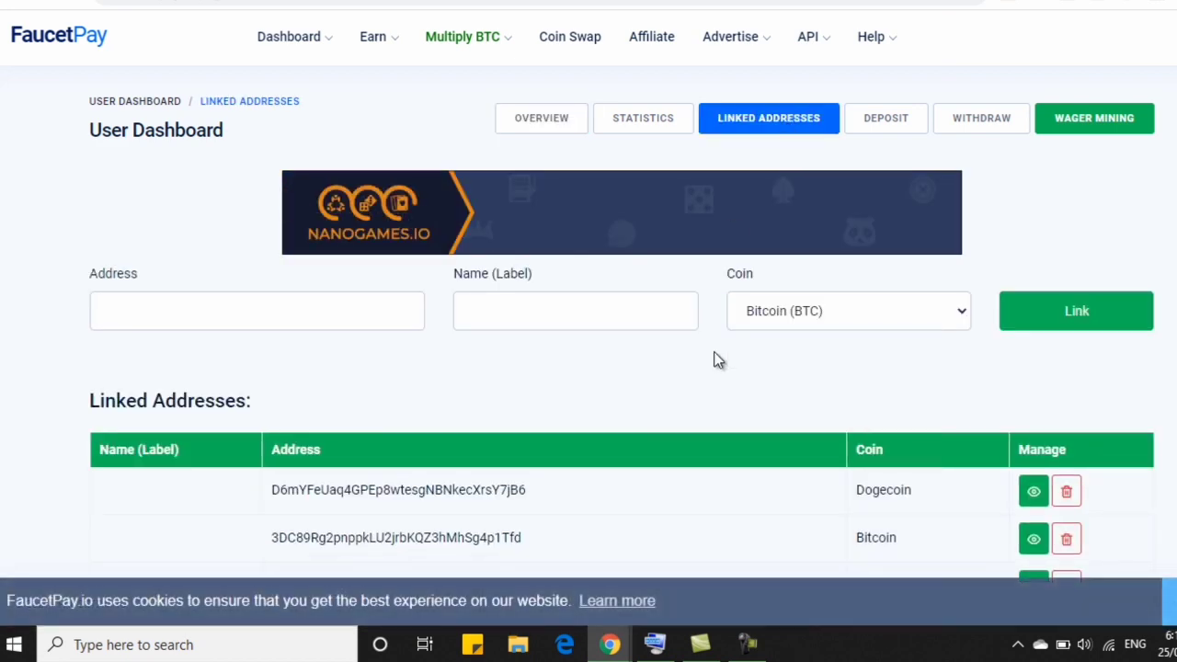
pyautogui.scroll(-3)
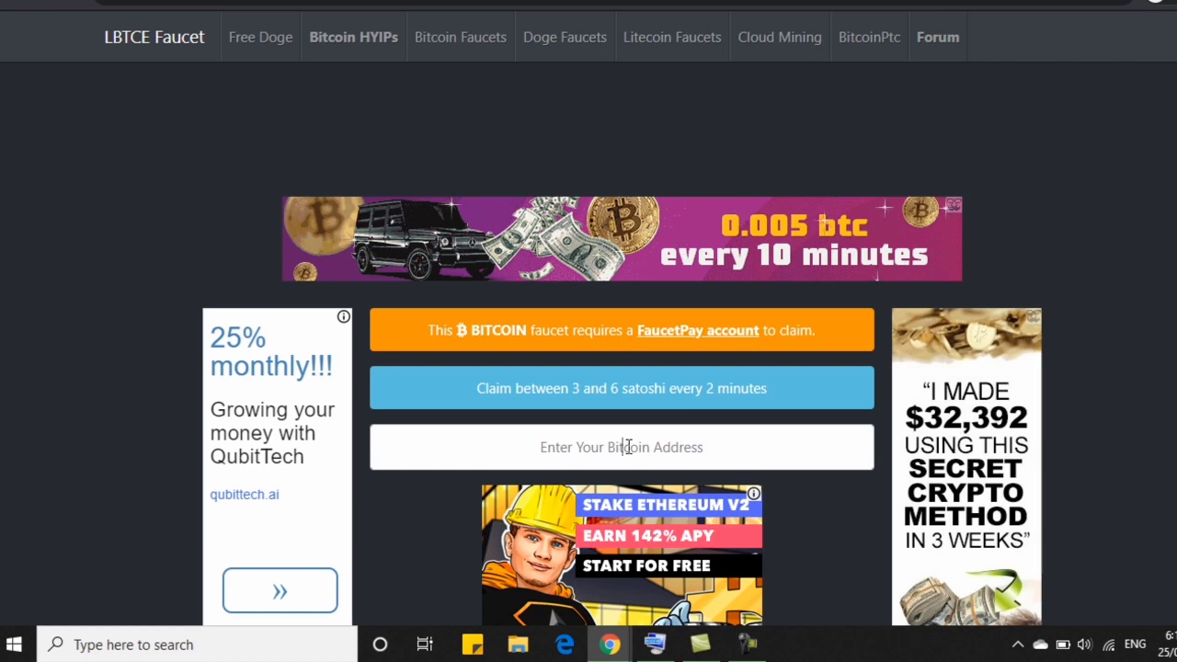
# Step: Scroll down the LBTCE Faucet claim page to the captcha and antibot challenge
pyautogui.scroll(-3)
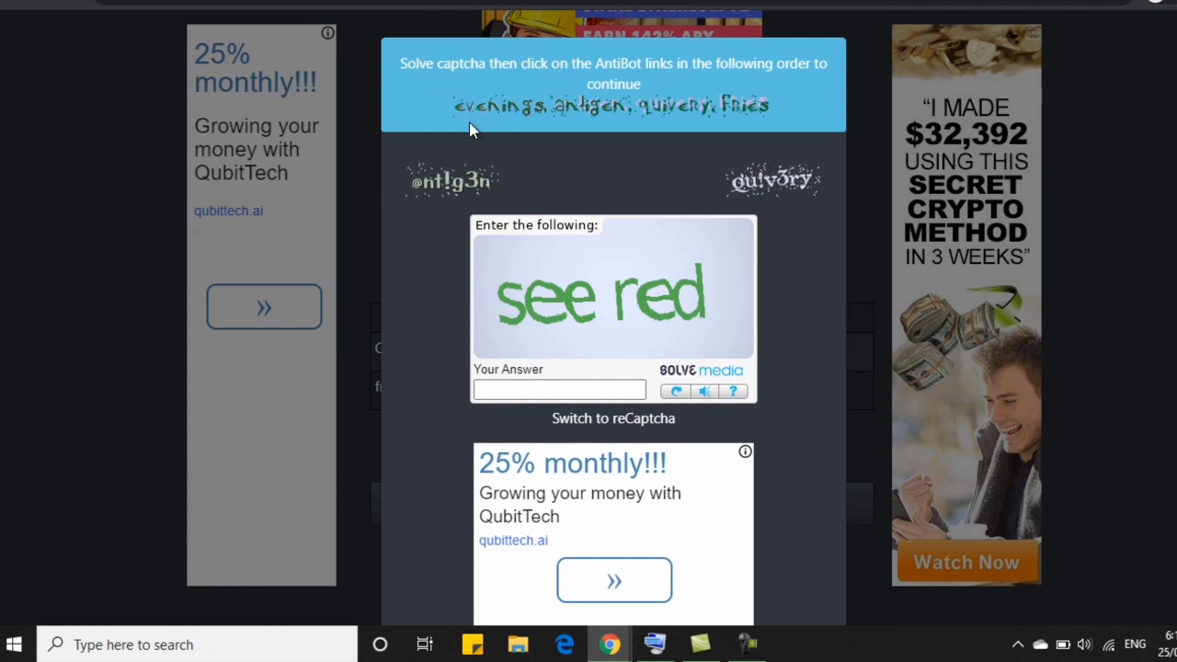
pyautogui.moveTo(570, 118)
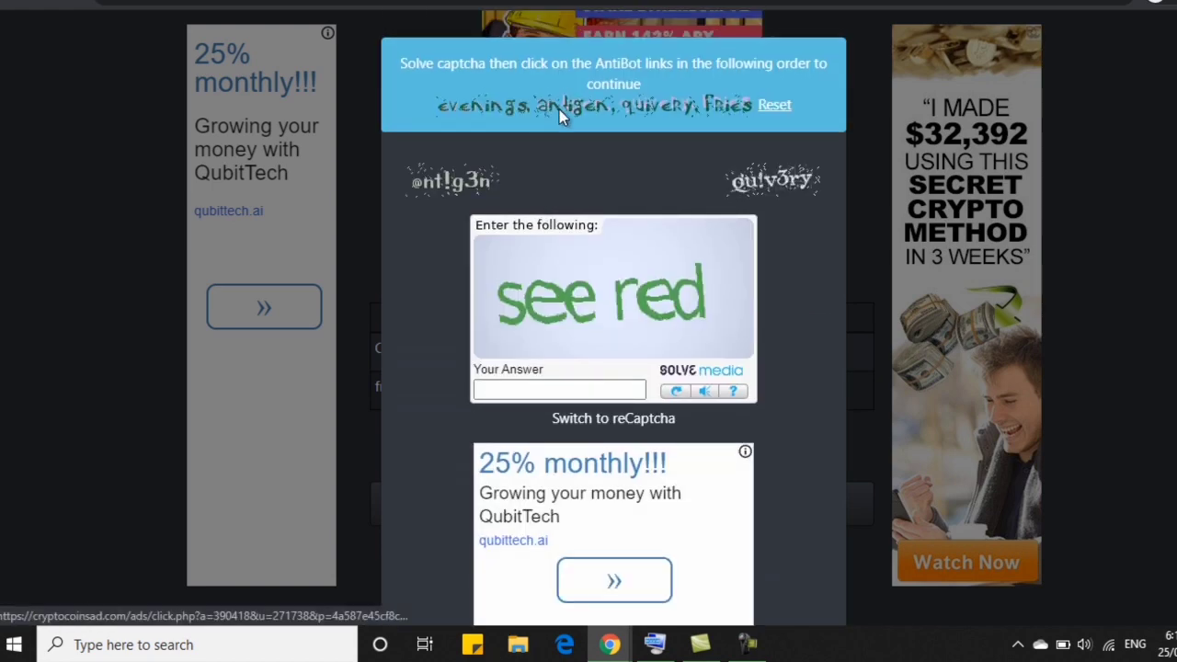
# Step: Pick the antibot words in order, answer the captcha with 'see' and verify it to claim 6 satoshi
pyautogui.click(450, 180)
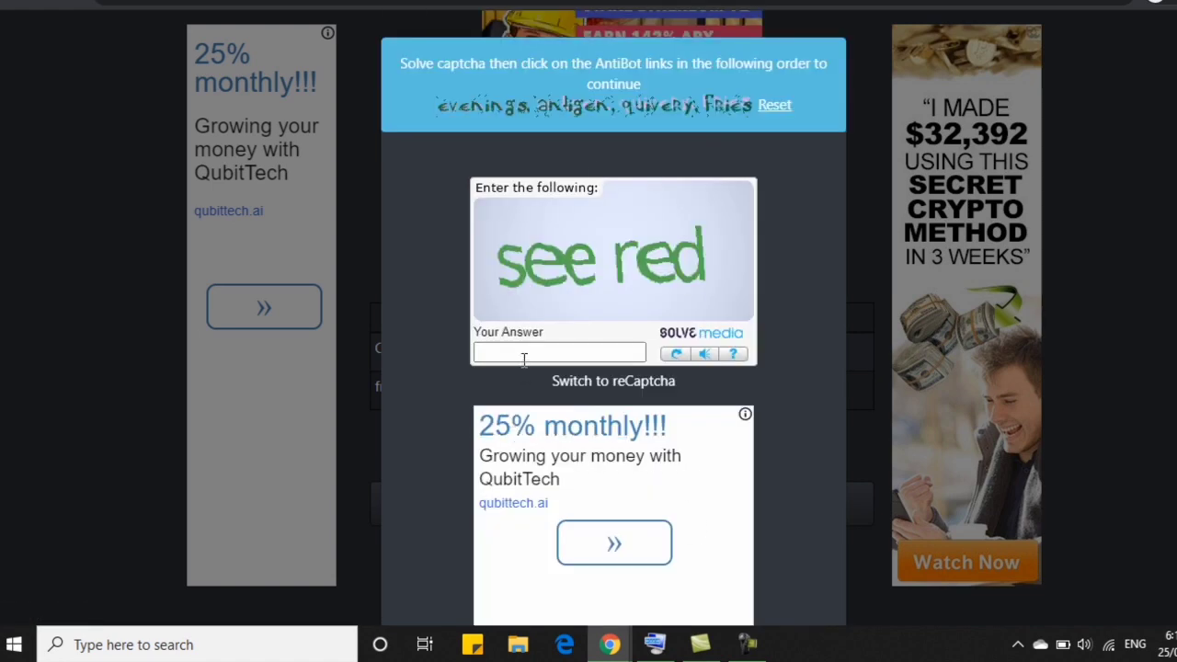
pyautogui.write('see')
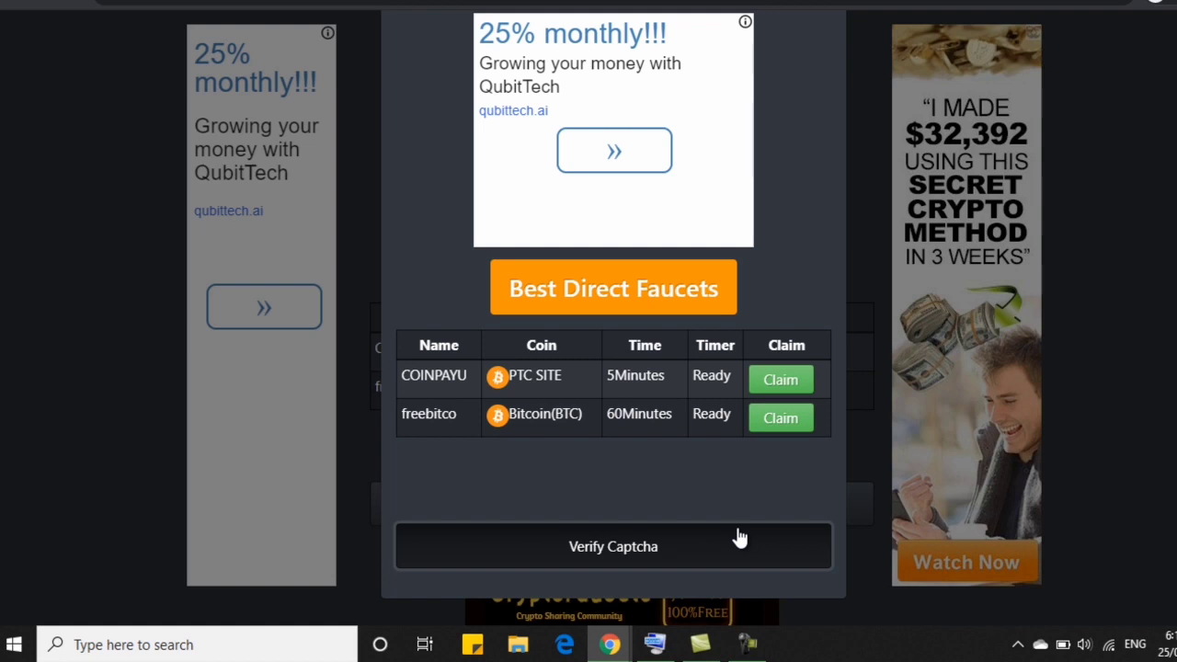
pyautogui.click(614, 544)
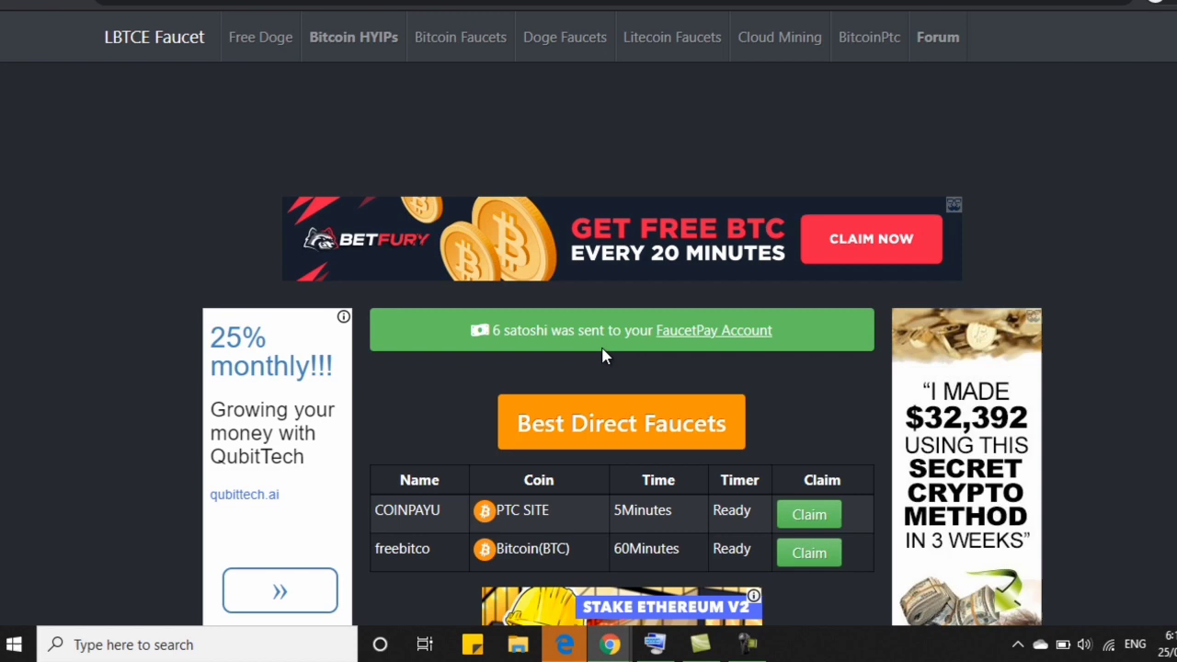
pyautogui.moveTo(794, 453)
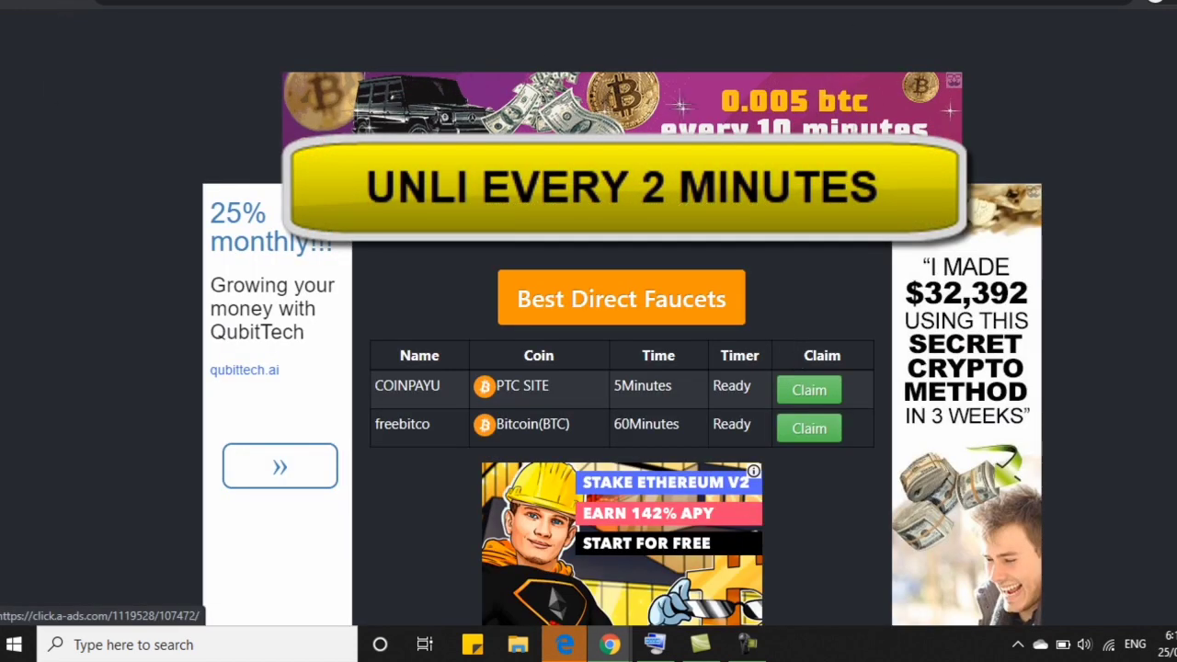
pyautogui.click(622, 188)
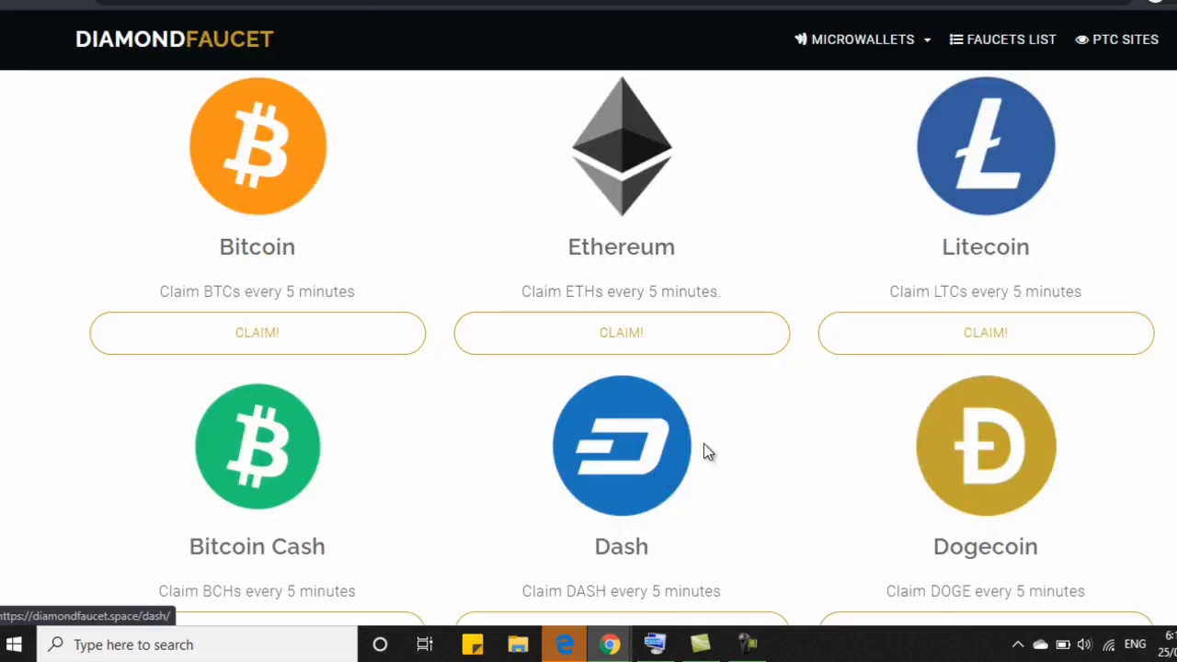
# Step: Scroll through Diamond Faucet's coin grid down to Digibyte, Tron and Tether and back up
pyautogui.scroll(-3)
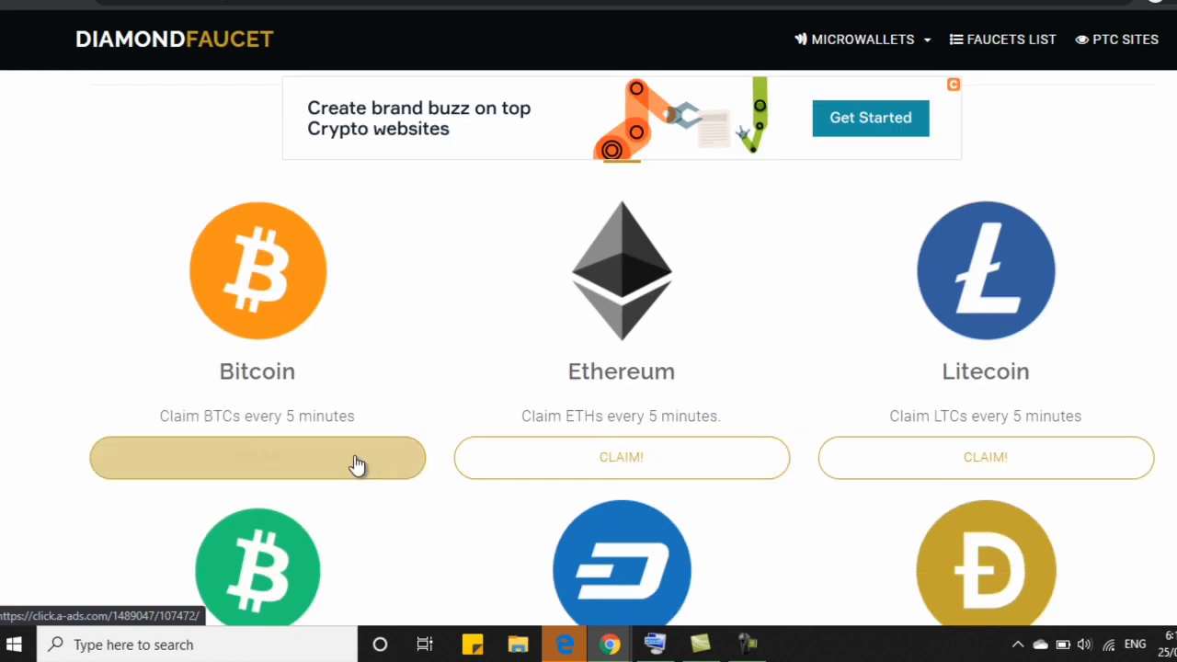
pyautogui.scroll(-3)
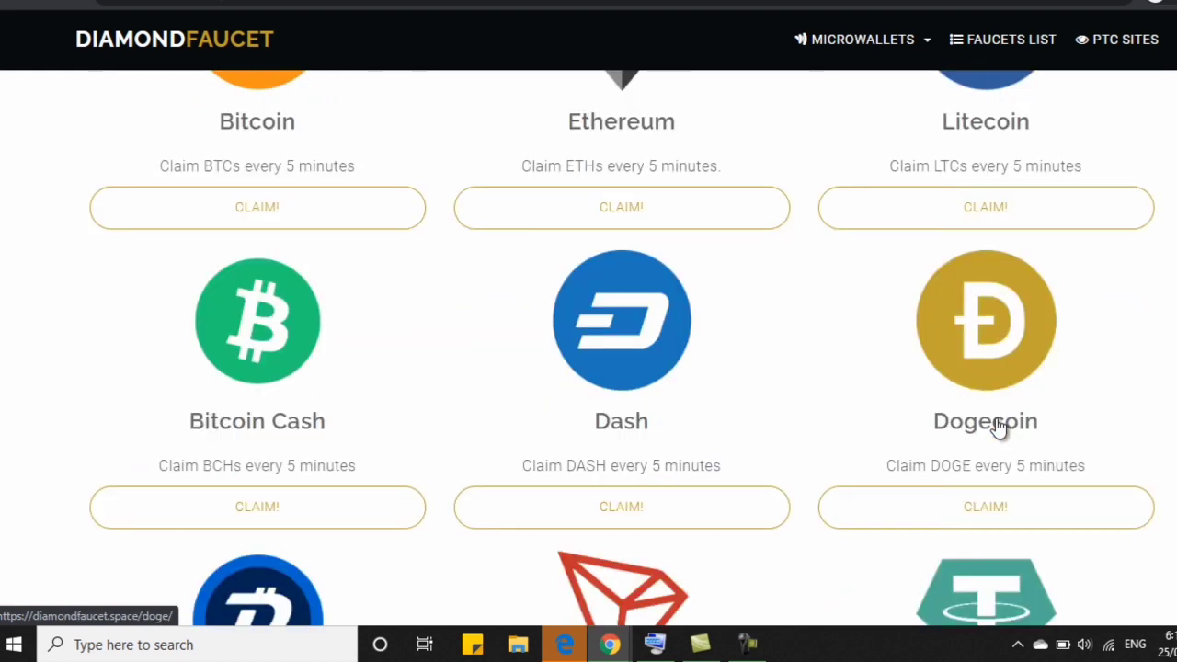
pyautogui.moveTo(1052, 463)
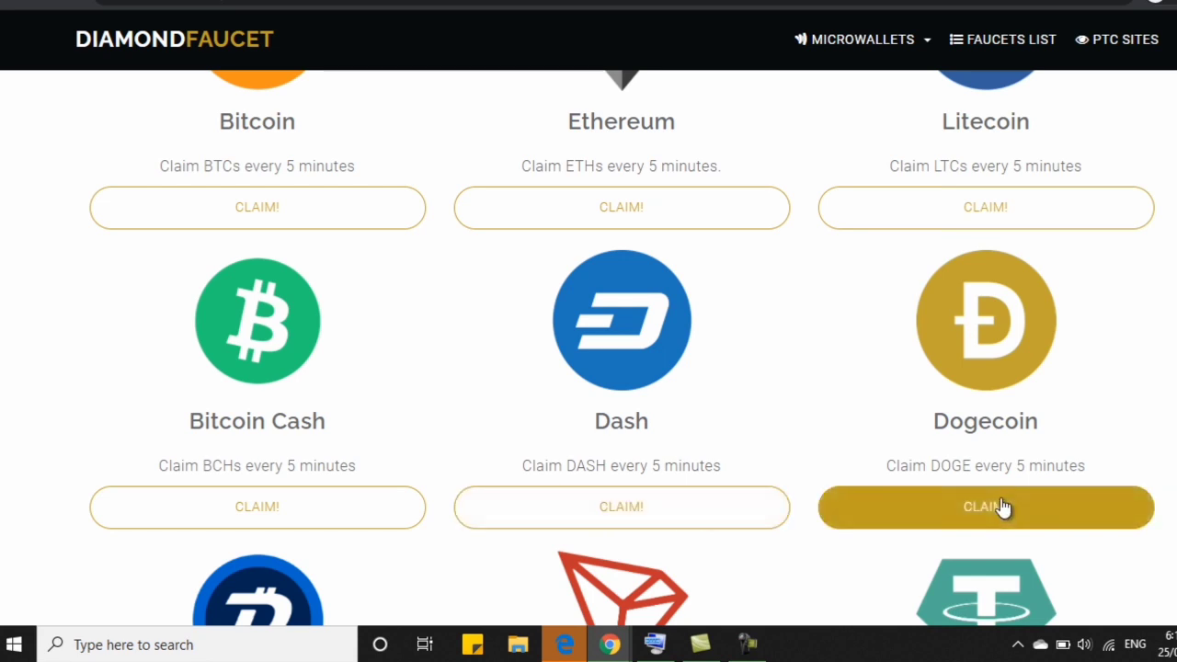
pyautogui.scroll(-3)
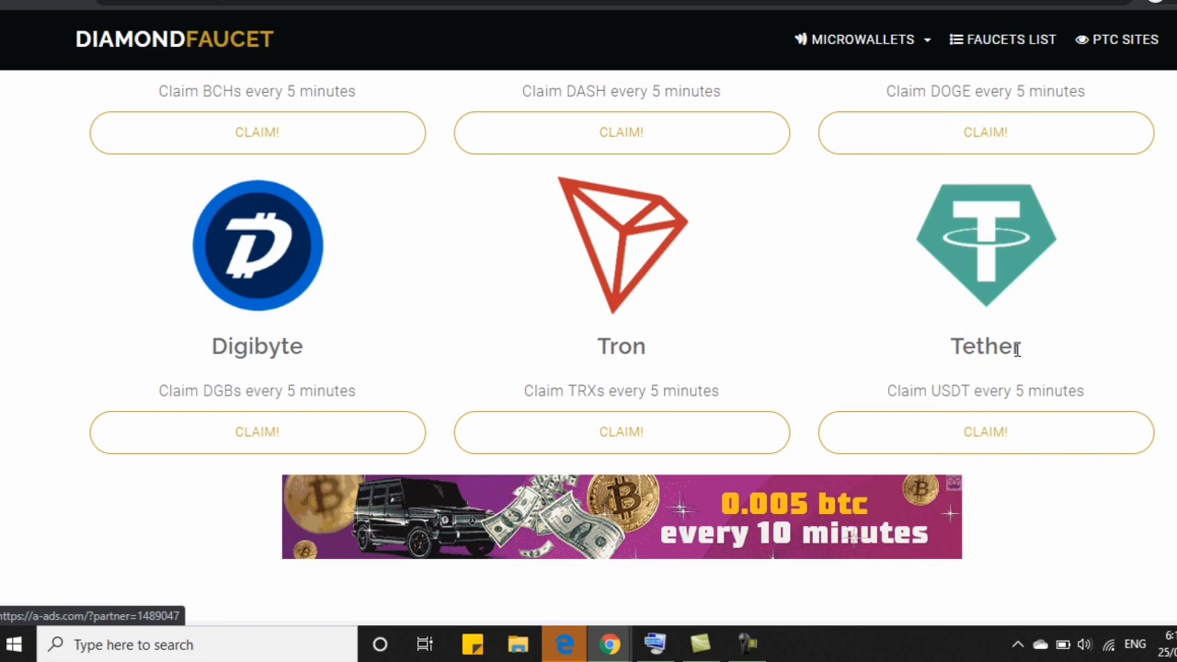
pyautogui.scroll(3)
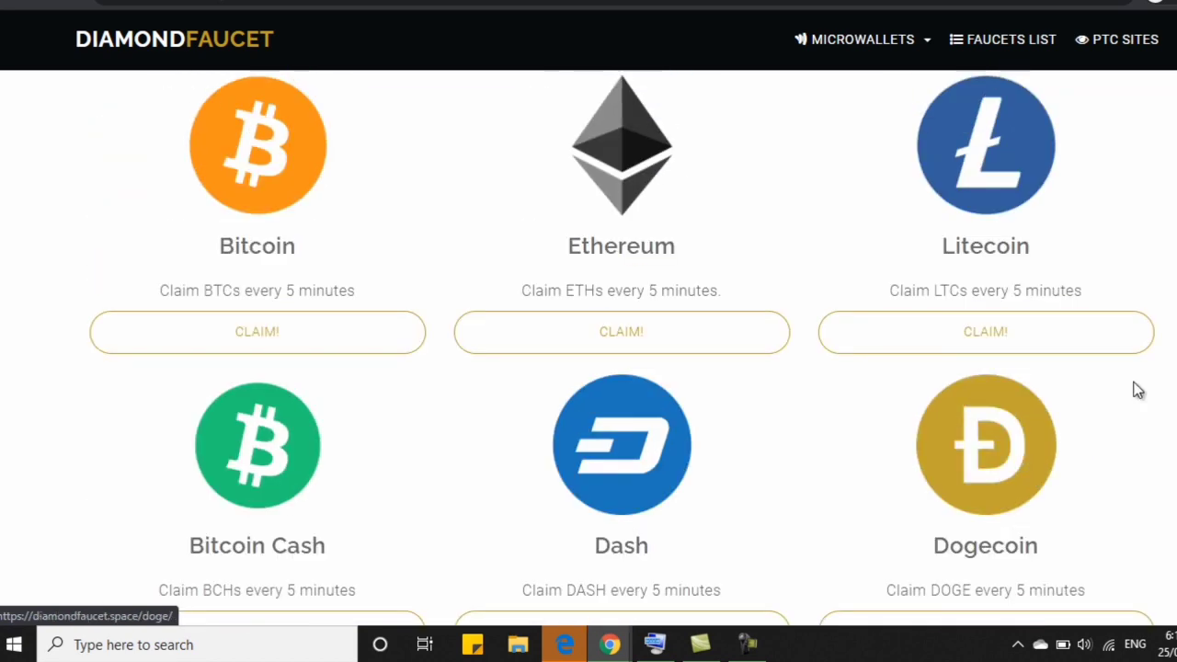
pyautogui.moveTo(716, 377)
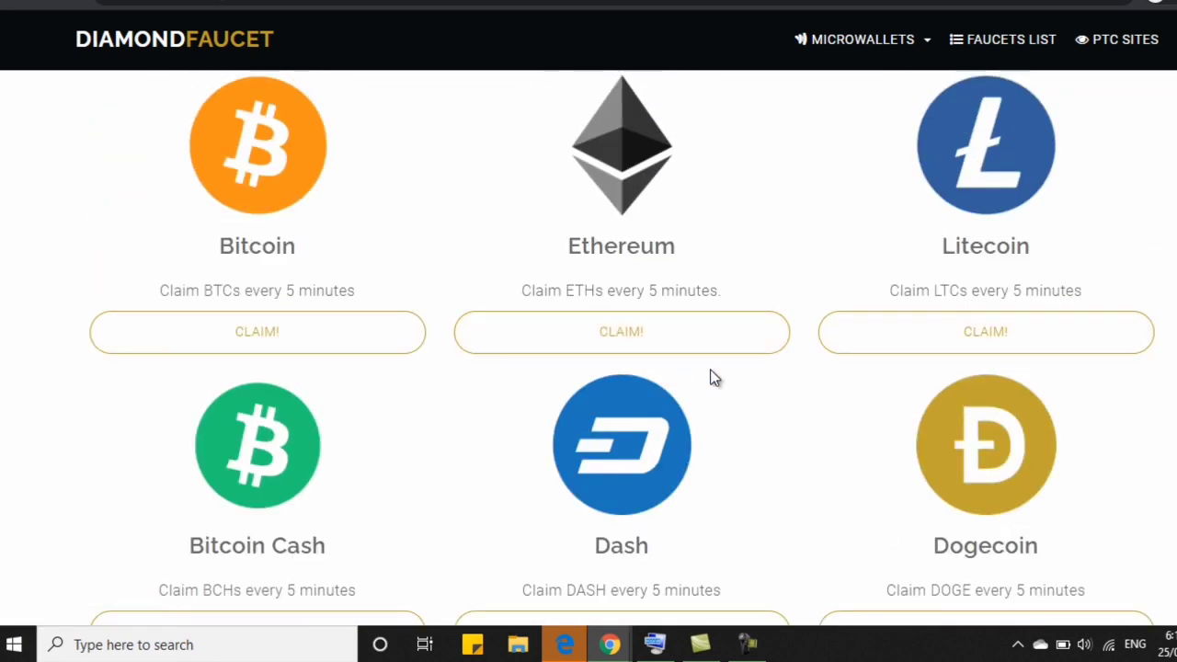
pyautogui.moveTo(697, 383)
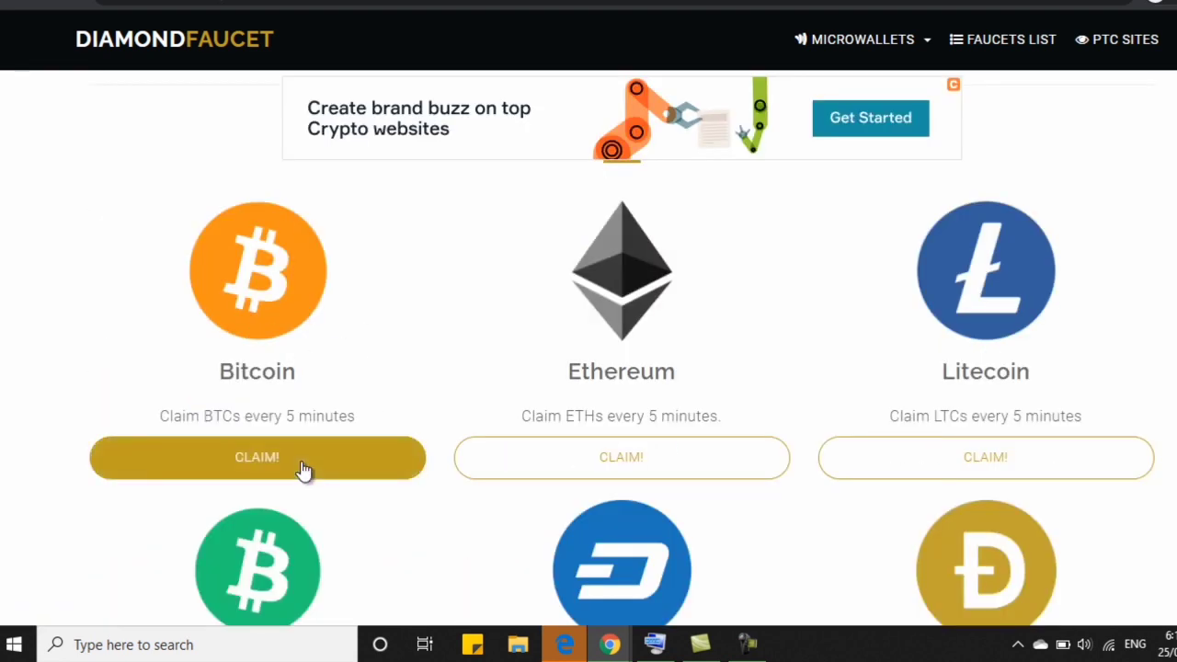
pyautogui.moveTo(248, 463)
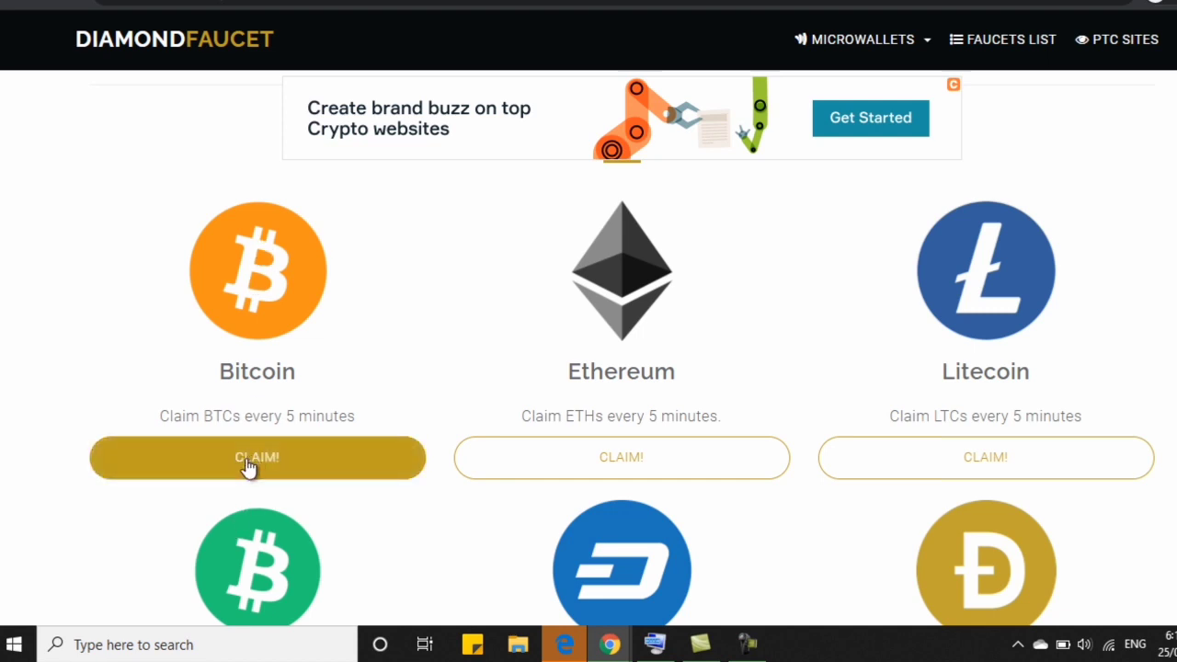
pyautogui.moveTo(577, 453)
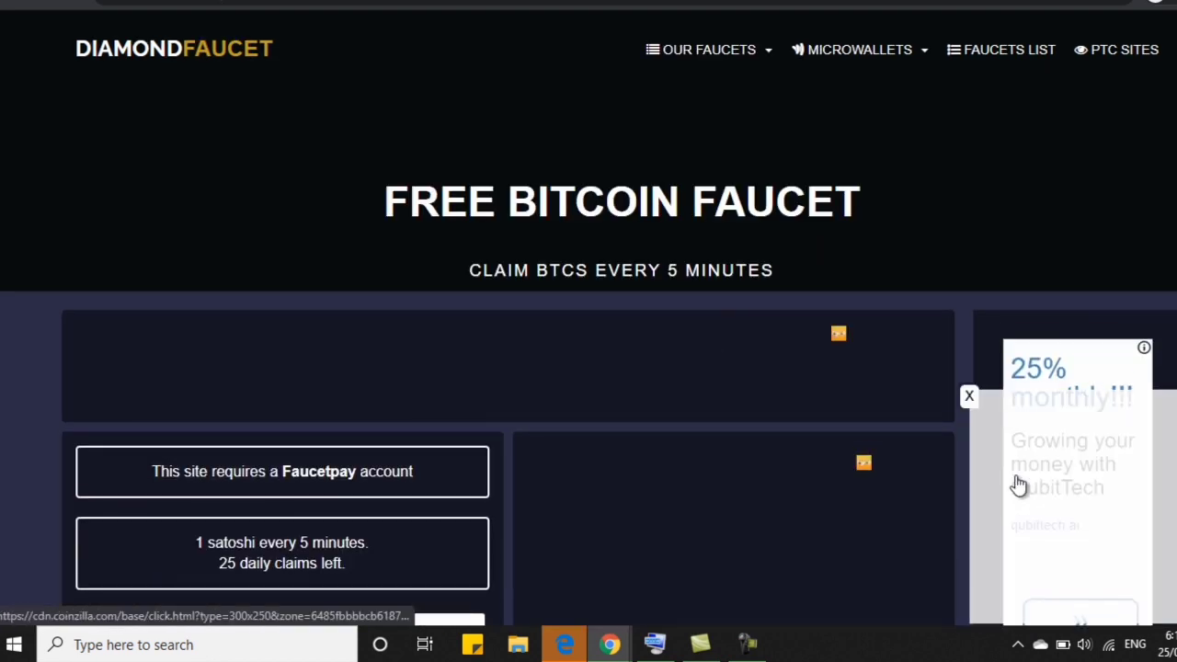
# Step: Scroll the Bitcoin faucet page and the home coin list to review the faucets offered
pyautogui.scroll(-3)
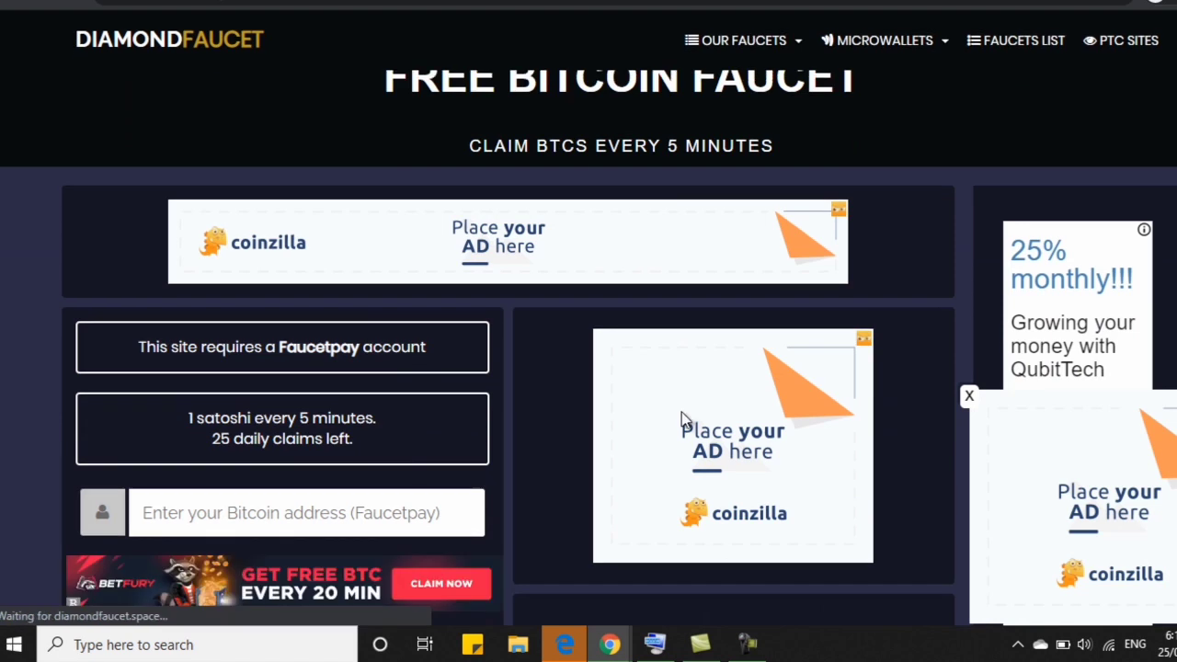
pyautogui.moveTo(257, 456)
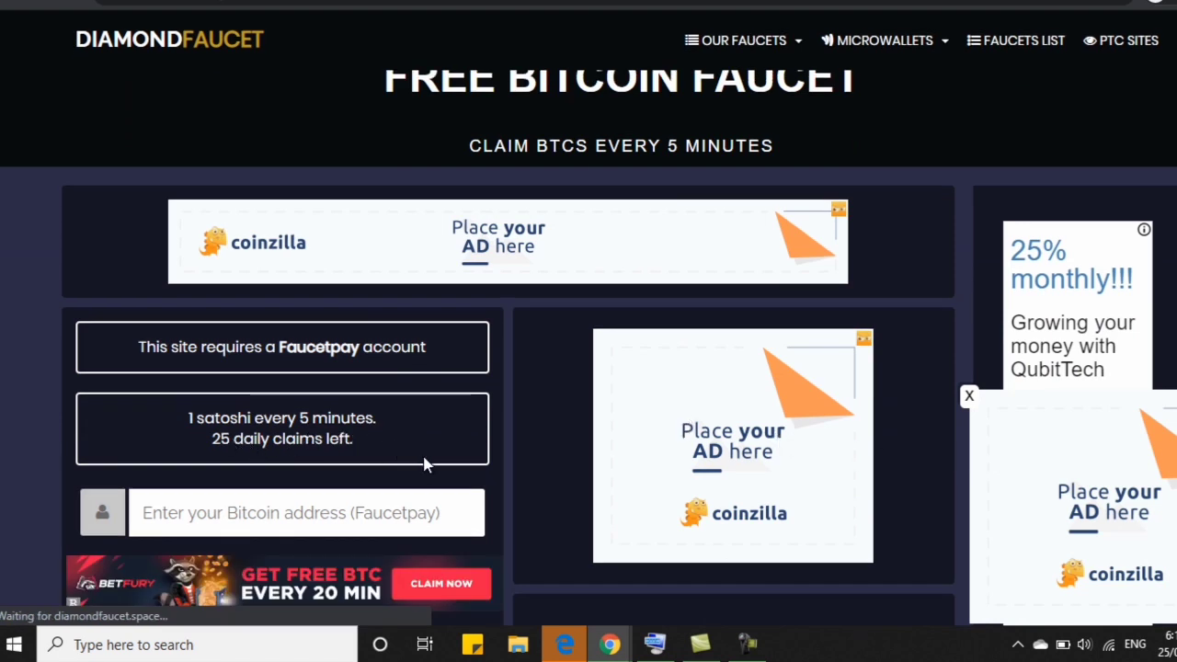
pyautogui.moveTo(426, 460)
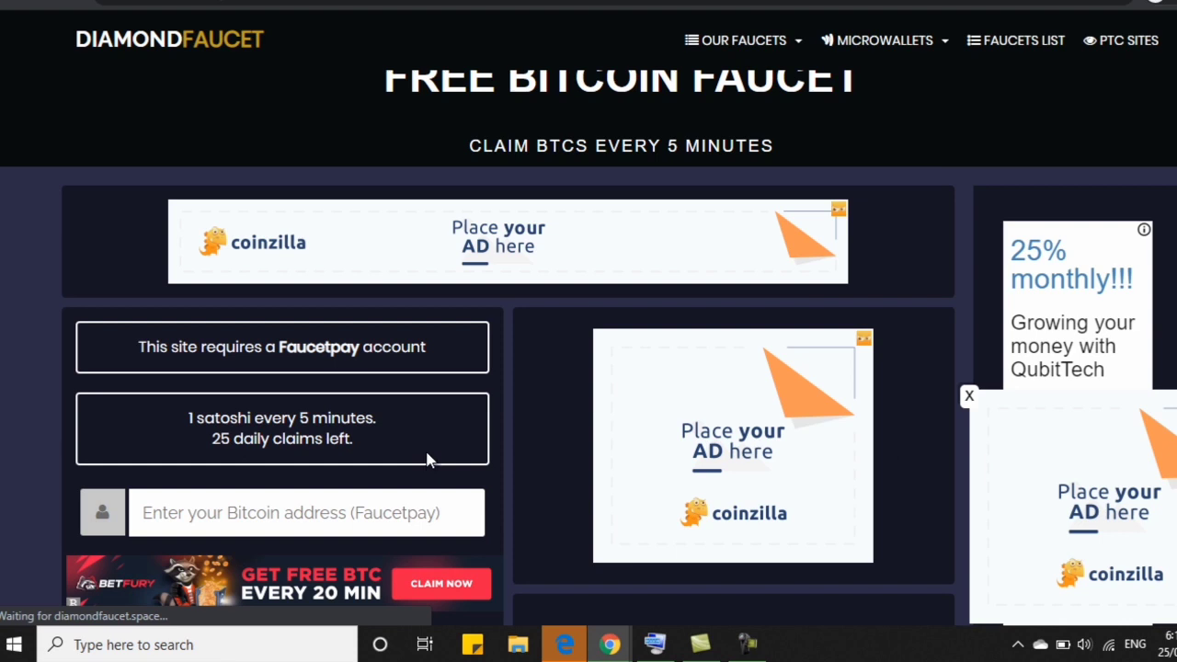
pyautogui.moveTo(412, 401)
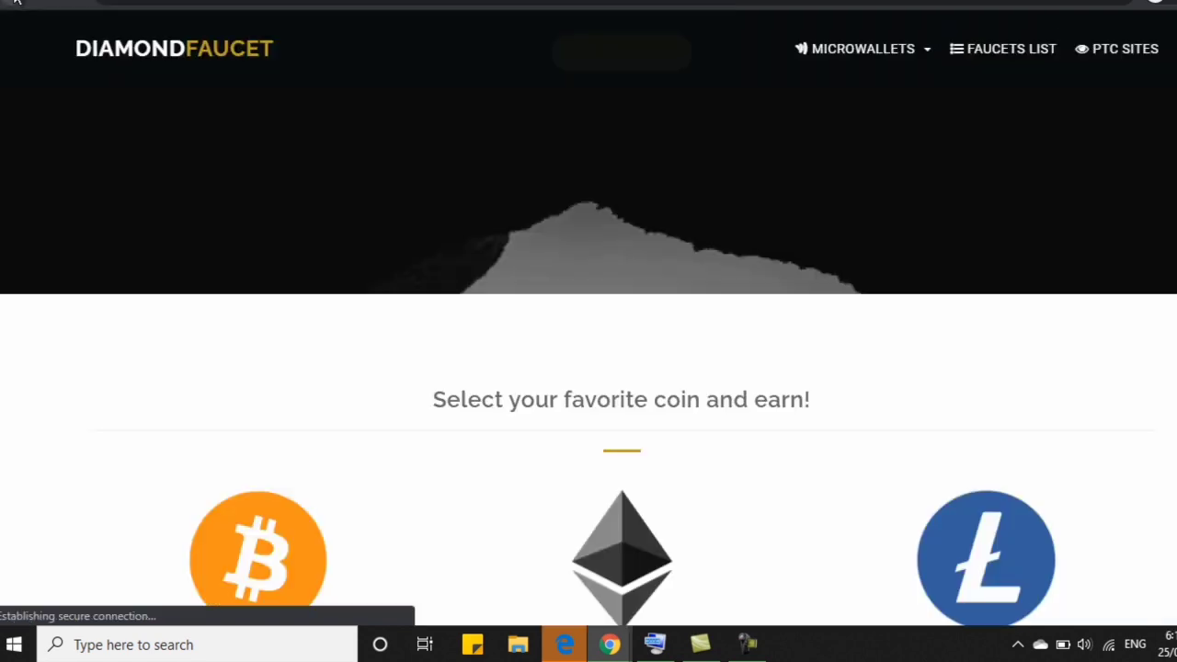
pyautogui.scroll(-3)
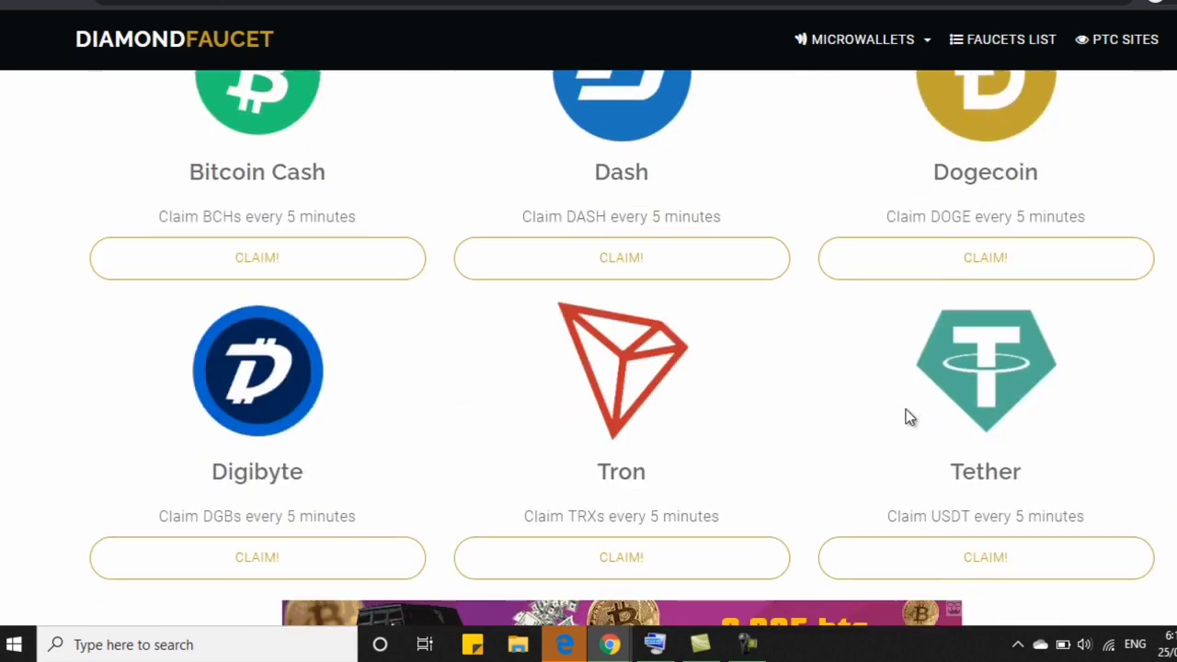
pyautogui.scroll(-3)
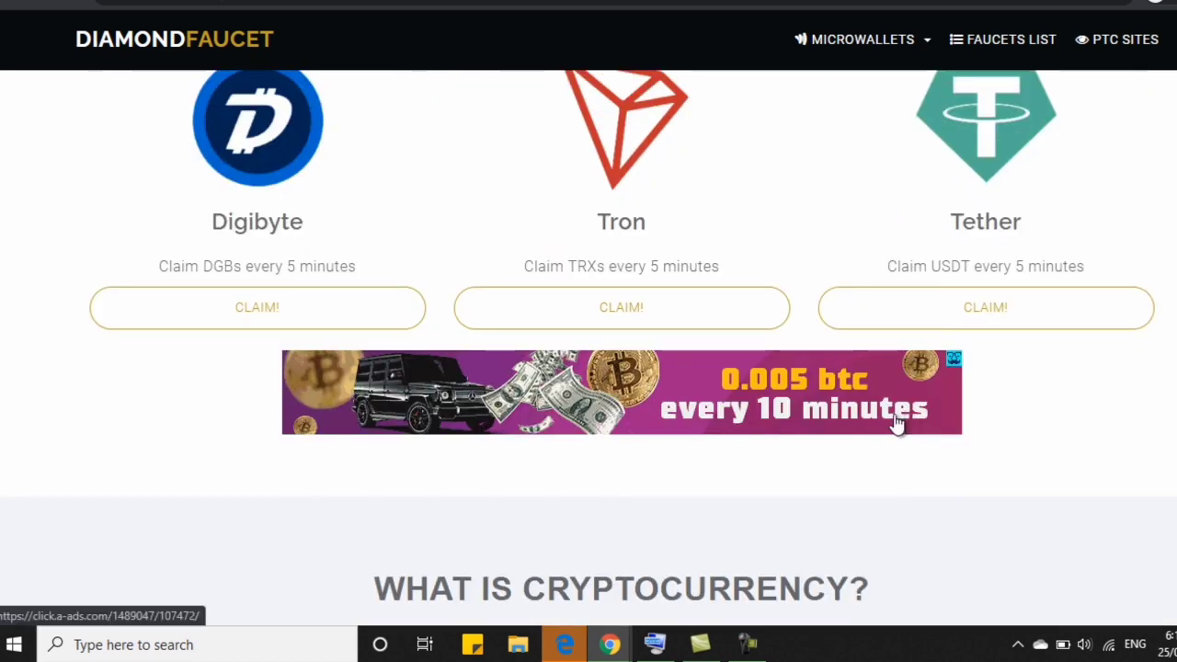
pyautogui.scroll(3)
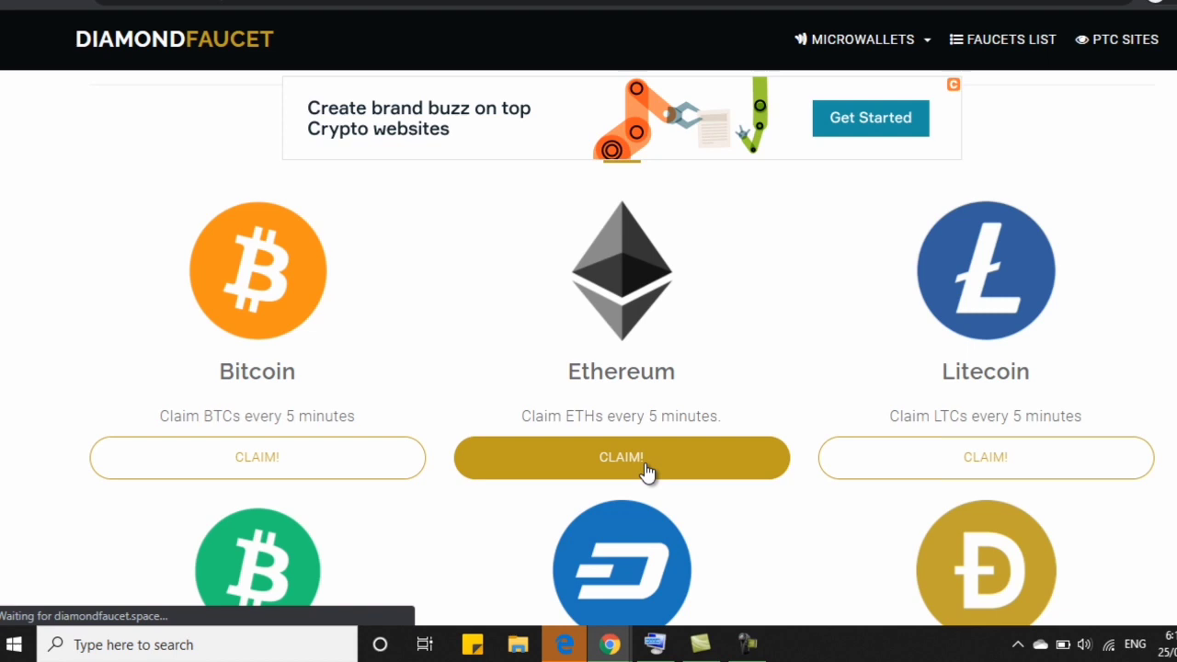
# Step: Open the Ethereum faucet's claim page from the coin grid
pyautogui.click(622, 456)
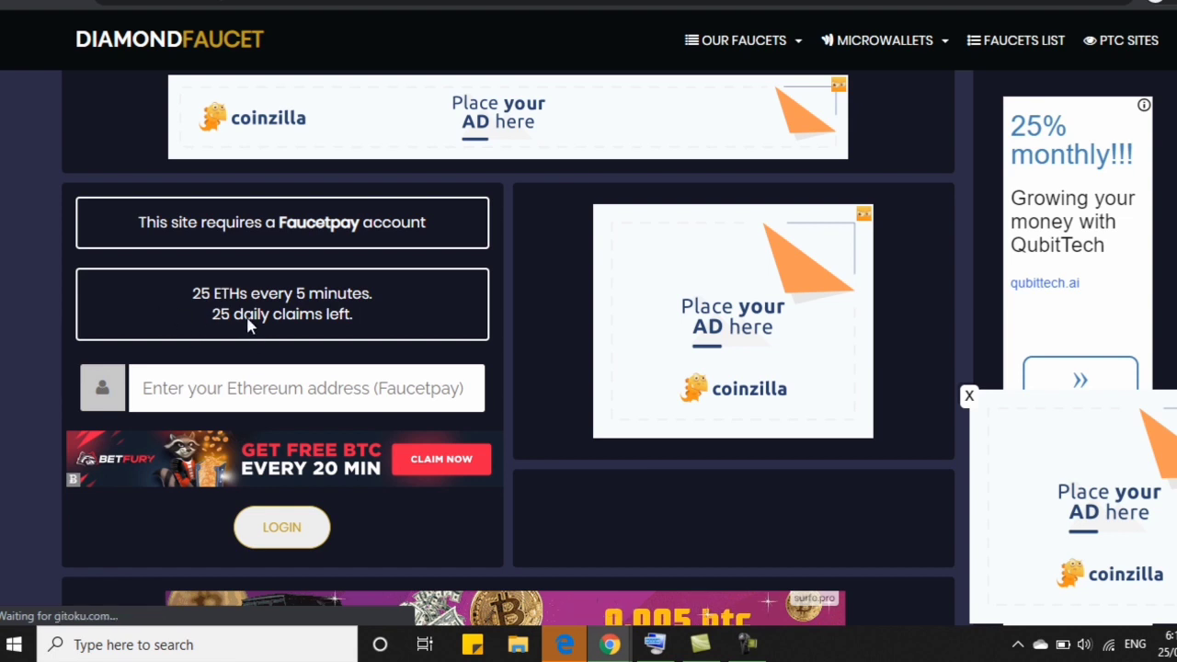
pyautogui.moveTo(357, 334)
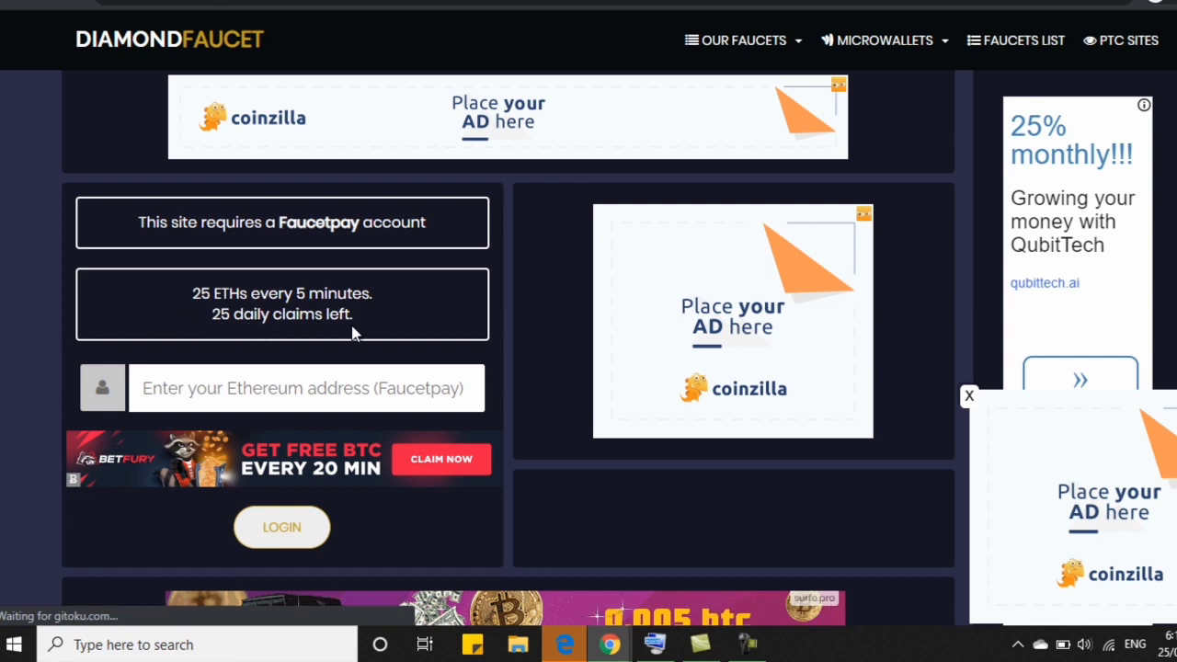
pyautogui.moveTo(96, 291)
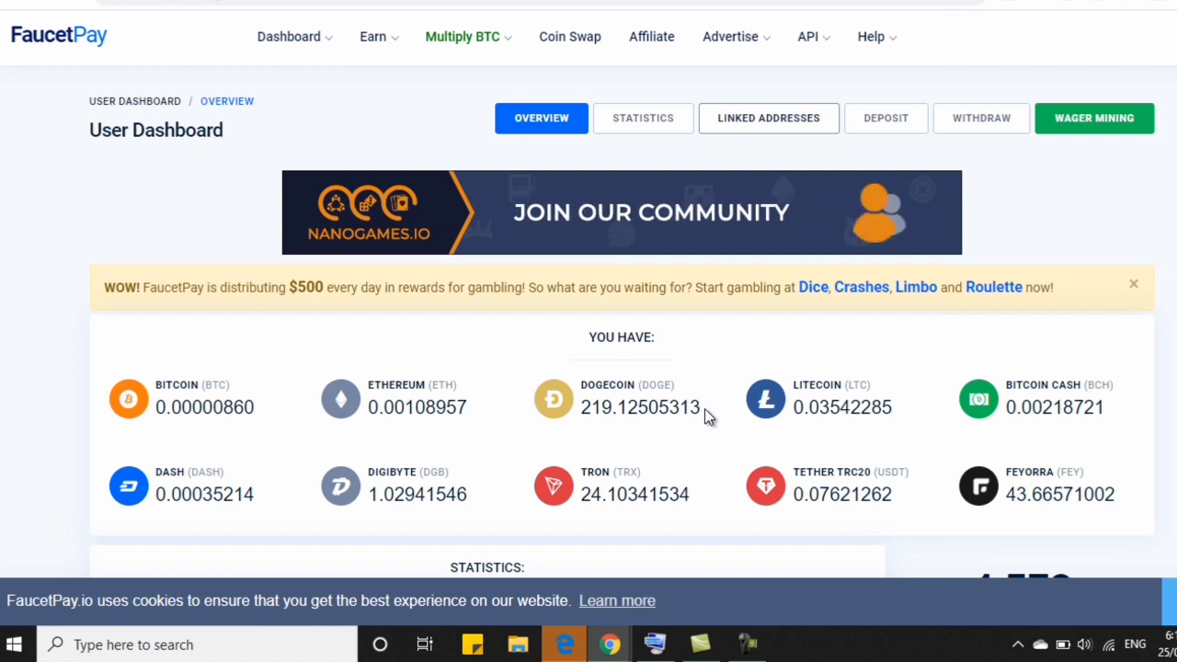
pyautogui.moveTo(776, 132)
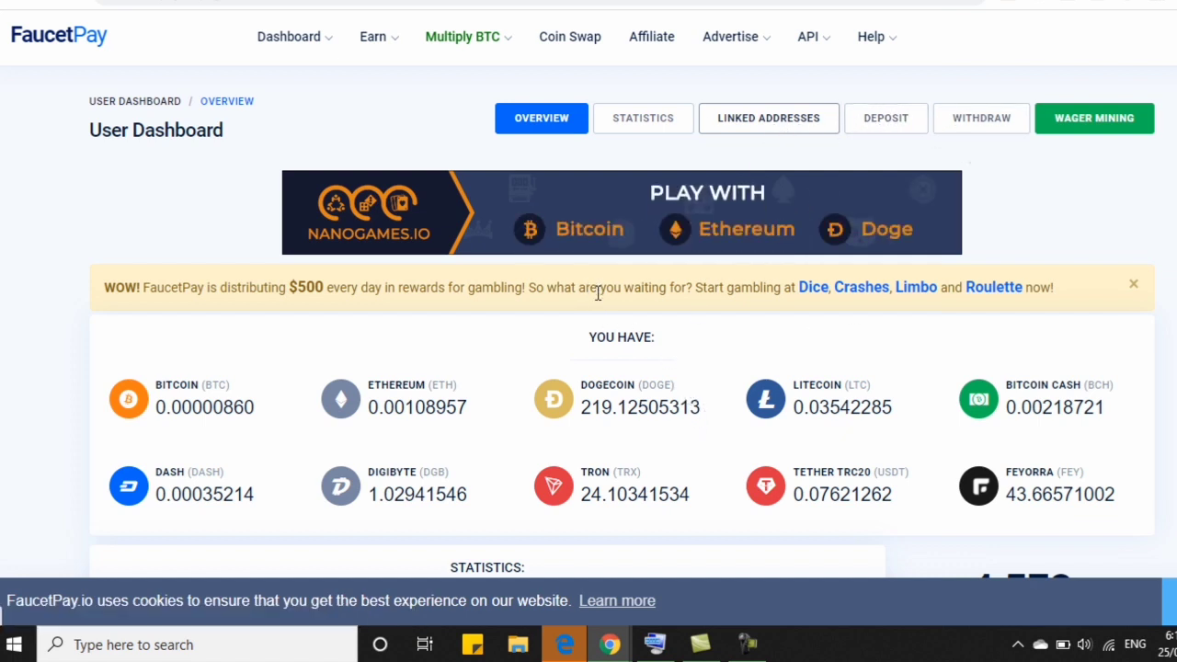
# Step: Show FaucetPay's linked addresses and select the whole Ethereum address for copying
pyautogui.click(769, 117)
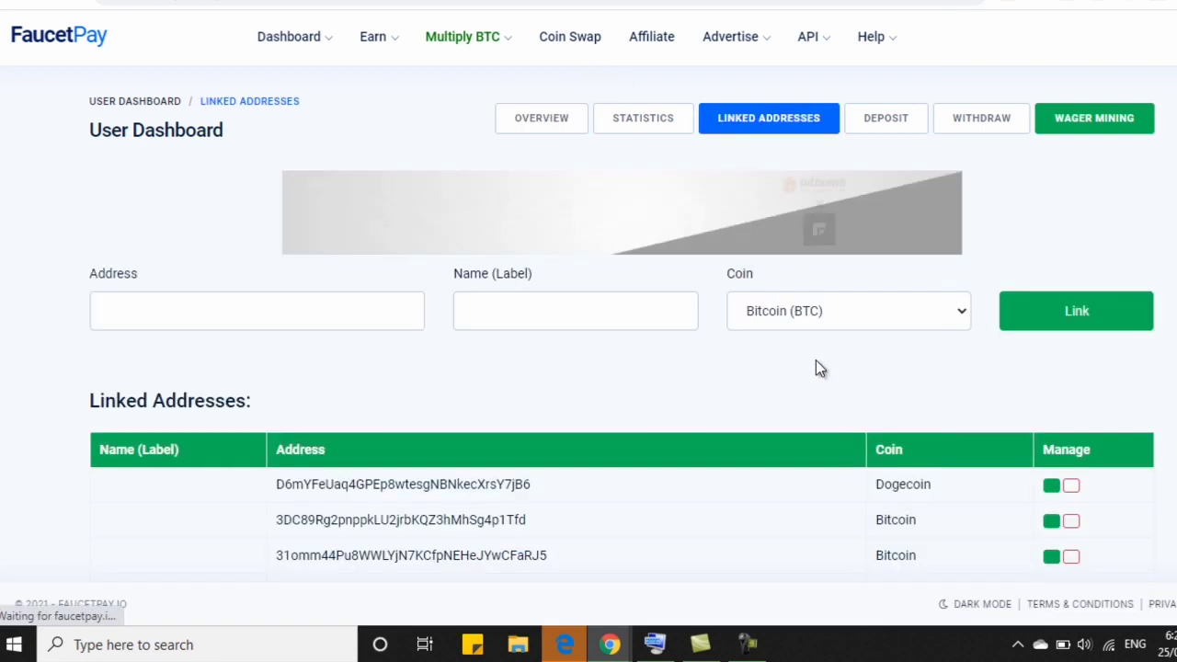
pyautogui.scroll(-3)
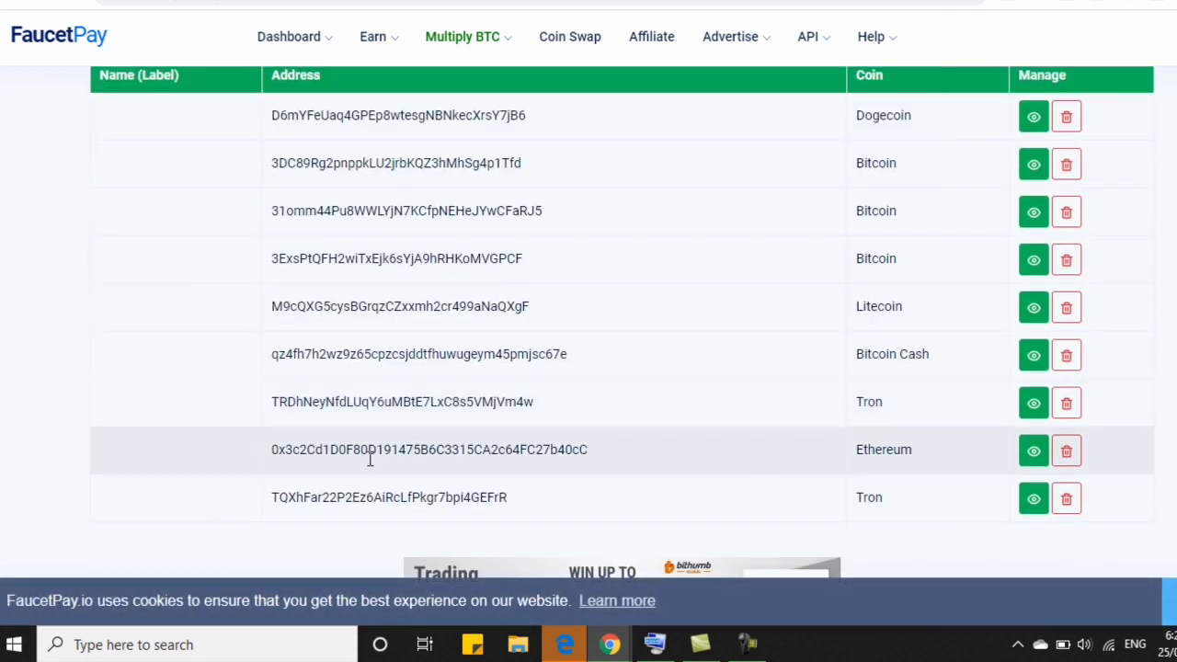
pyautogui.tripleClick(427, 449)
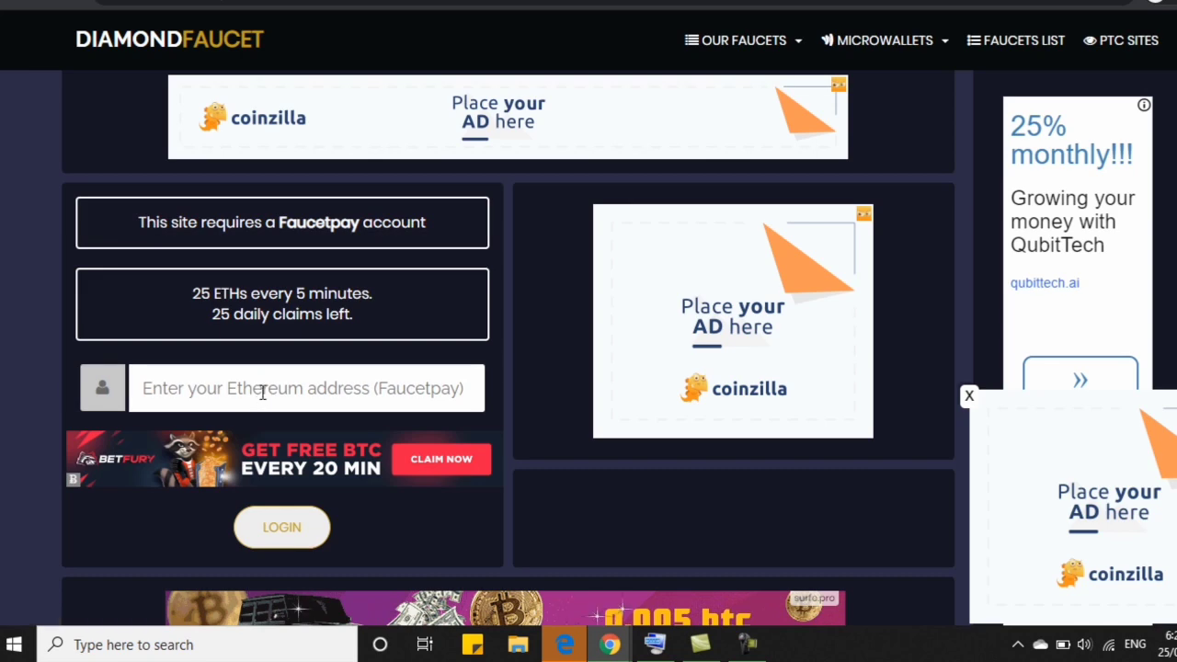
pyautogui.write('0xF80D191475B6C3315CA2c64FC27b40cC')
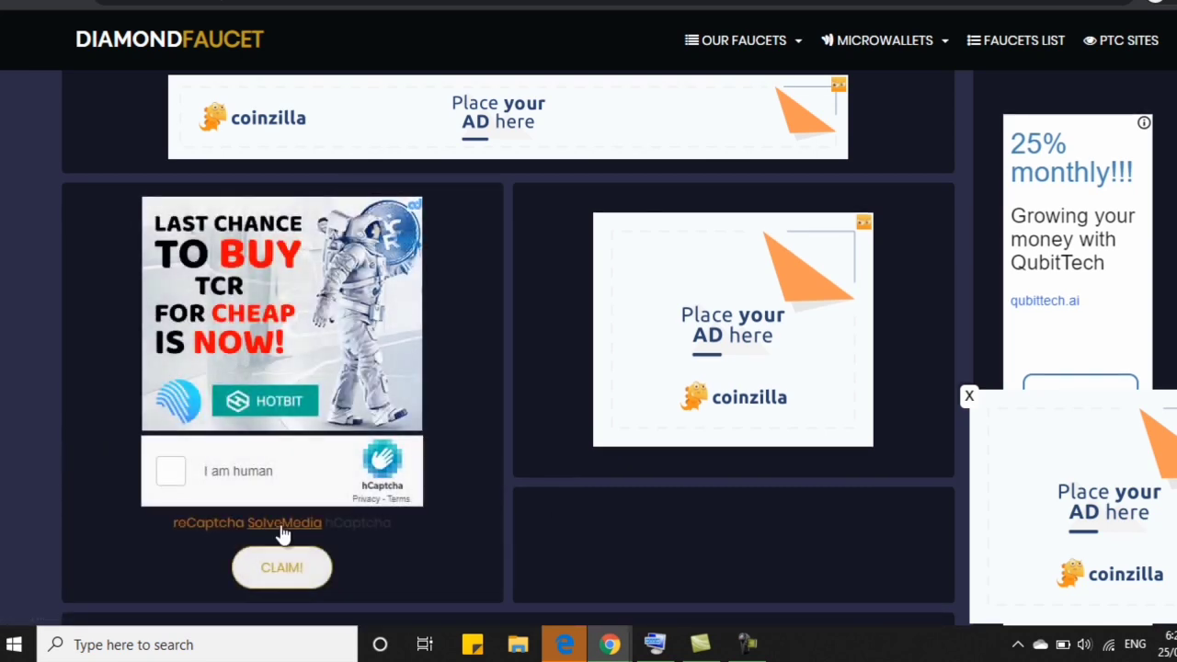
pyautogui.click(171, 471)
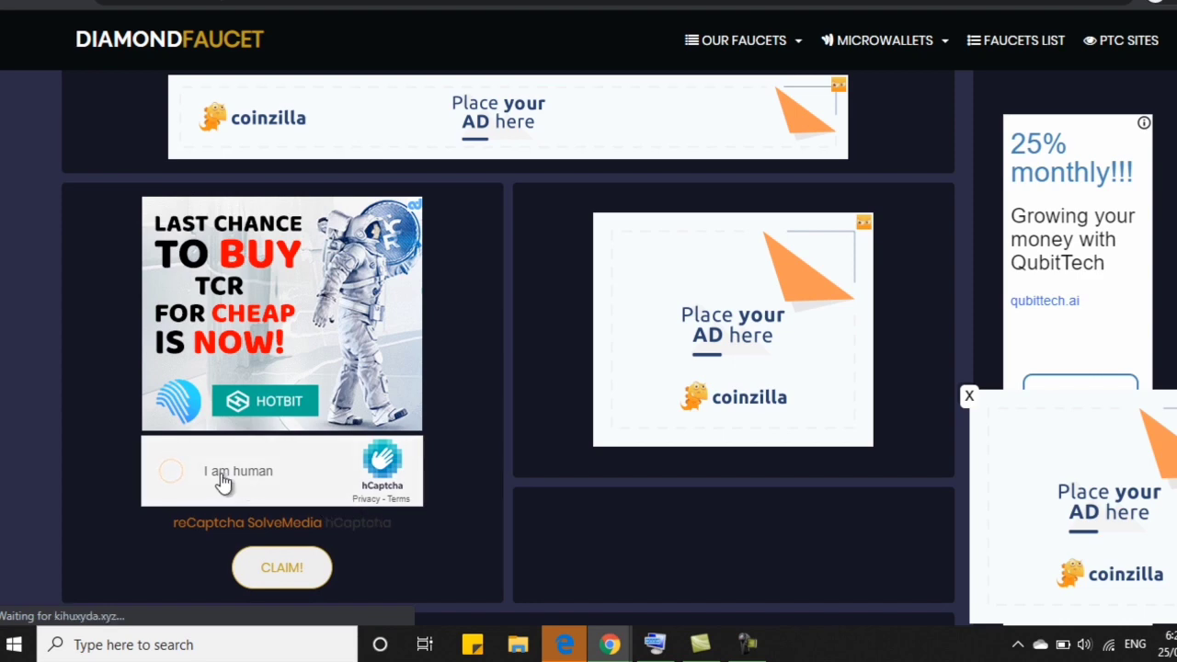
pyautogui.click(171, 471)
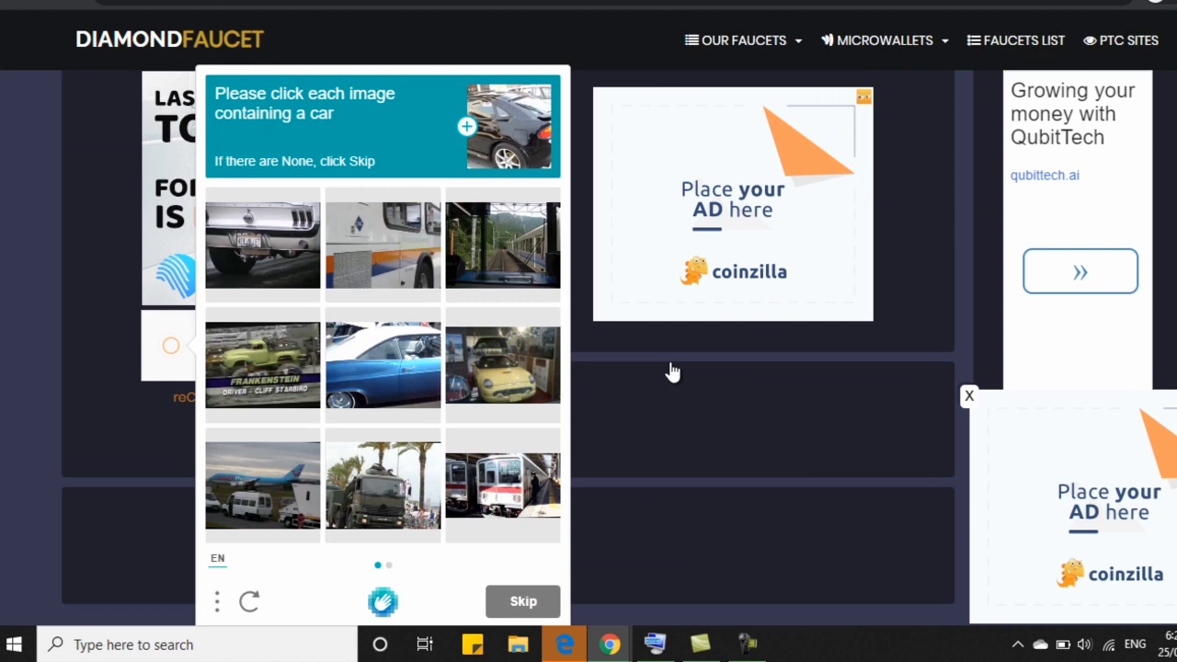
pyautogui.moveTo(109, 46)
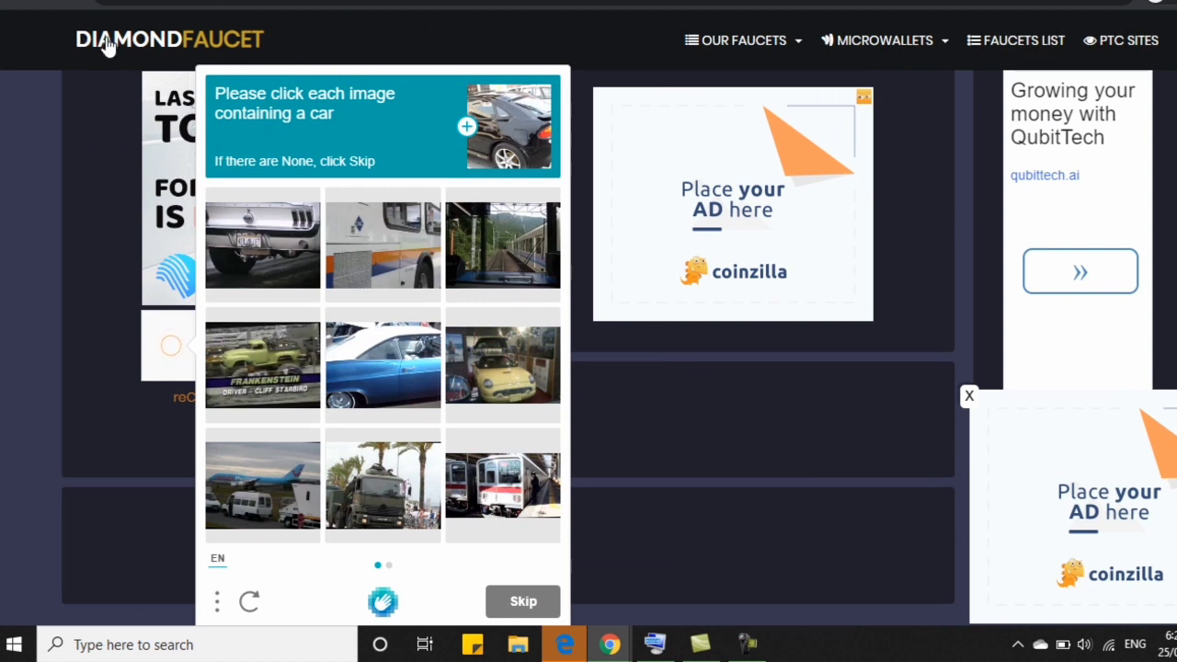
pyautogui.moveTo(328, 188)
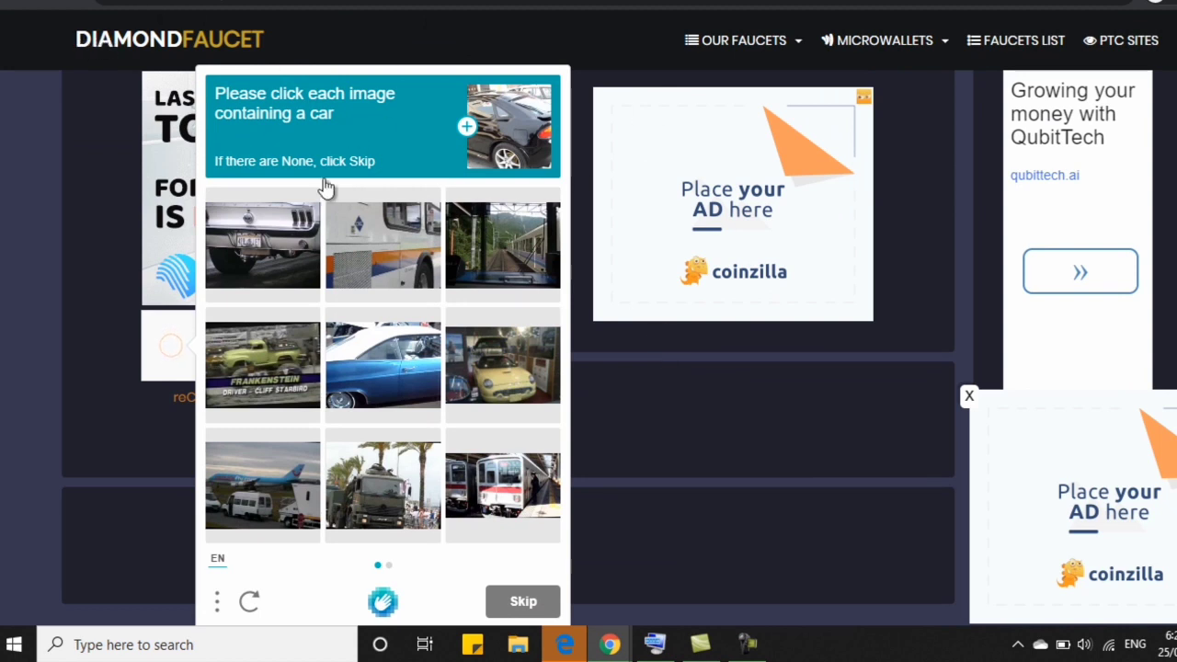
# Step: Mark every picture containing a car across the image sets until the captcha is accepted
pyautogui.click(502, 364)
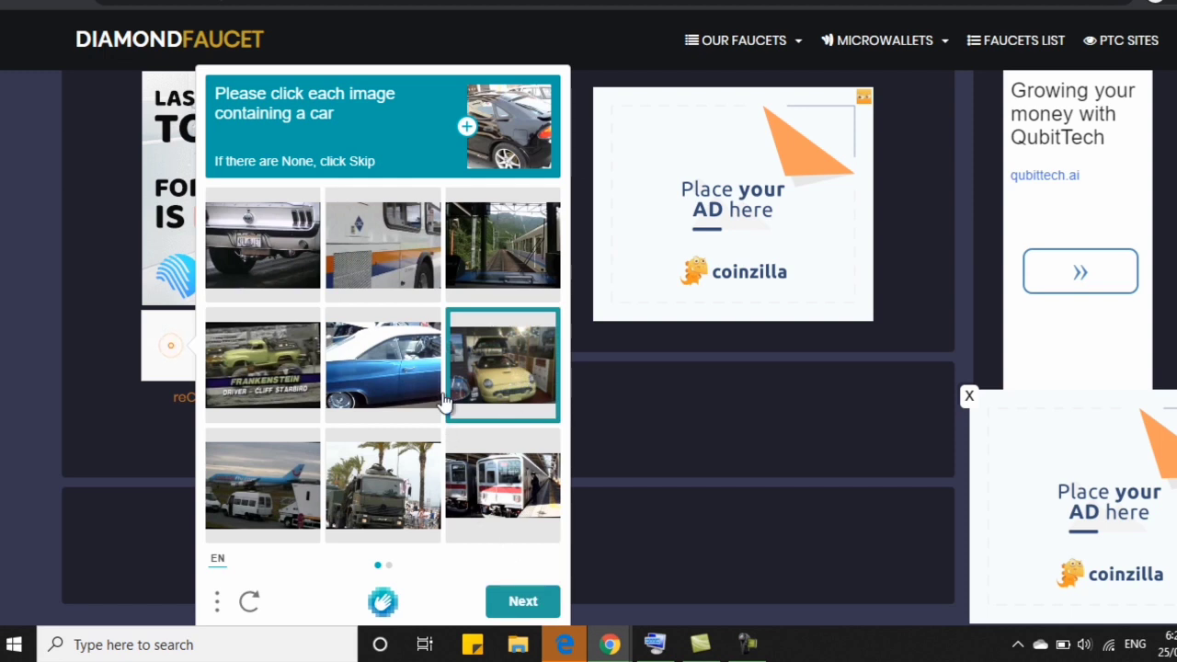
pyautogui.click(382, 364)
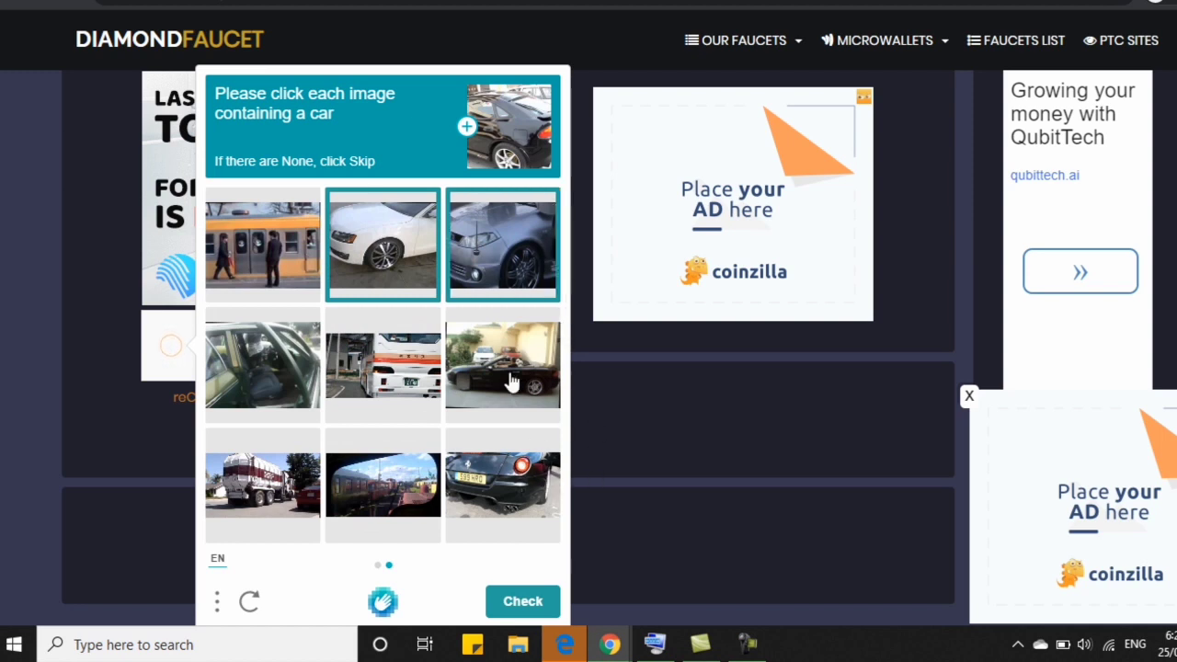
pyautogui.click(502, 486)
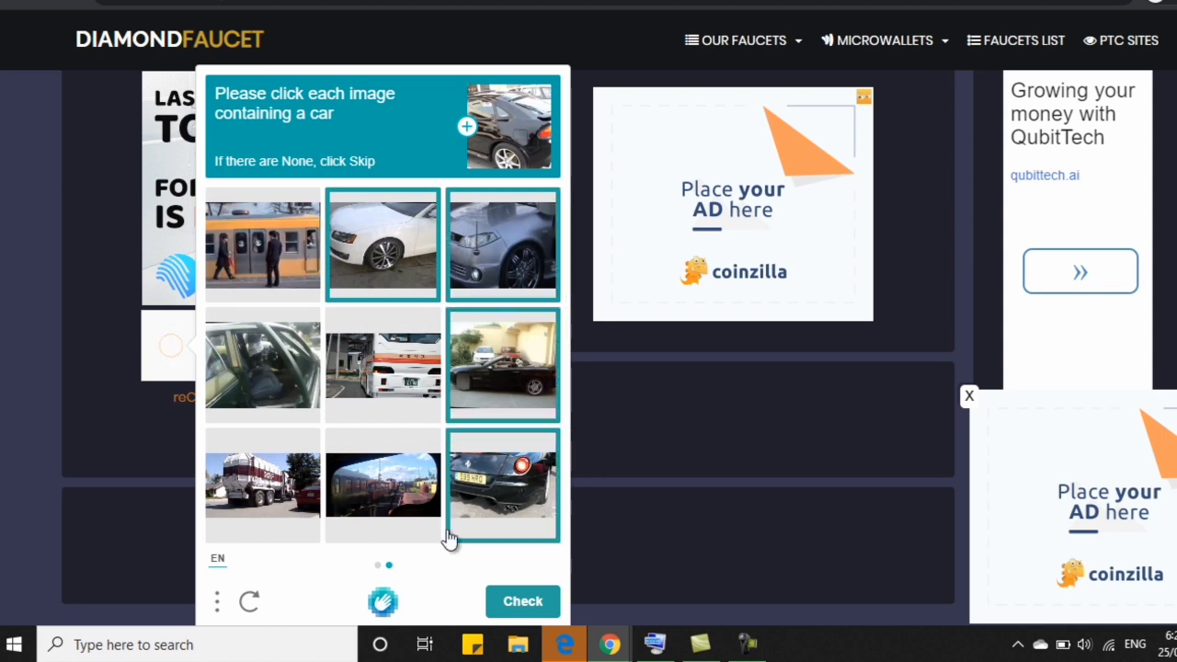
pyautogui.click(262, 364)
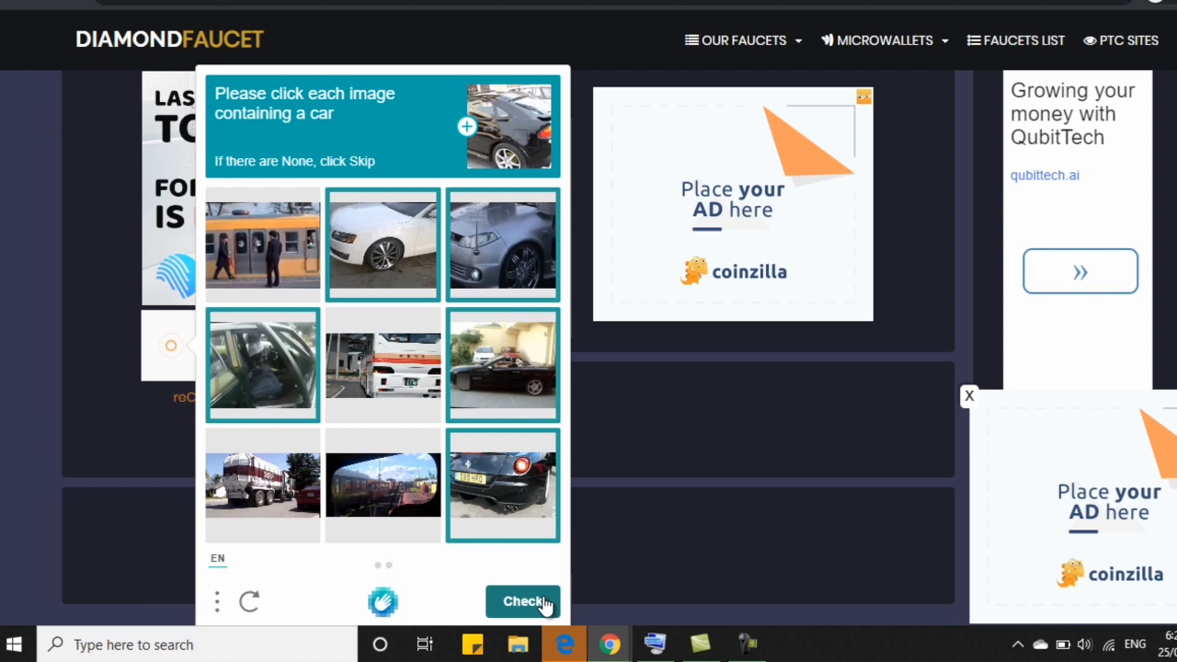
pyautogui.click(523, 600)
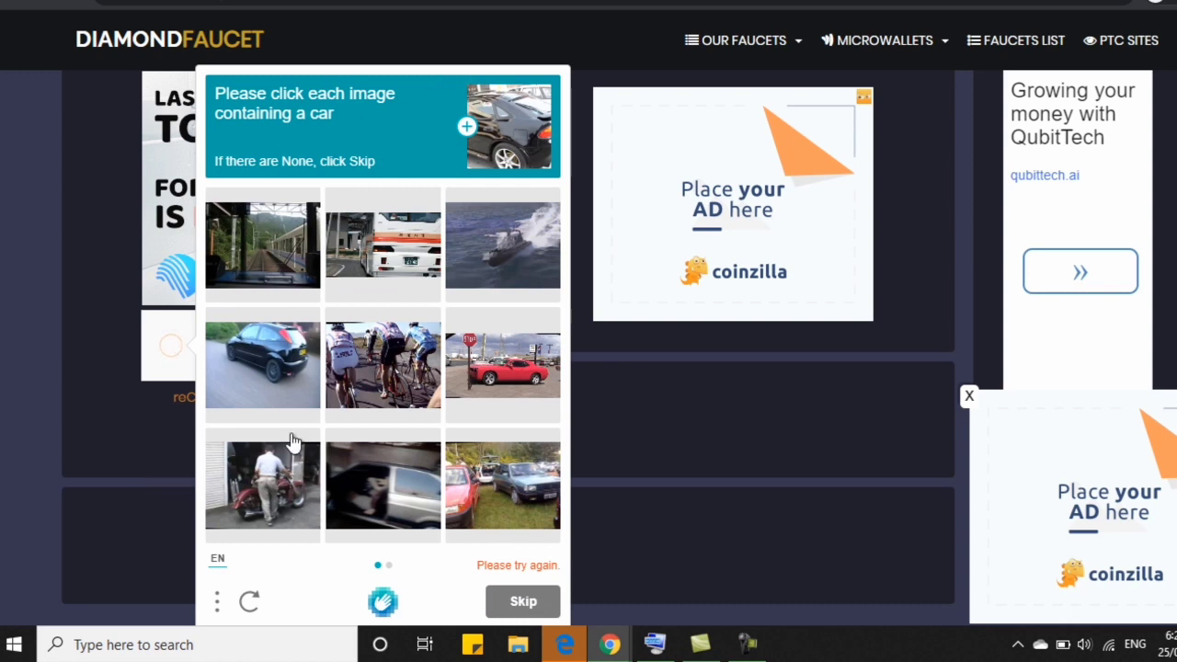
pyautogui.click(382, 485)
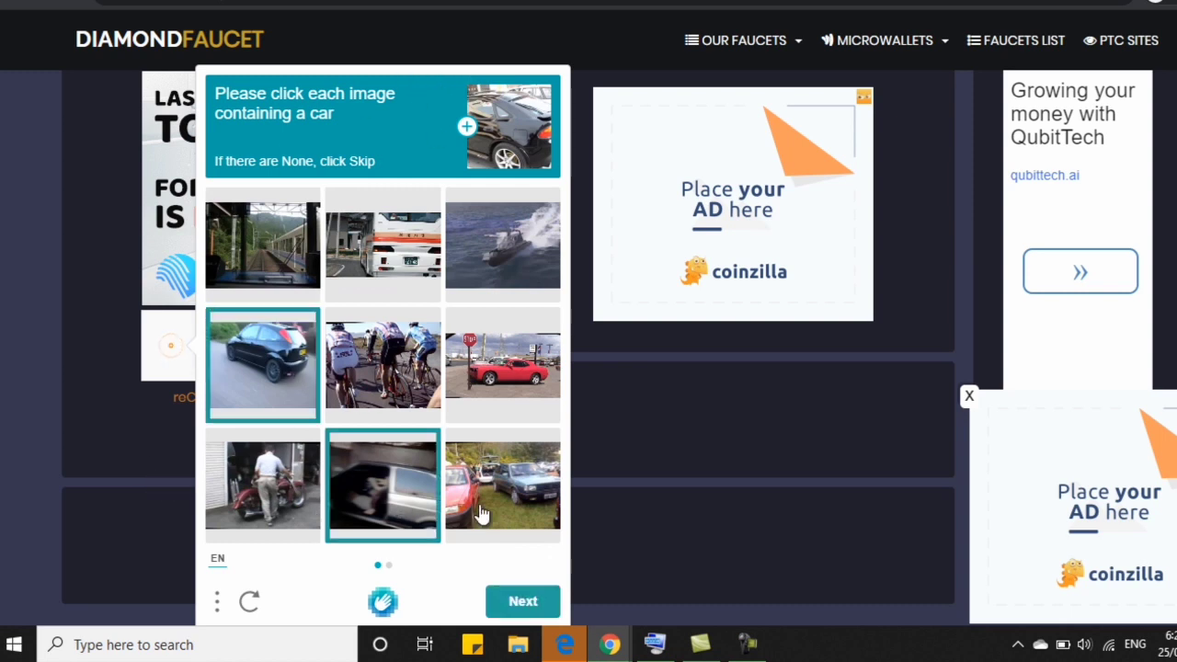
pyautogui.click(523, 600)
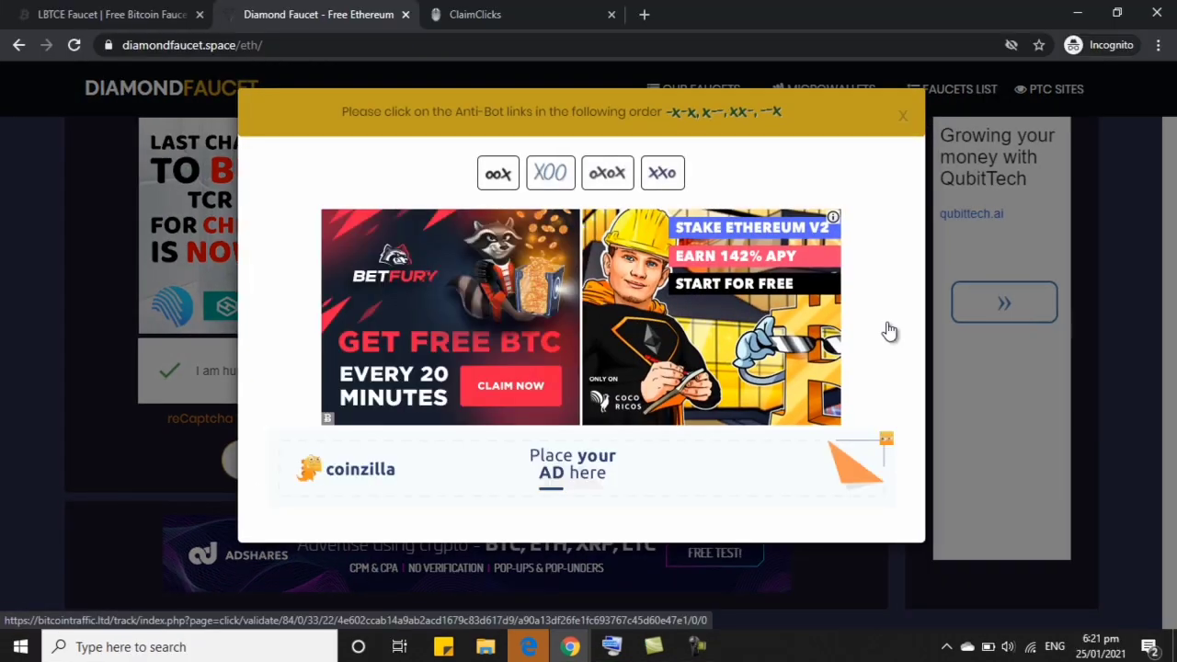
pyautogui.moveTo(743, 125)
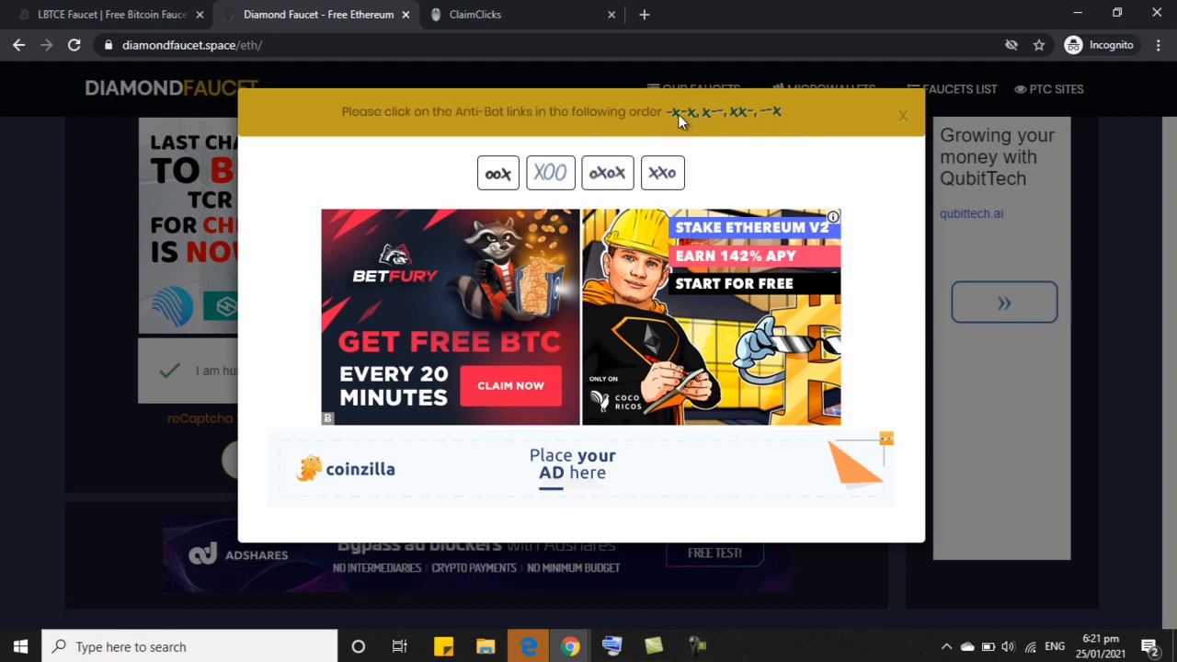
# Step: Pick the three anti-bot links in the shown order and submit the Ethereum claim after the countdown
pyautogui.click(607, 172)
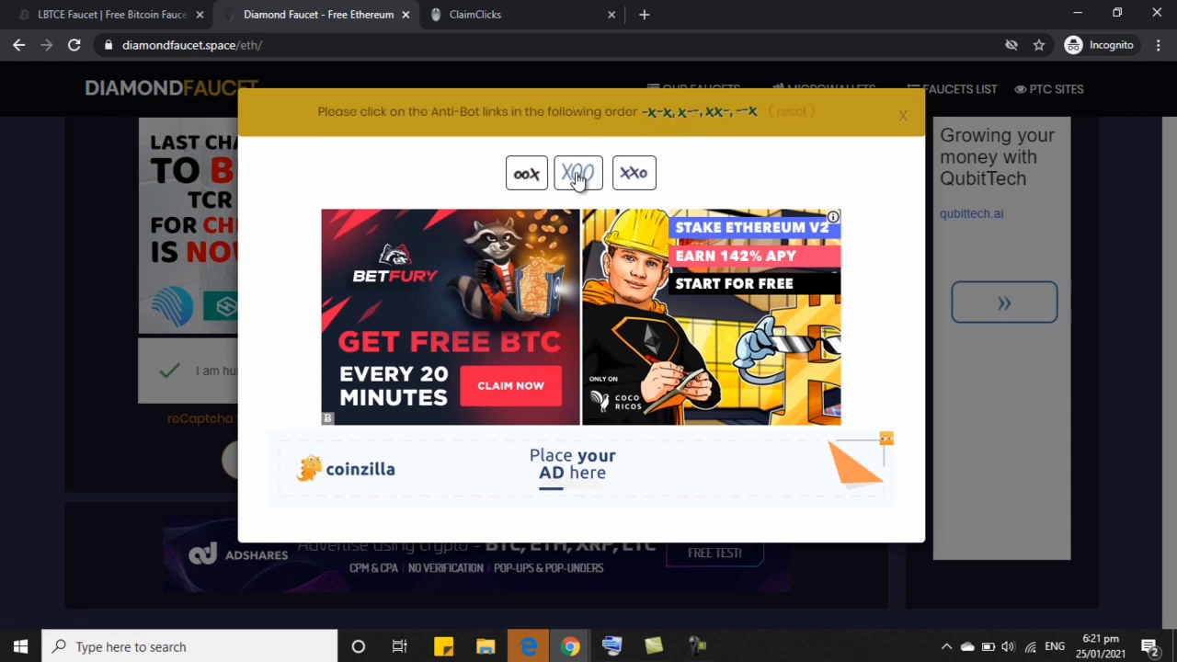
pyautogui.click(577, 173)
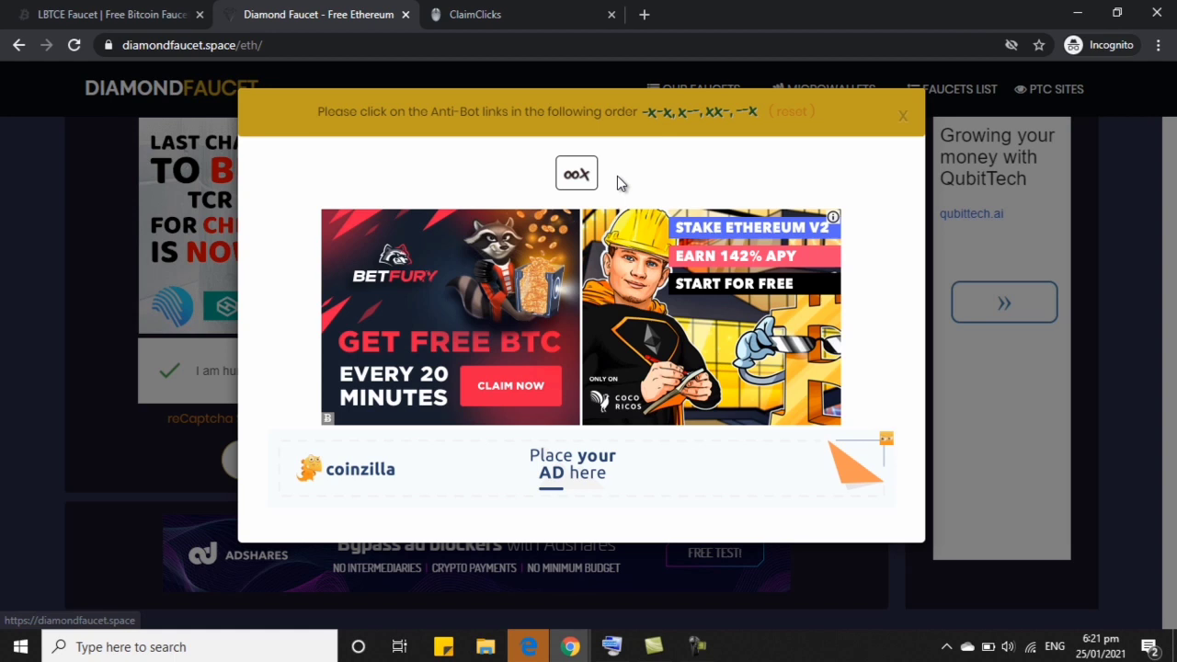
pyautogui.click(576, 173)
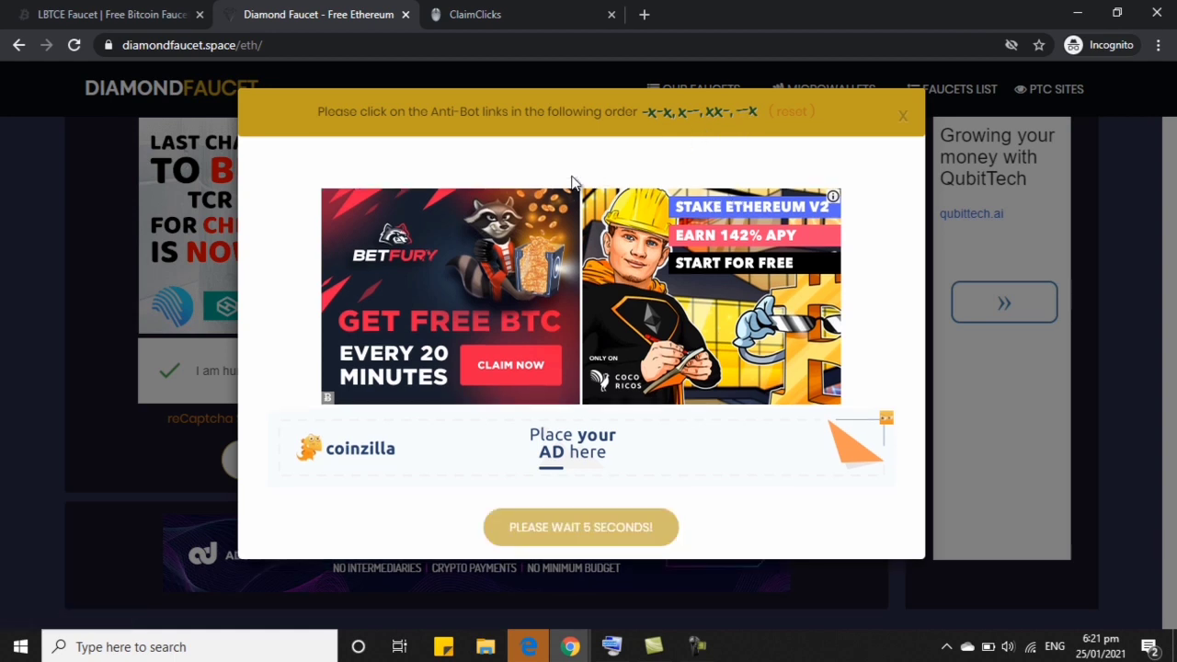
pyautogui.moveTo(548, 537)
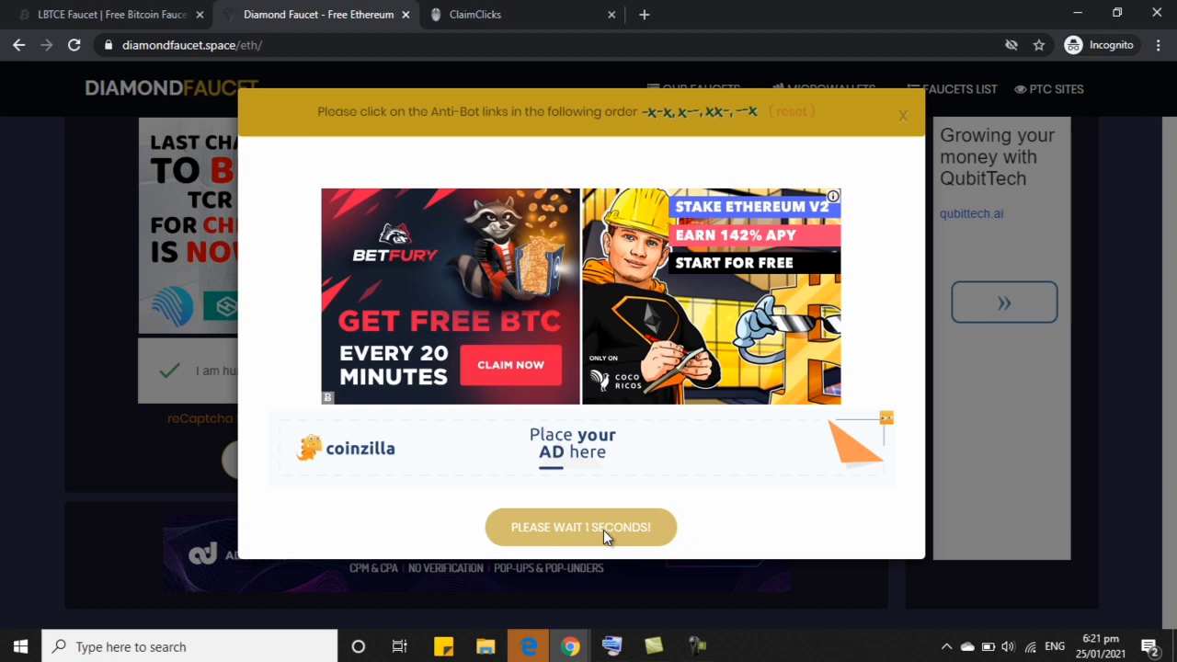
pyautogui.click(581, 526)
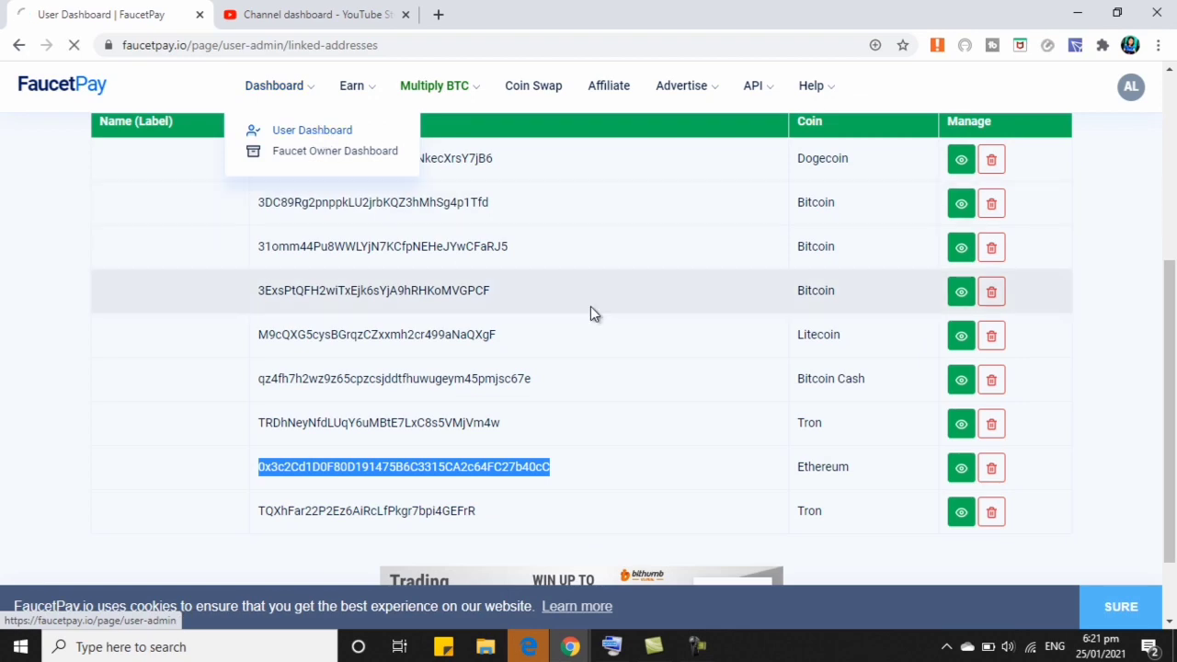
# Step: Show the FaucetPay User Dashboard's received payments, including Diamond Faucet ETH and LBTCE.com BTC
pyautogui.click(313, 129)
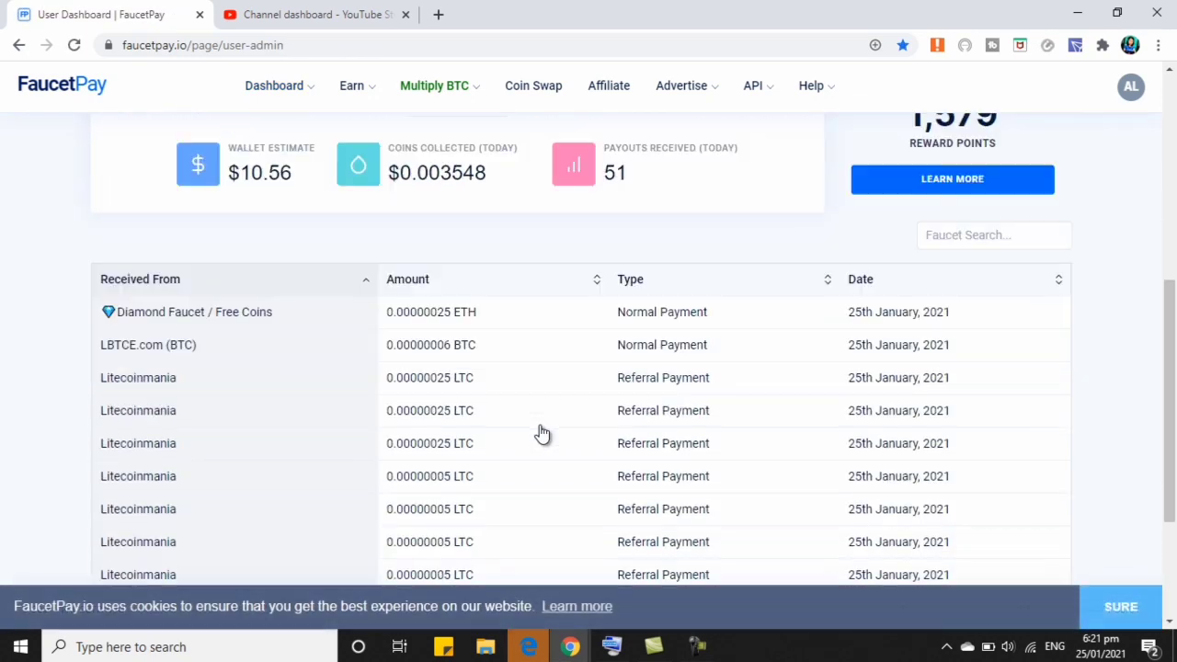
pyautogui.scroll(3)
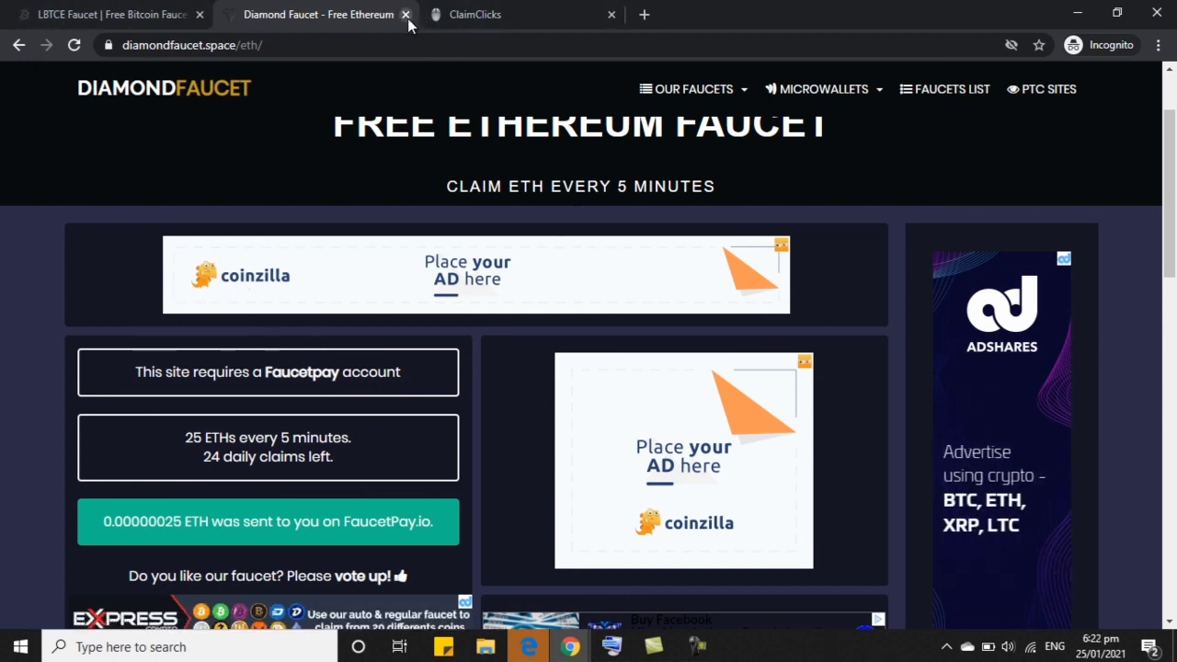
pyautogui.moveTo(496, 15)
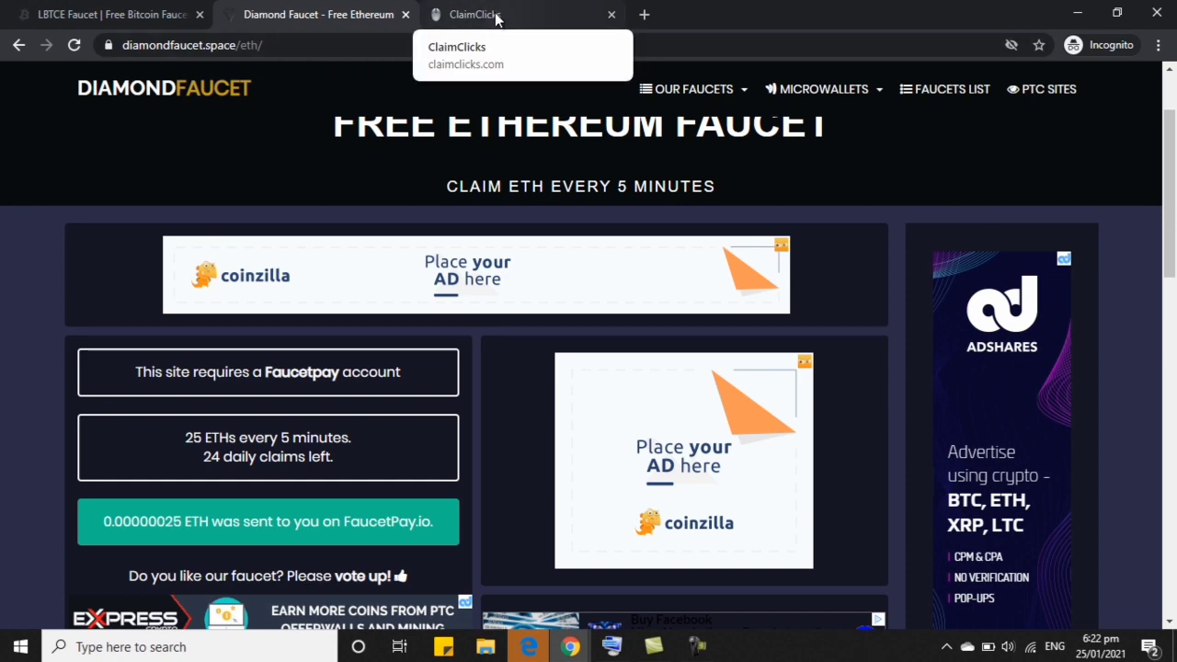
# Step: Bring up the ClaimClicks currency page, dismissing the floating ad, and peek at the Bitcoin Faucet tab
pyautogui.click(497, 14)
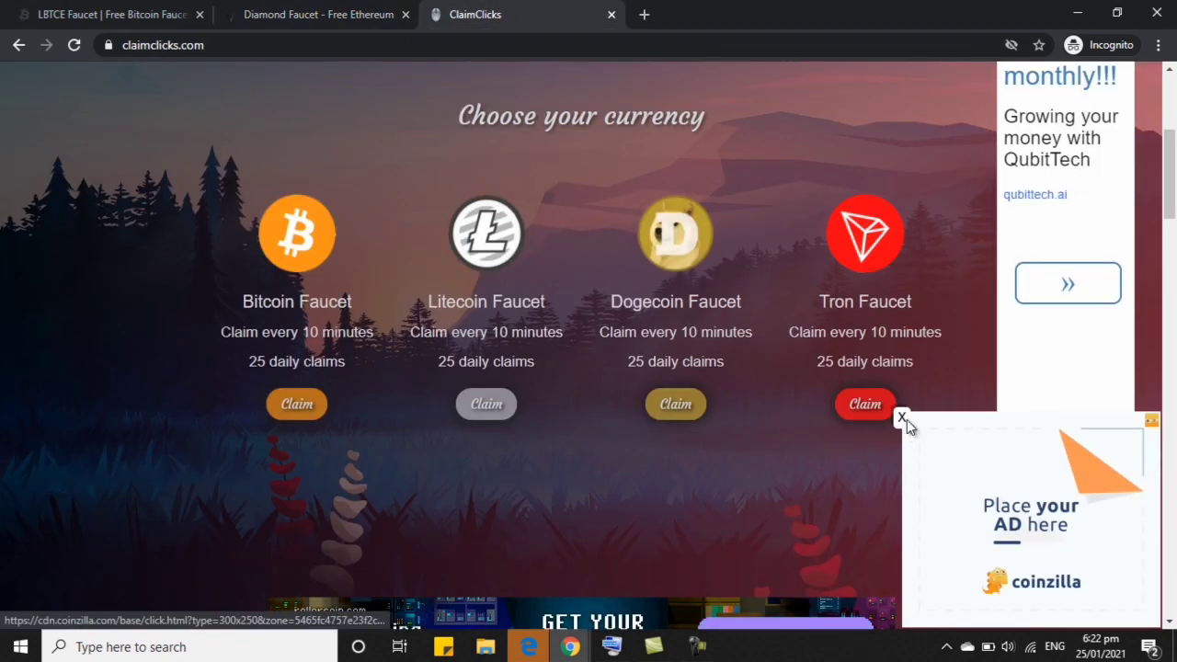
pyautogui.click(903, 420)
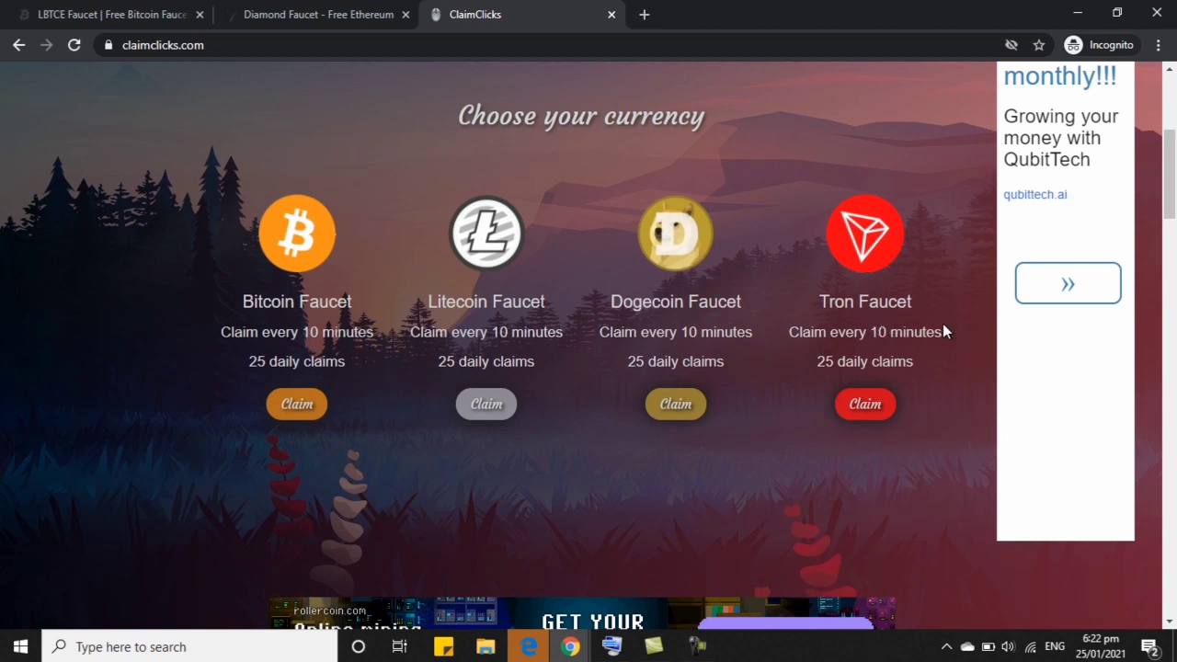
pyautogui.moveTo(254, 357)
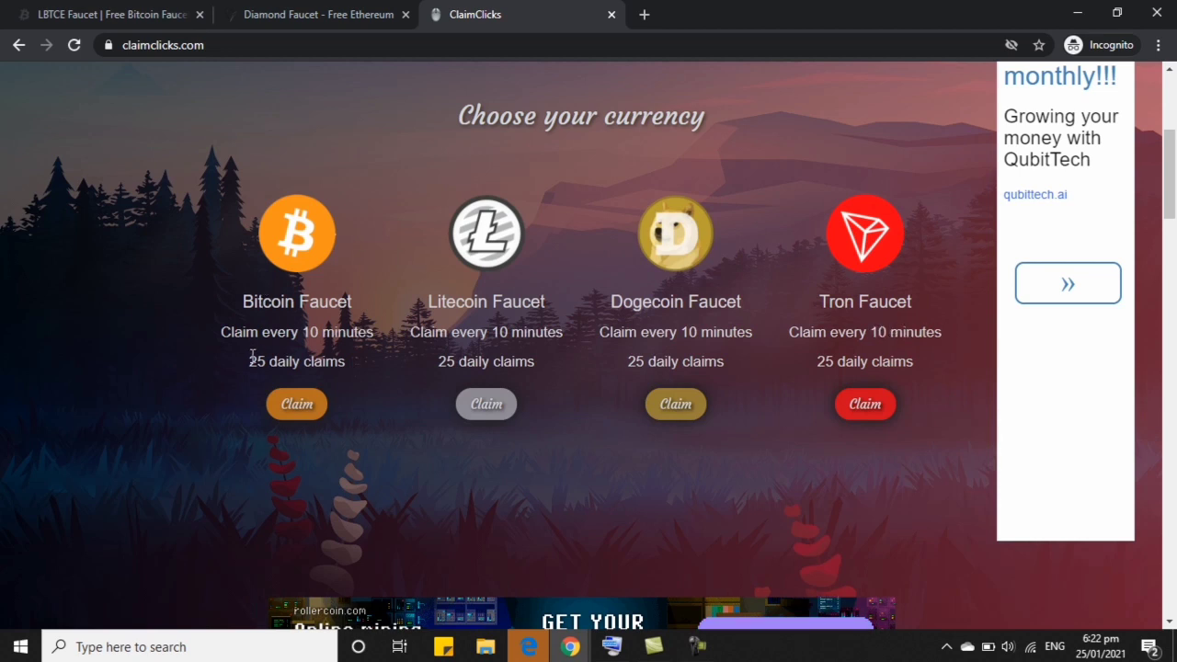
pyautogui.moveTo(359, 358)
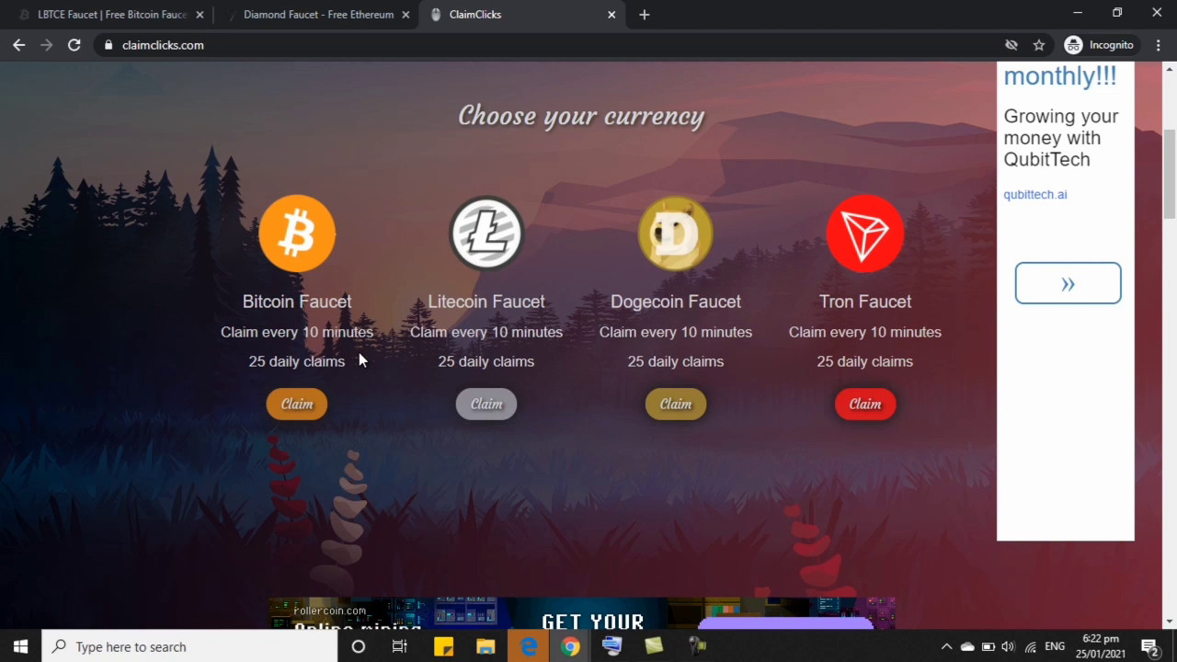
pyautogui.moveTo(283, 431)
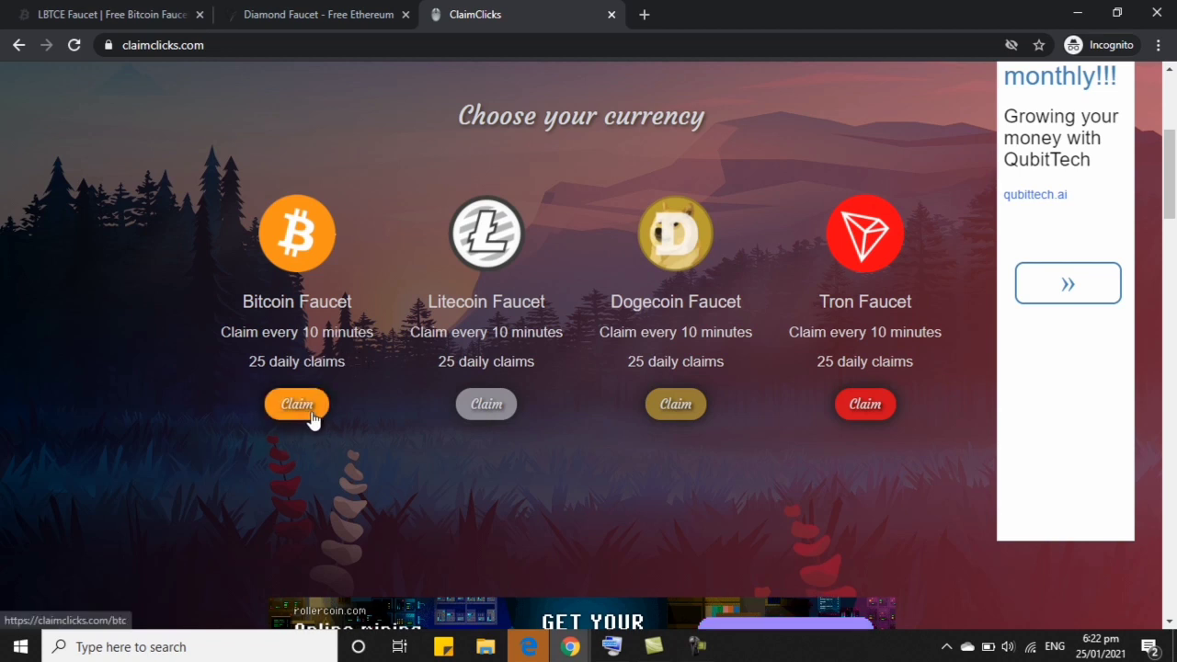
pyautogui.click(317, 15)
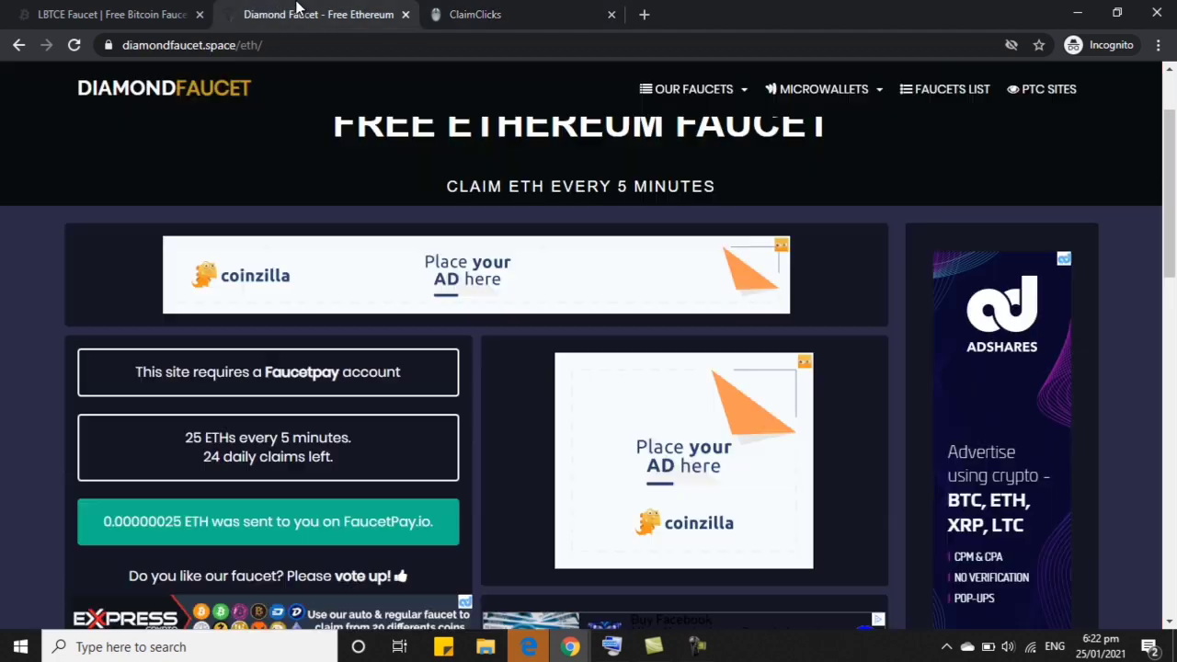
pyautogui.click(475, 15)
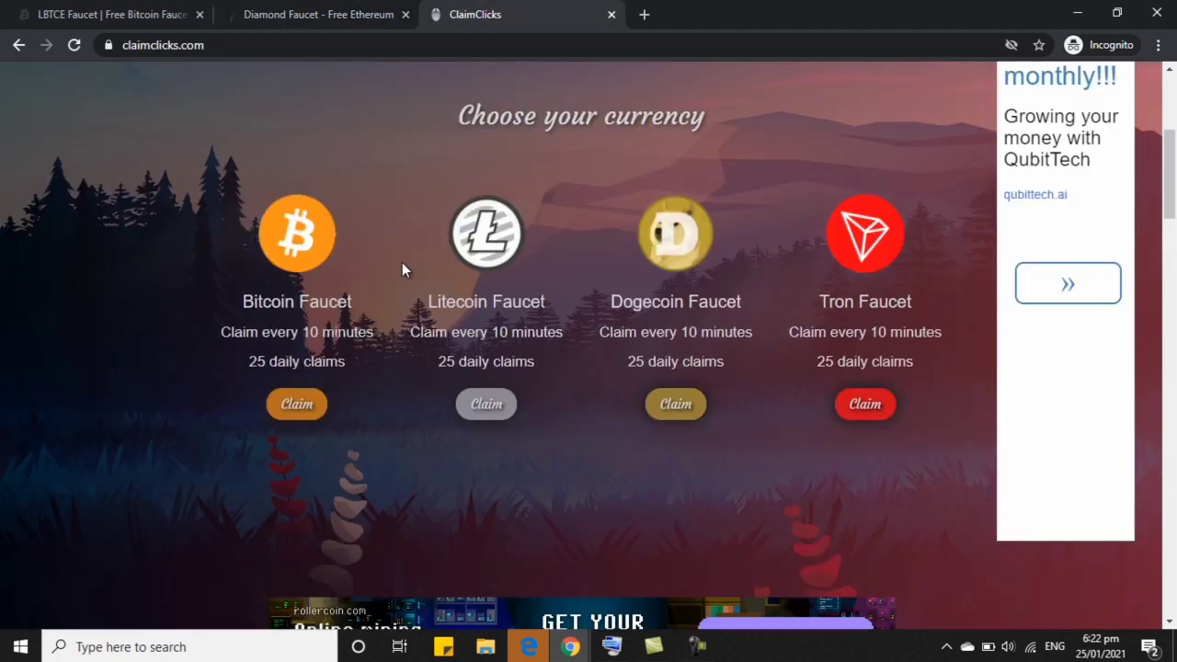
pyautogui.moveTo(340, 134)
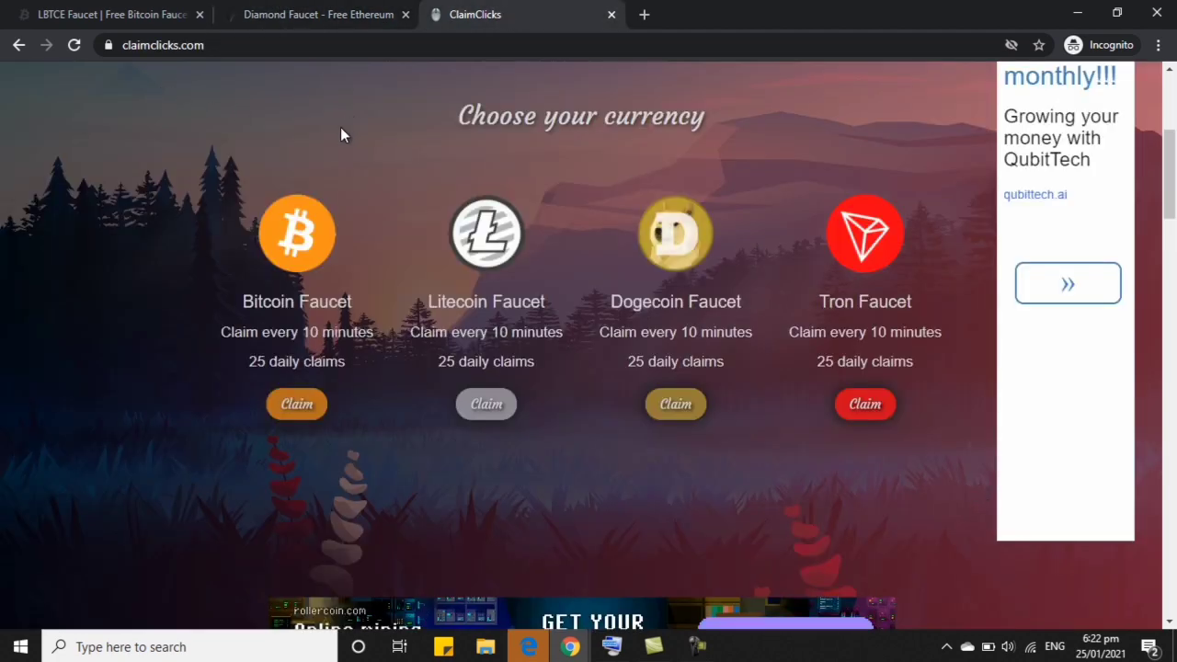
# Step: Switch to the LBTCE faucet tab and reload it
pyautogui.click(110, 15)
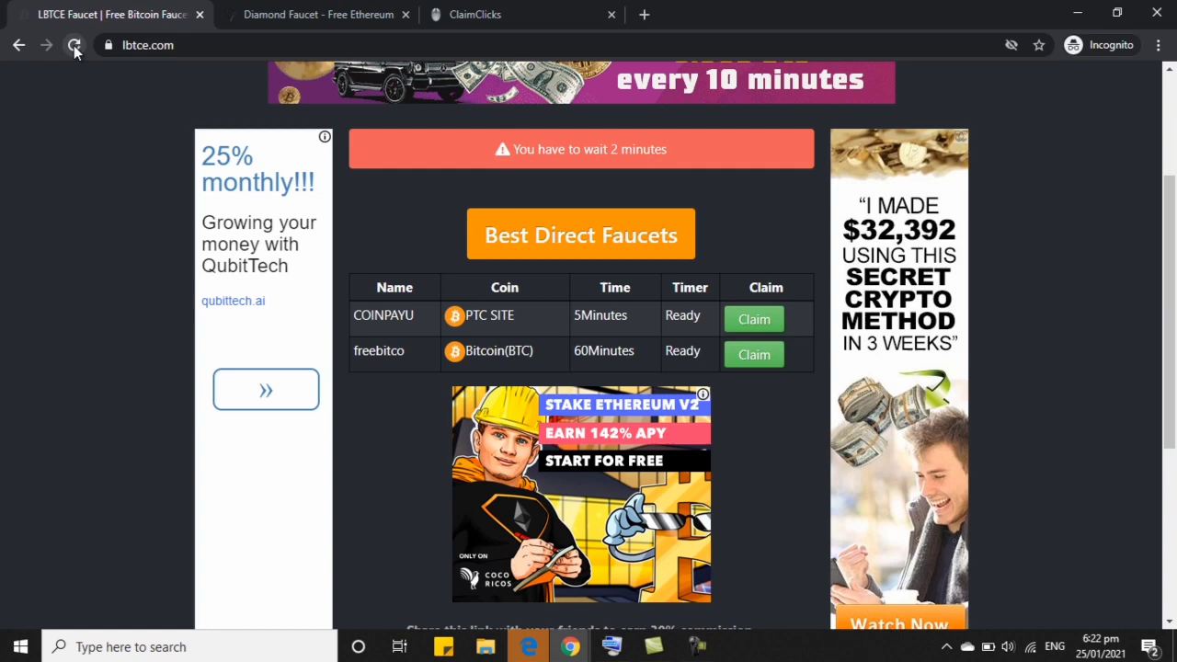
pyautogui.click(74, 44)
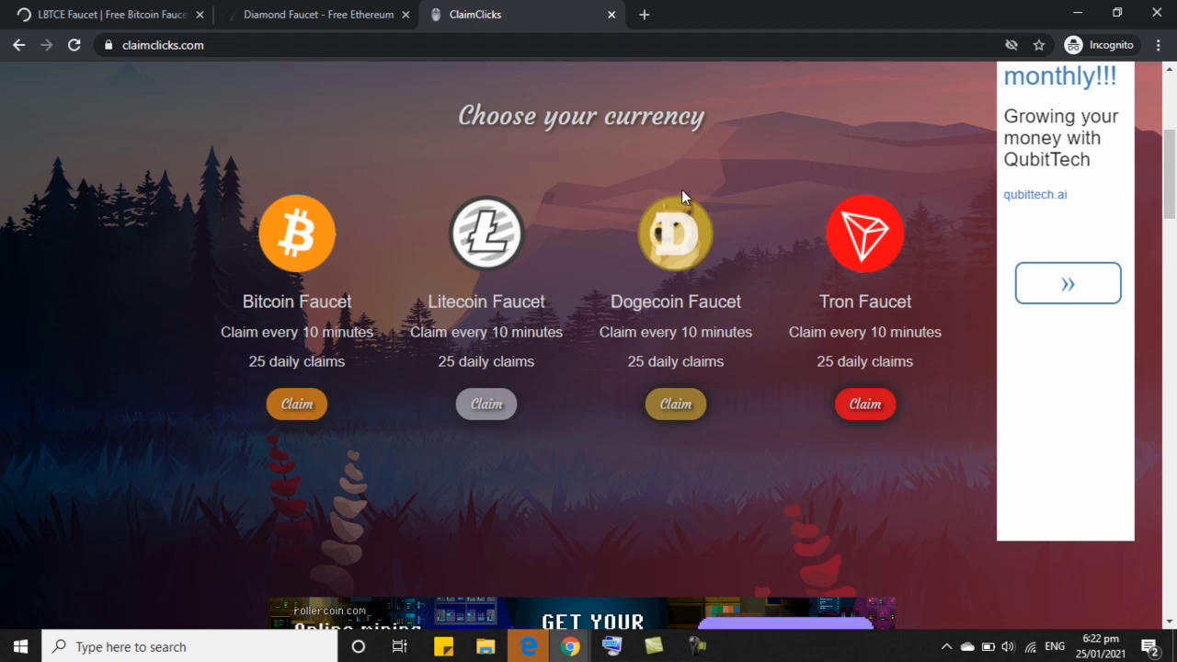
pyautogui.moveTo(684, 209)
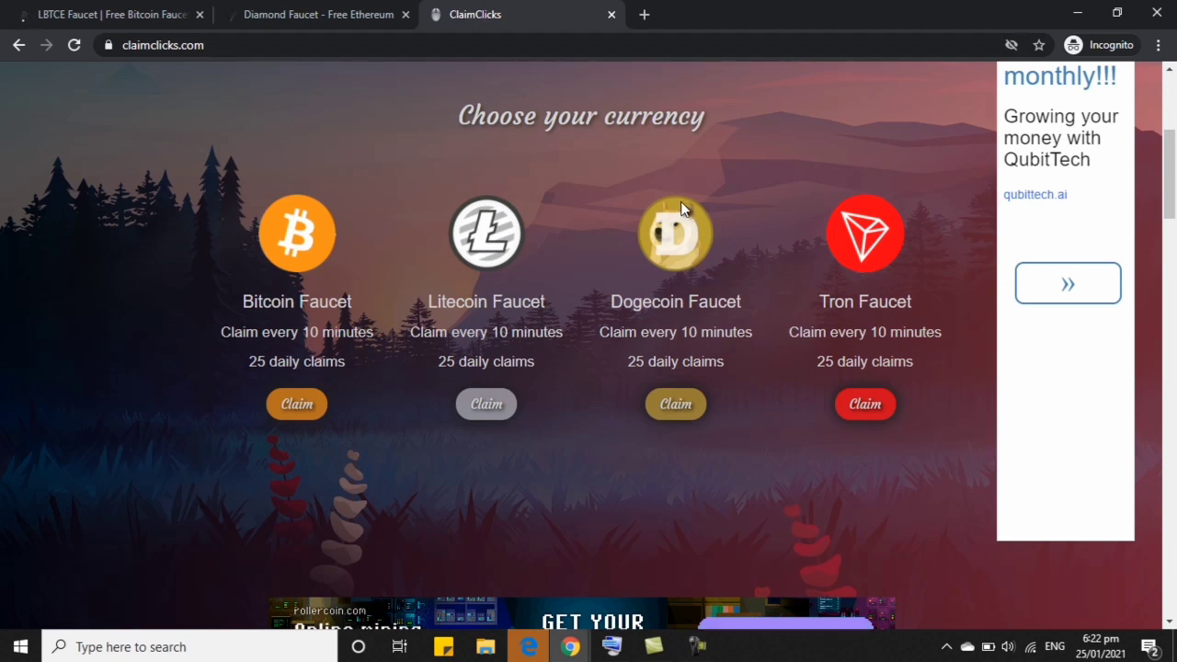
pyautogui.moveTo(709, 202)
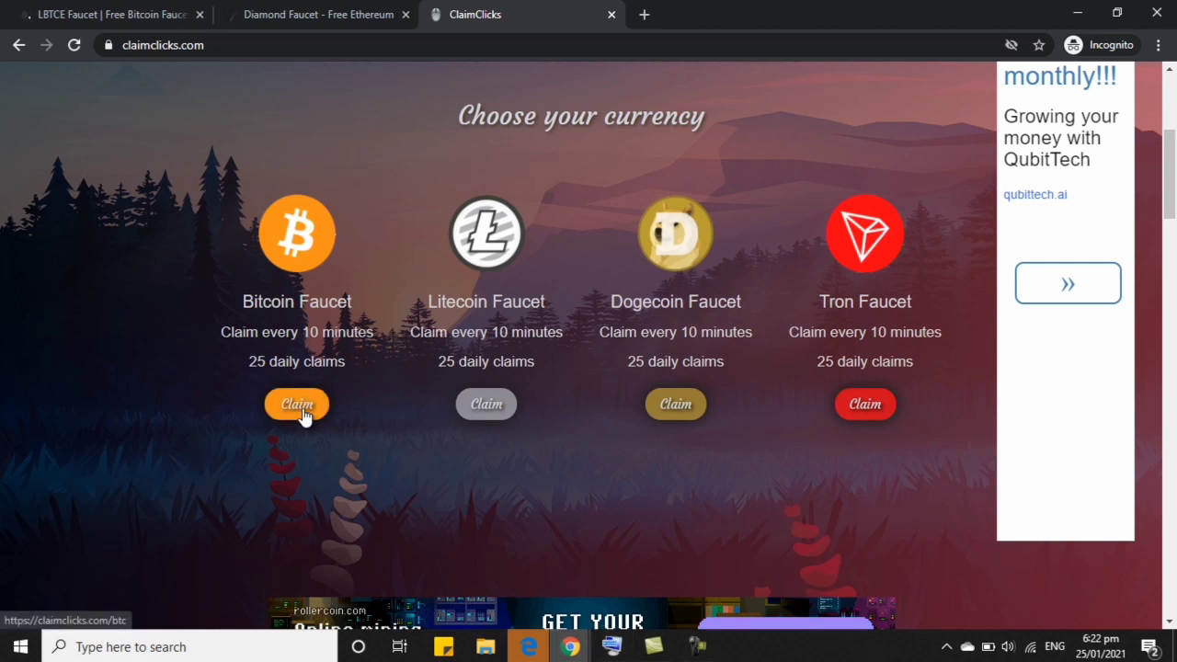
pyautogui.moveTo(350, 434)
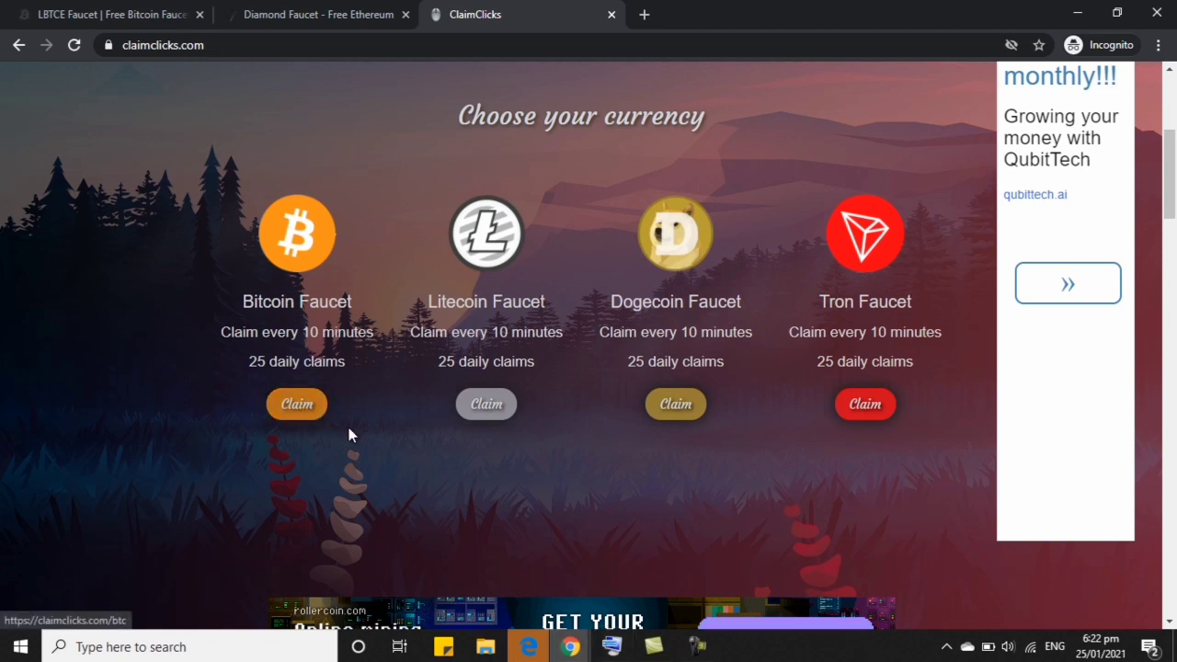
pyautogui.moveTo(813, 444)
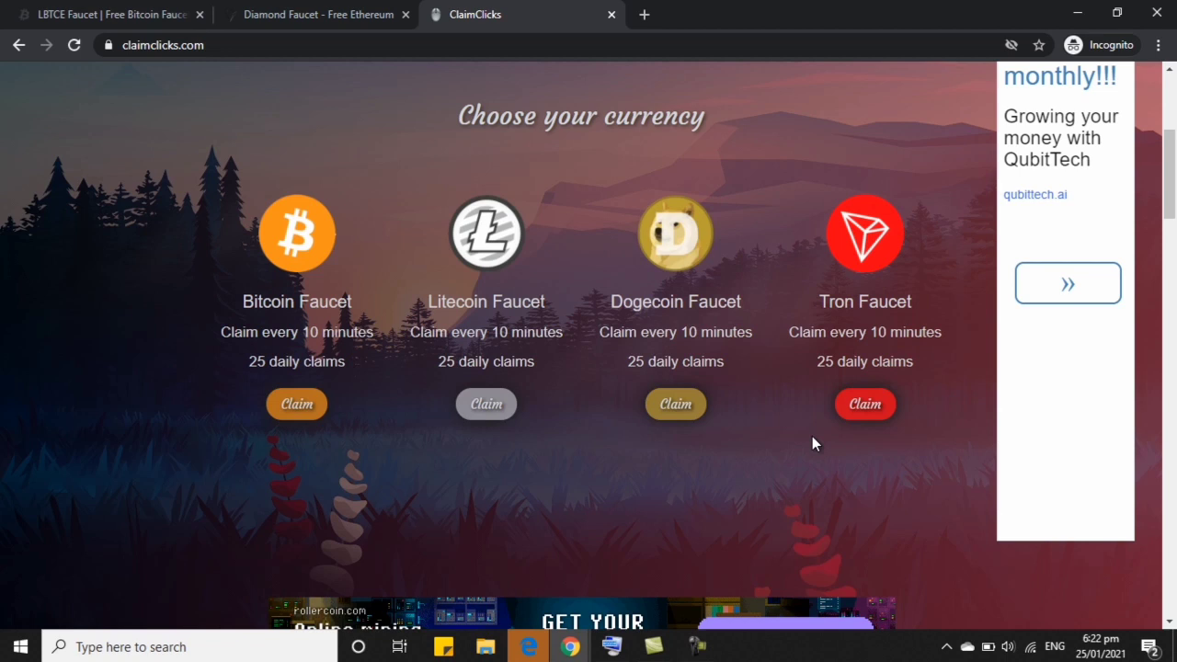
pyautogui.moveTo(276, 267)
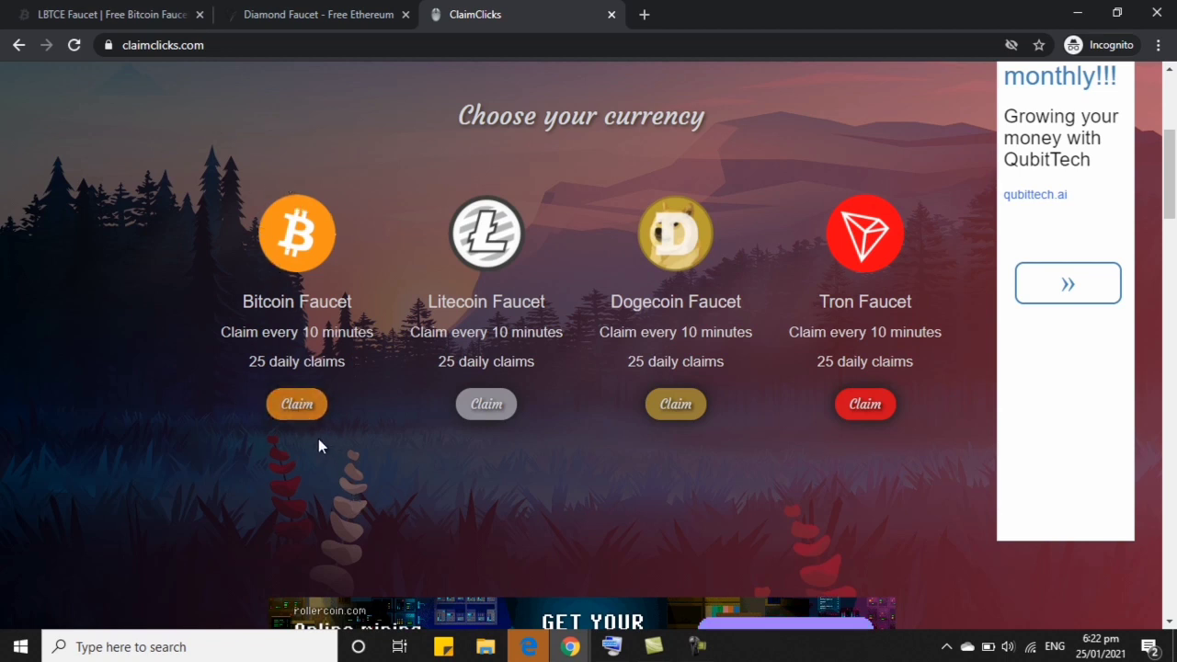
# Step: Enter the Bitcoin faucet and review its 555 satoshi balance and 2 satoshi per 10-minute claim
pyautogui.click(296, 405)
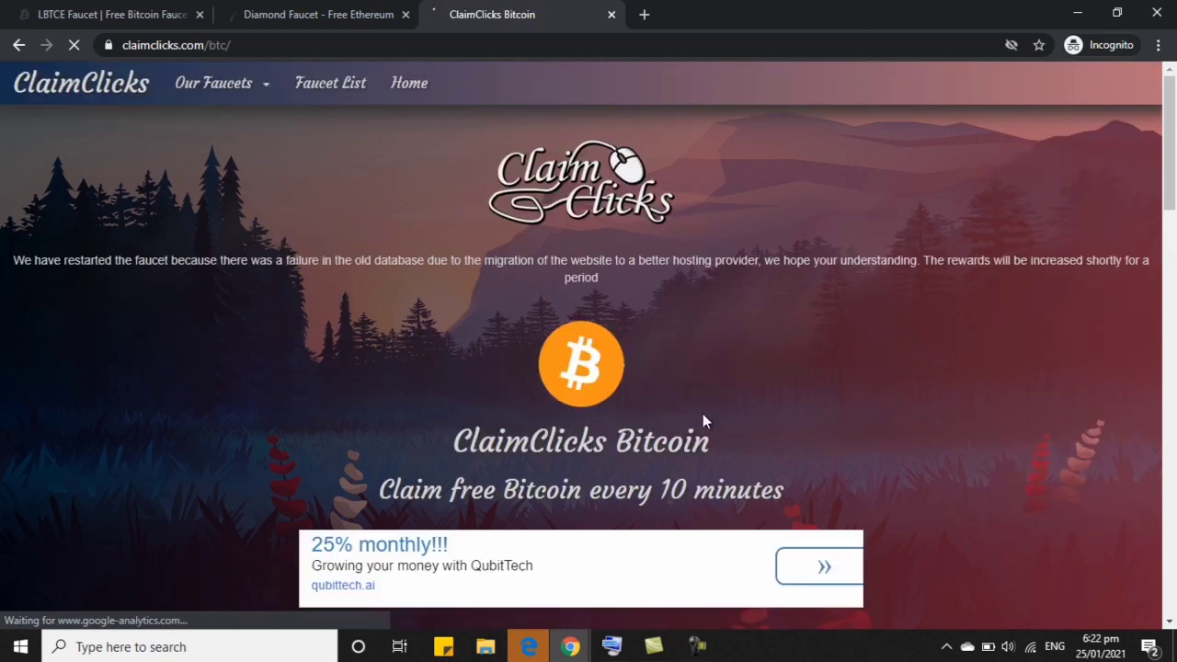
pyautogui.scroll(-3)
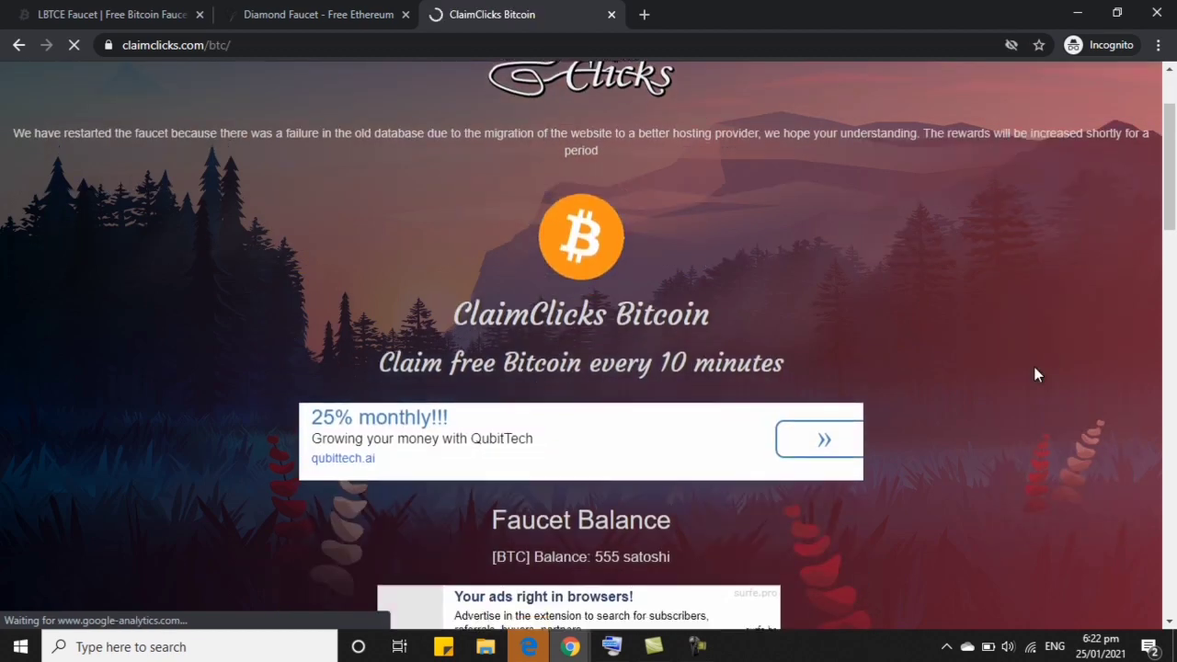
pyautogui.scroll(-3)
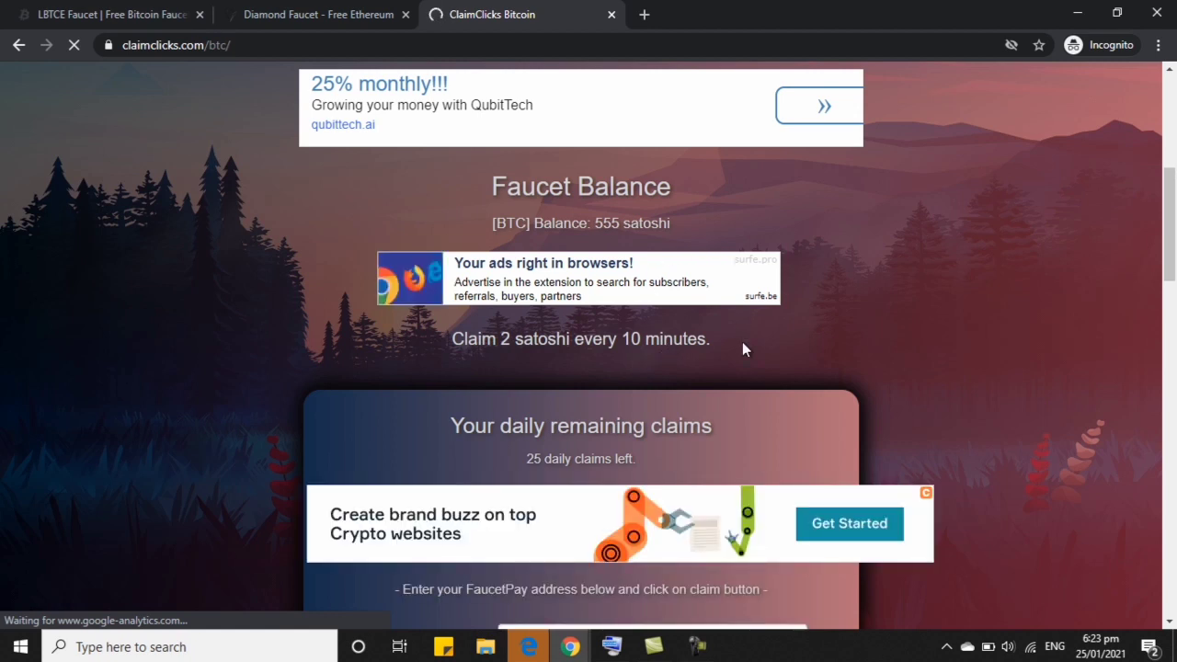
pyautogui.moveTo(582, 239)
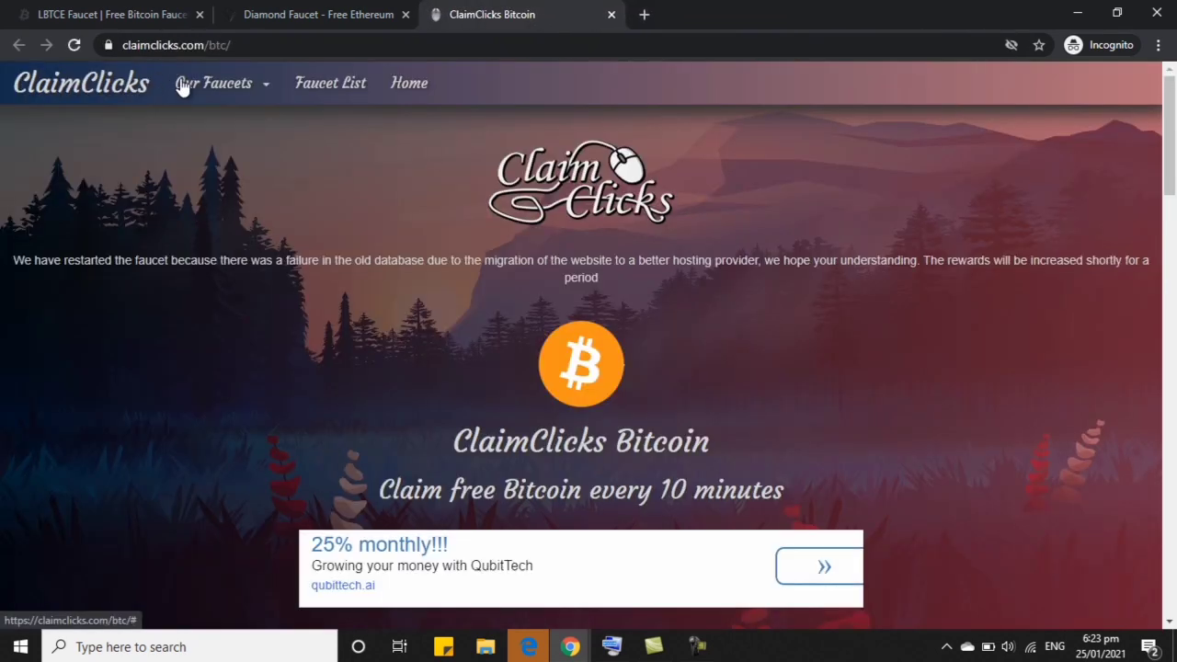
# Step: Navigate via Our Faucets to the Dogecoin faucet, then onward to the Tron faucet
pyautogui.click(214, 83)
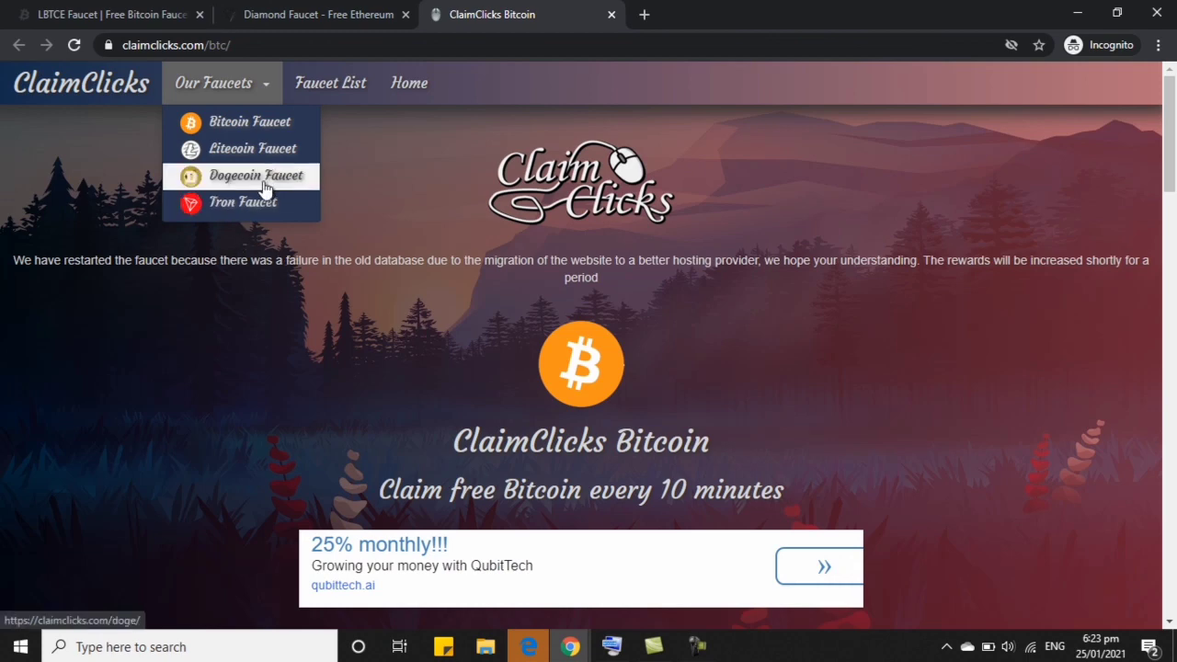
pyautogui.click(255, 175)
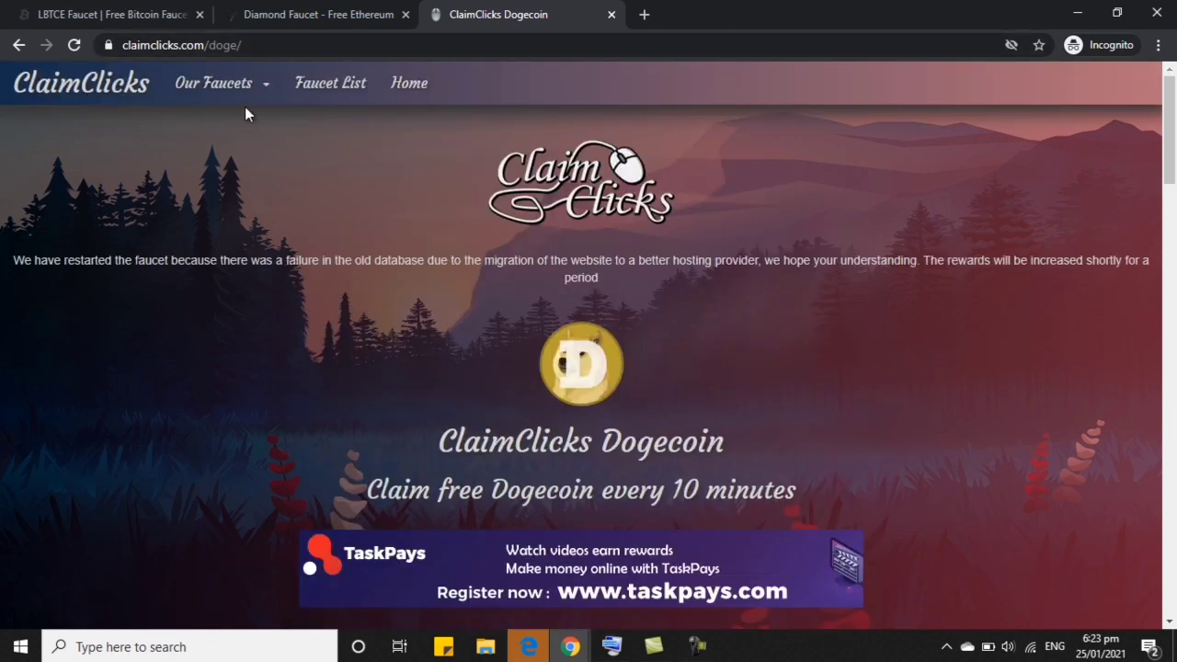
pyautogui.click(214, 83)
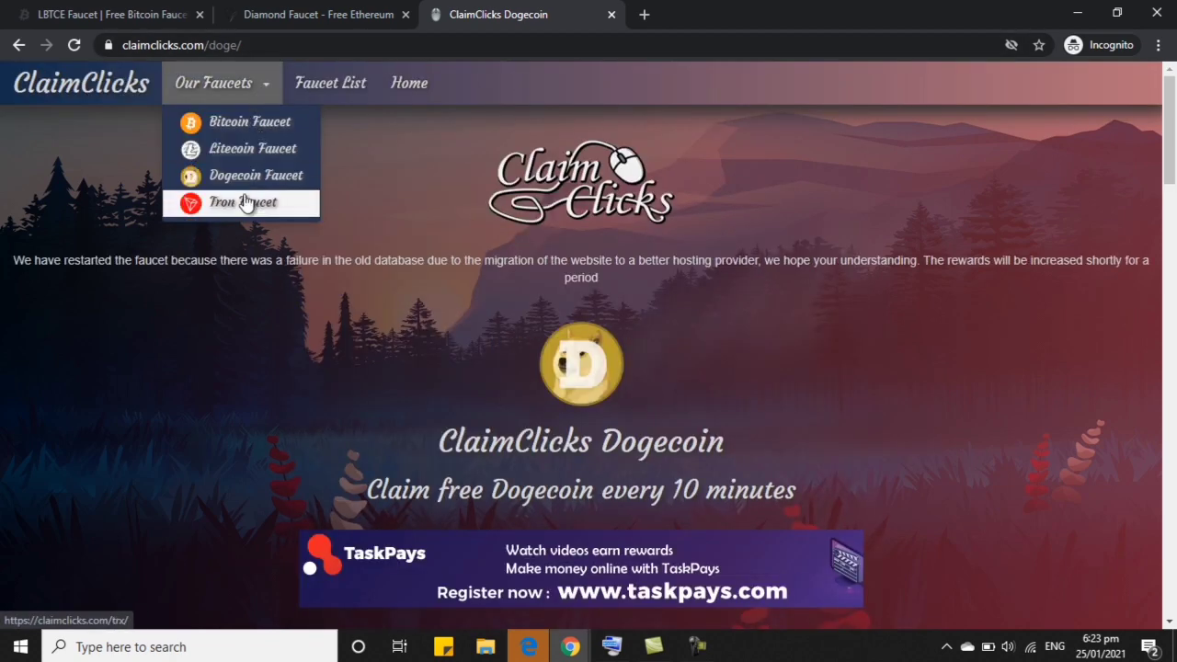
pyautogui.click(243, 201)
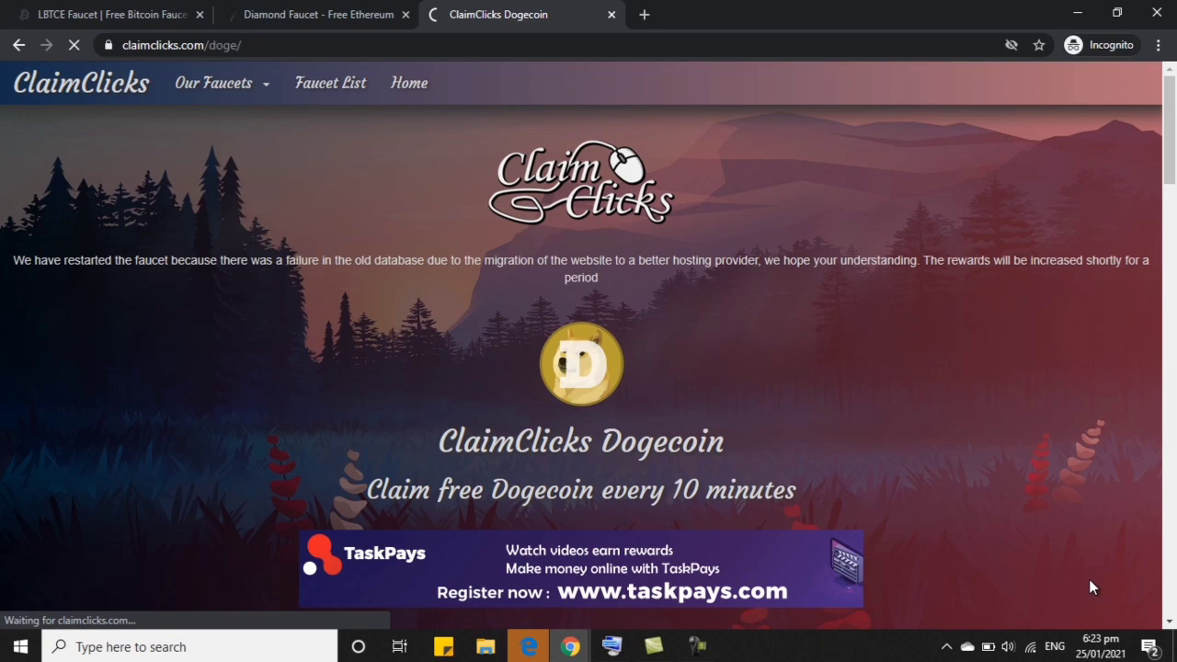
# Step: Show FaucetPay's Linked Addresses list to find the Bitcoin address
pyautogui.click(102, 15)
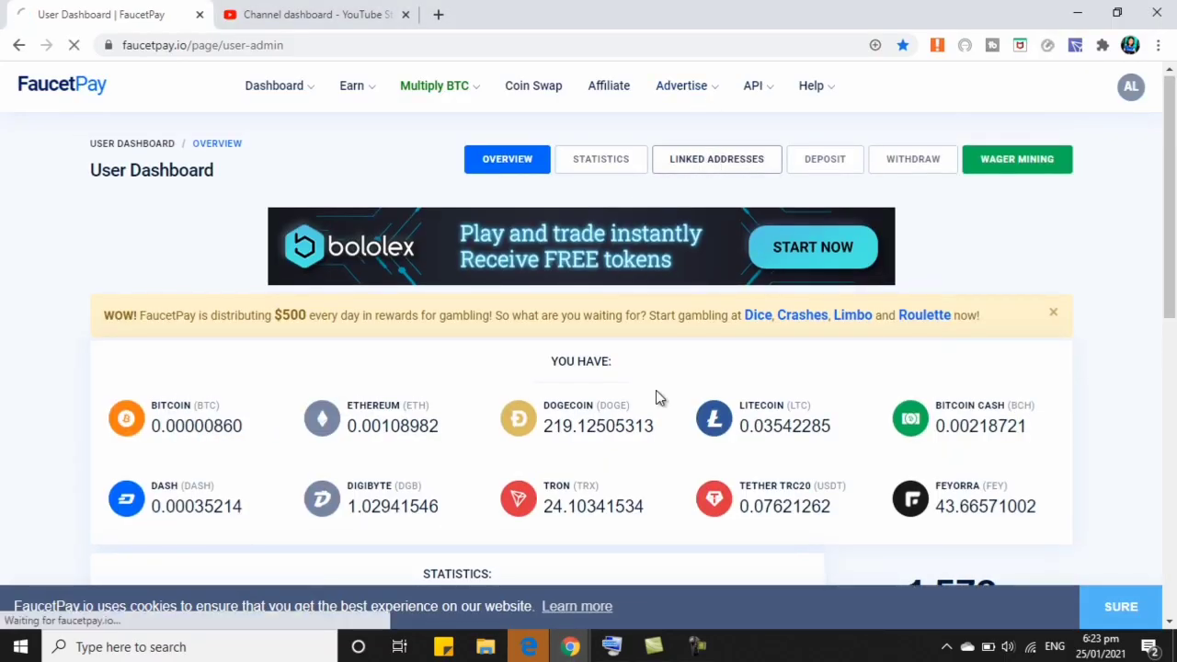
pyautogui.click(717, 158)
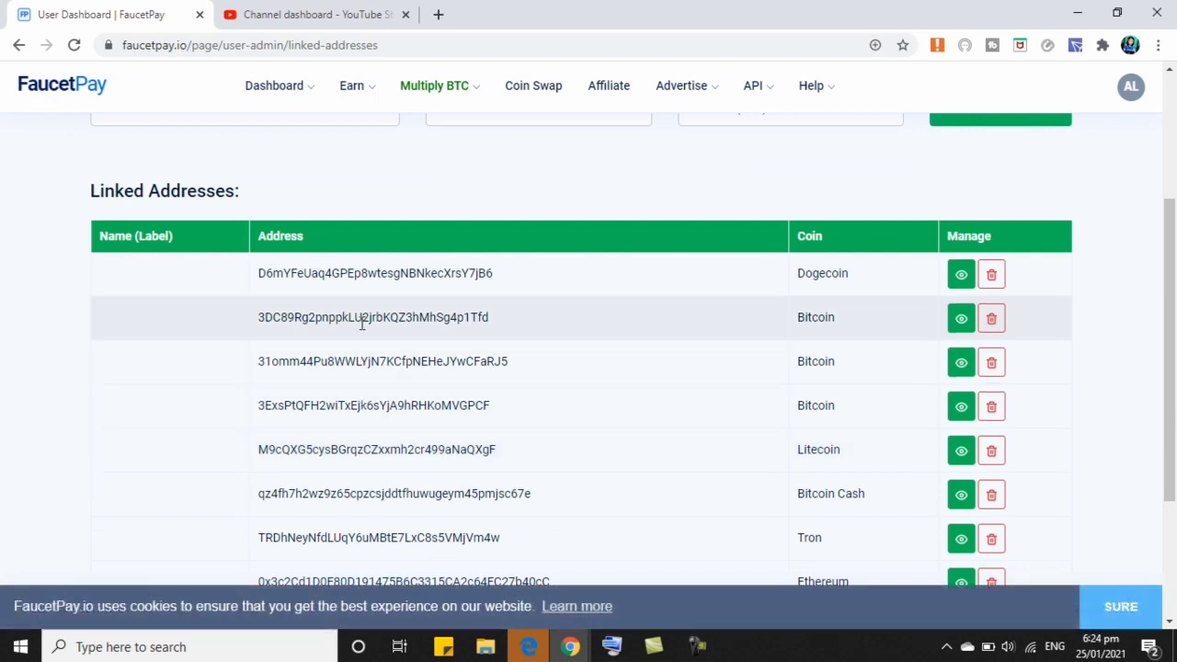
pyautogui.moveTo(570, 647)
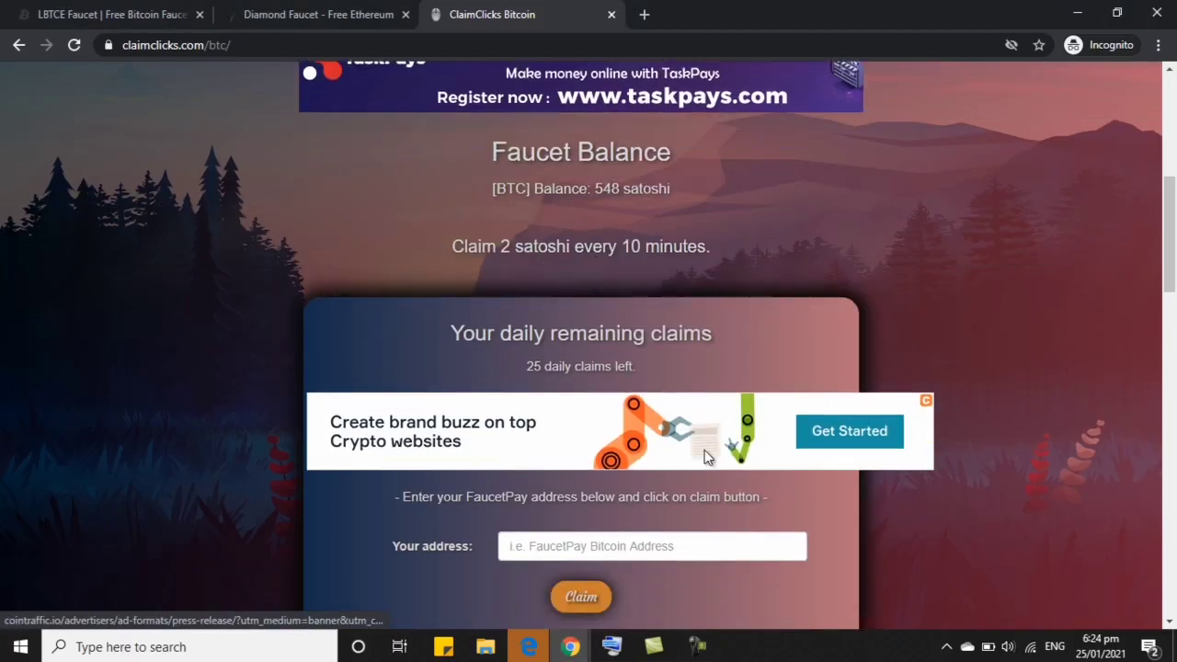
pyautogui.write('3DC89Rg2pnppkLU2jrbKQZ3hMhSg4p1Tfd')
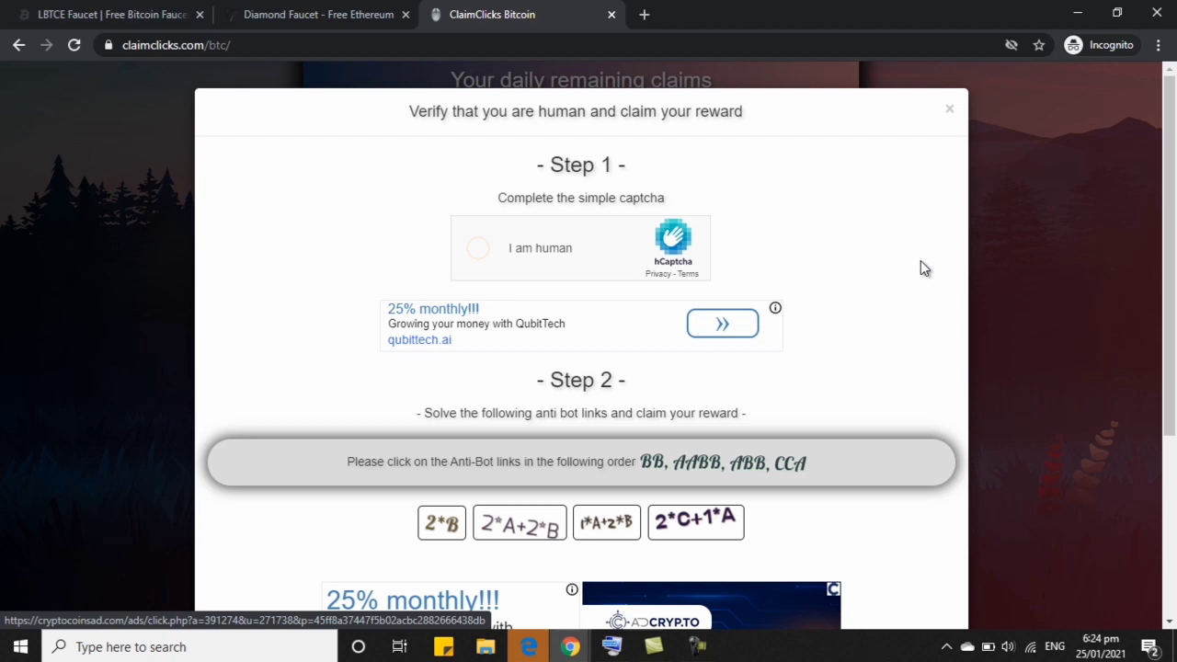
pyautogui.click(478, 246)
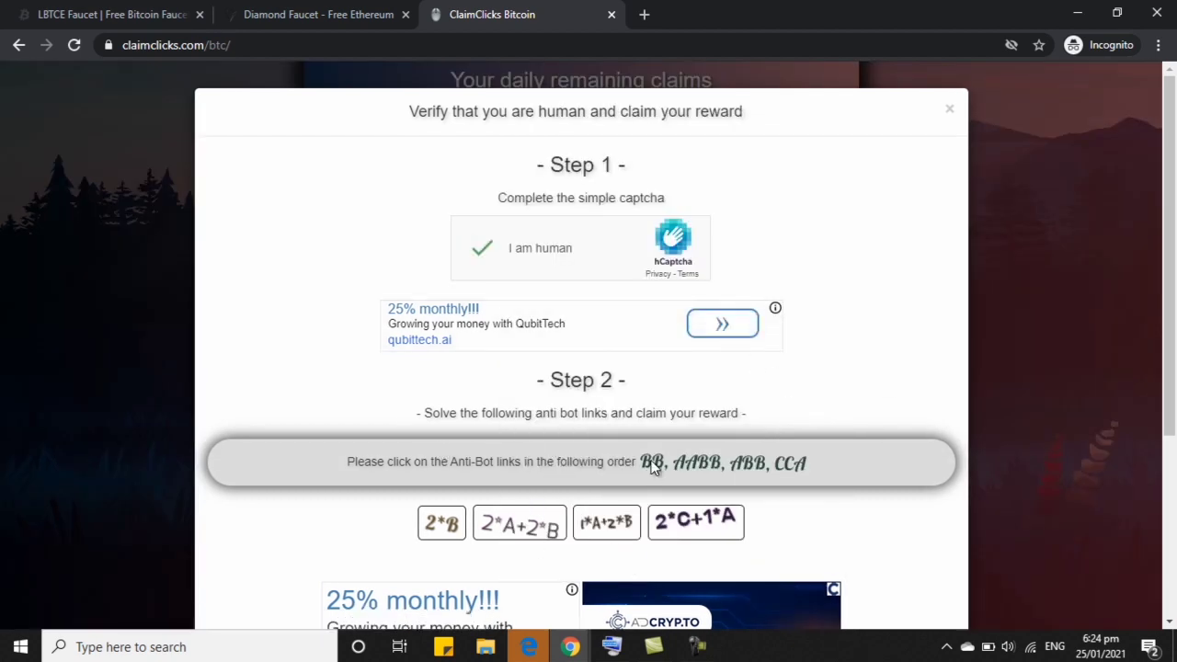
pyautogui.click(442, 523)
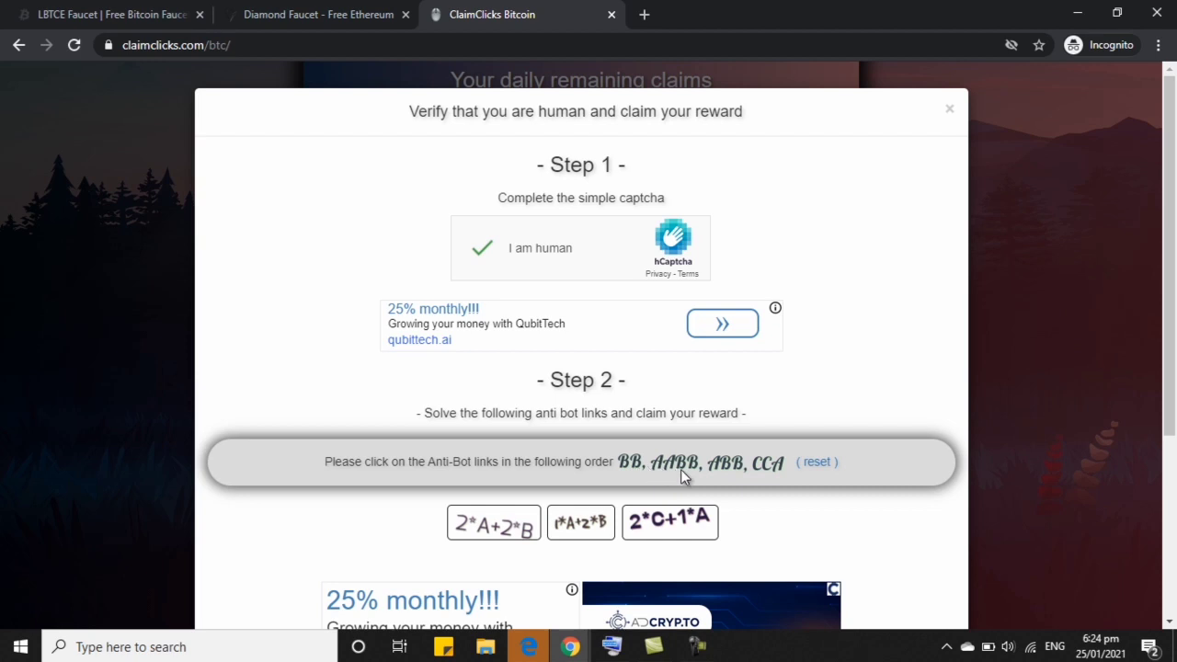
pyautogui.click(493, 522)
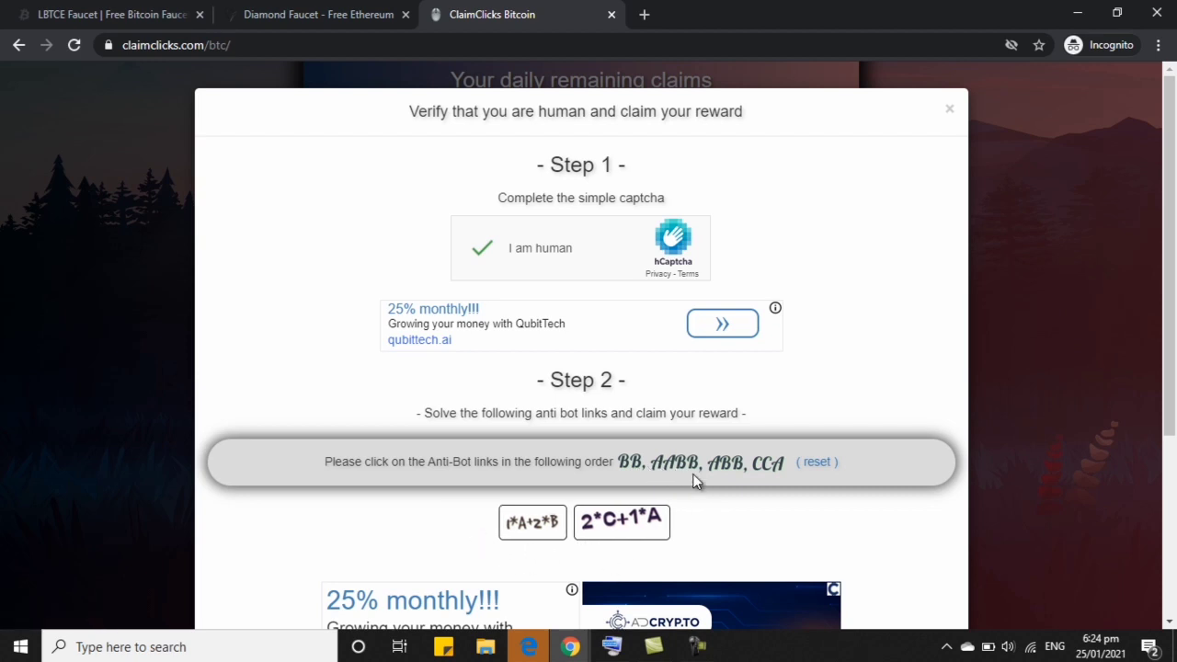
pyautogui.moveTo(736, 476)
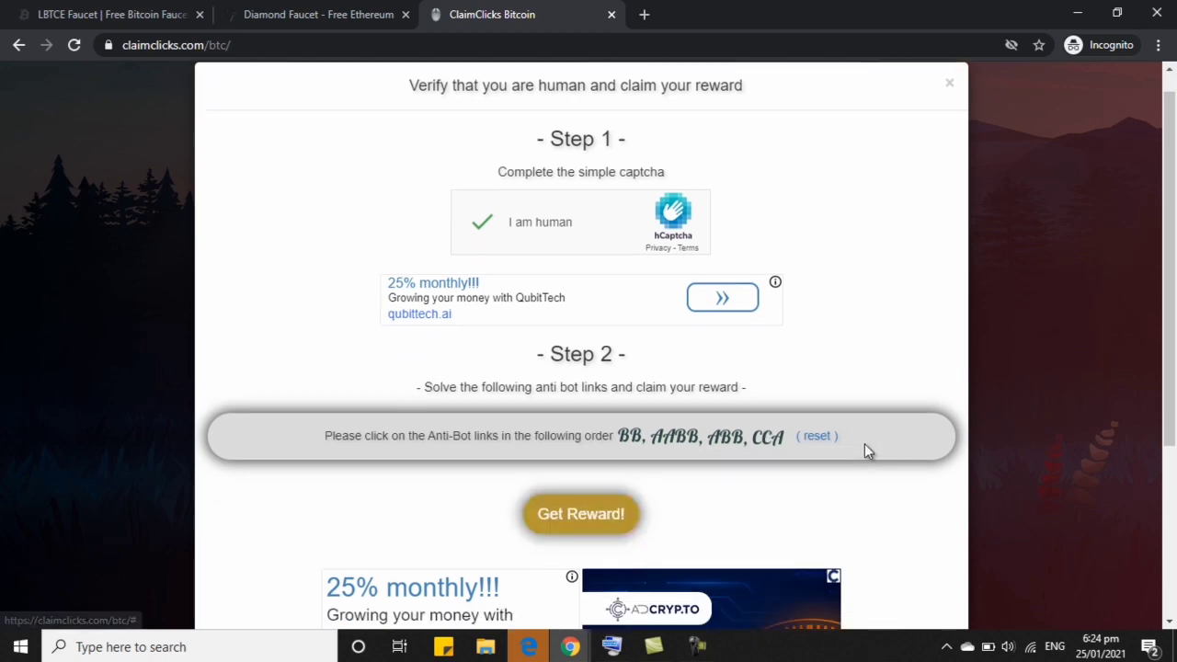
pyautogui.click(582, 513)
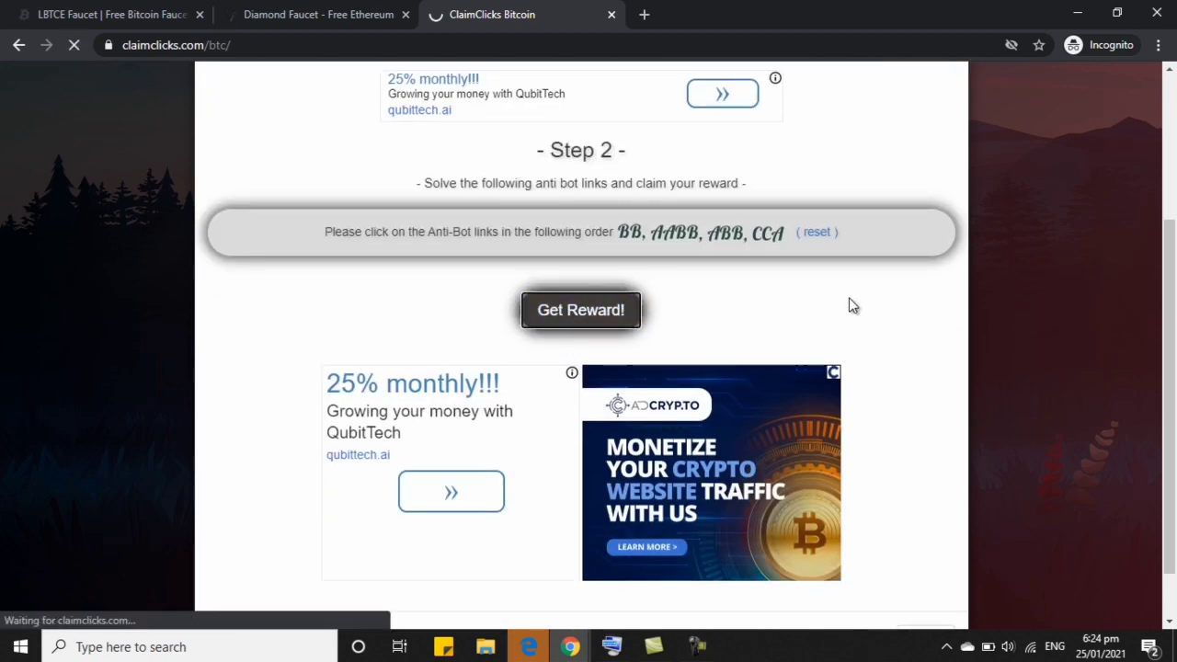
pyautogui.click(581, 309)
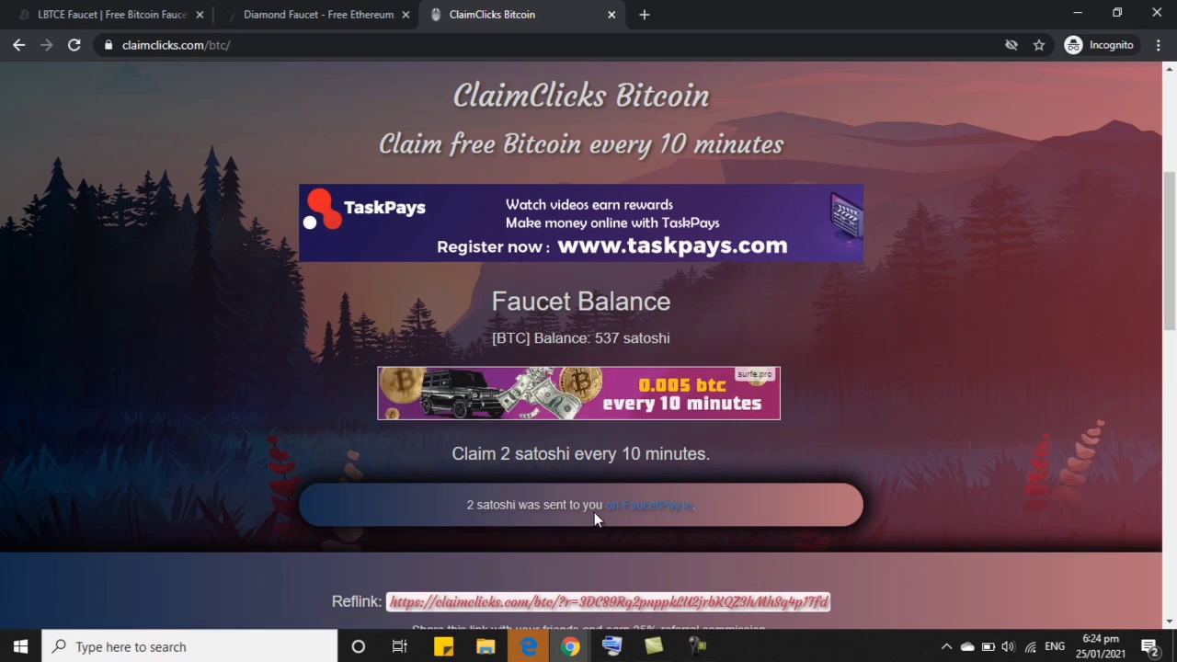
pyautogui.moveTo(695, 593)
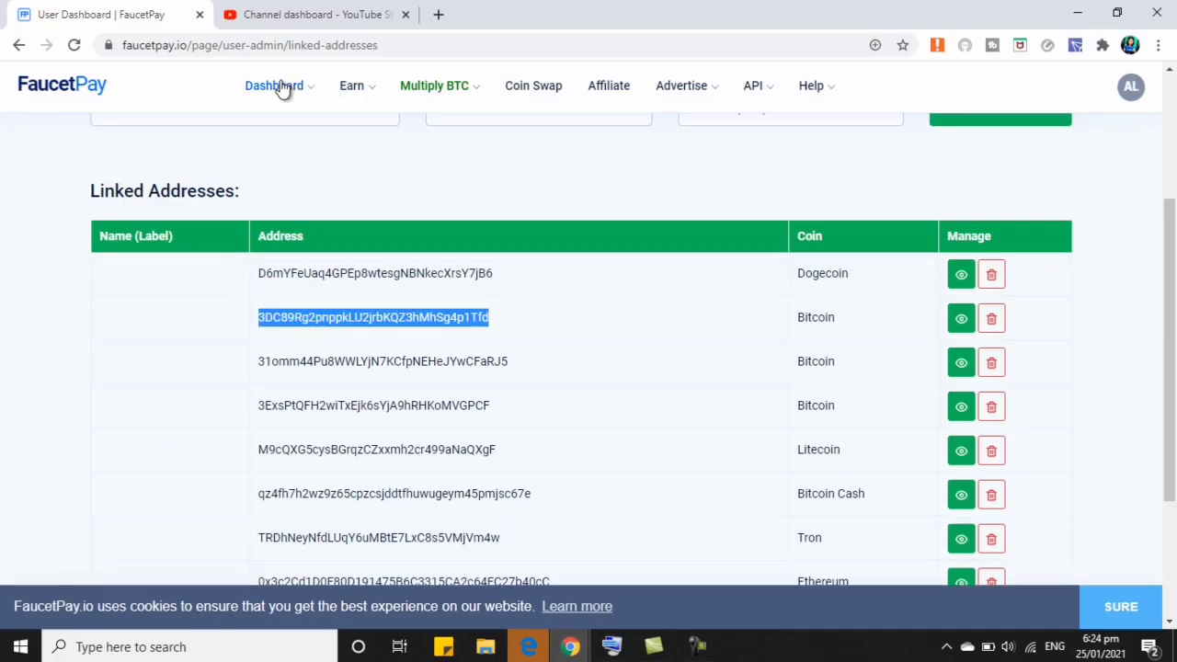
# Step: Check FaucetPay's dashboard Received From table for the 0.00000002 BTC ClaimClicks payment
pyautogui.click(272, 87)
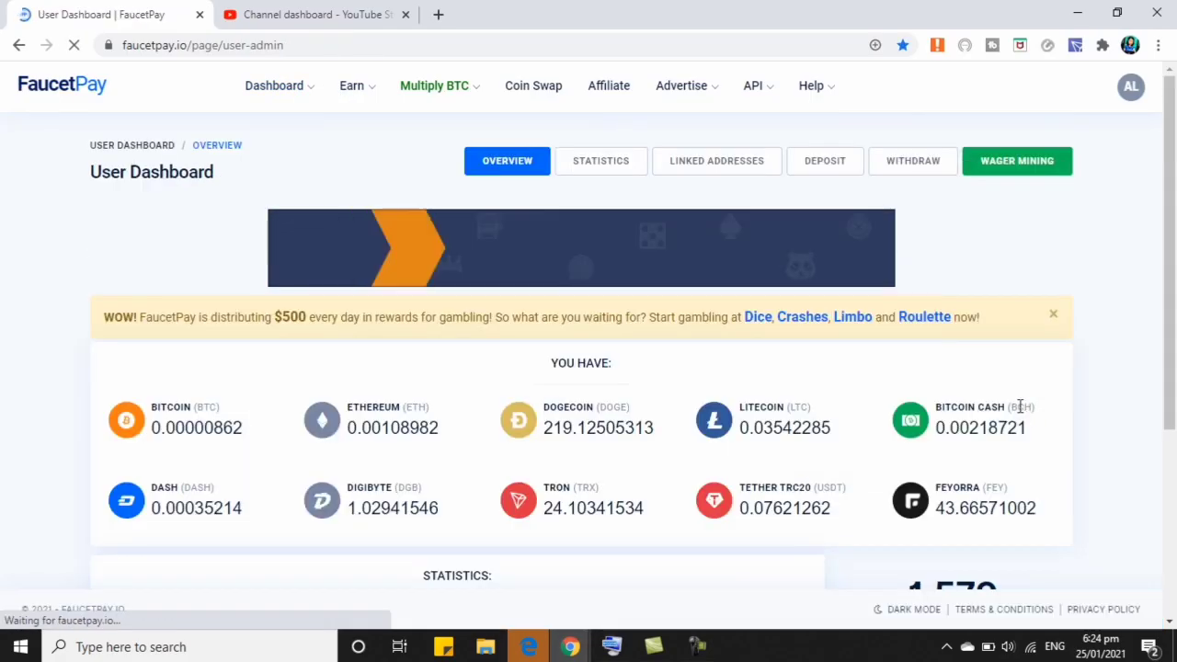
pyautogui.scroll(-3)
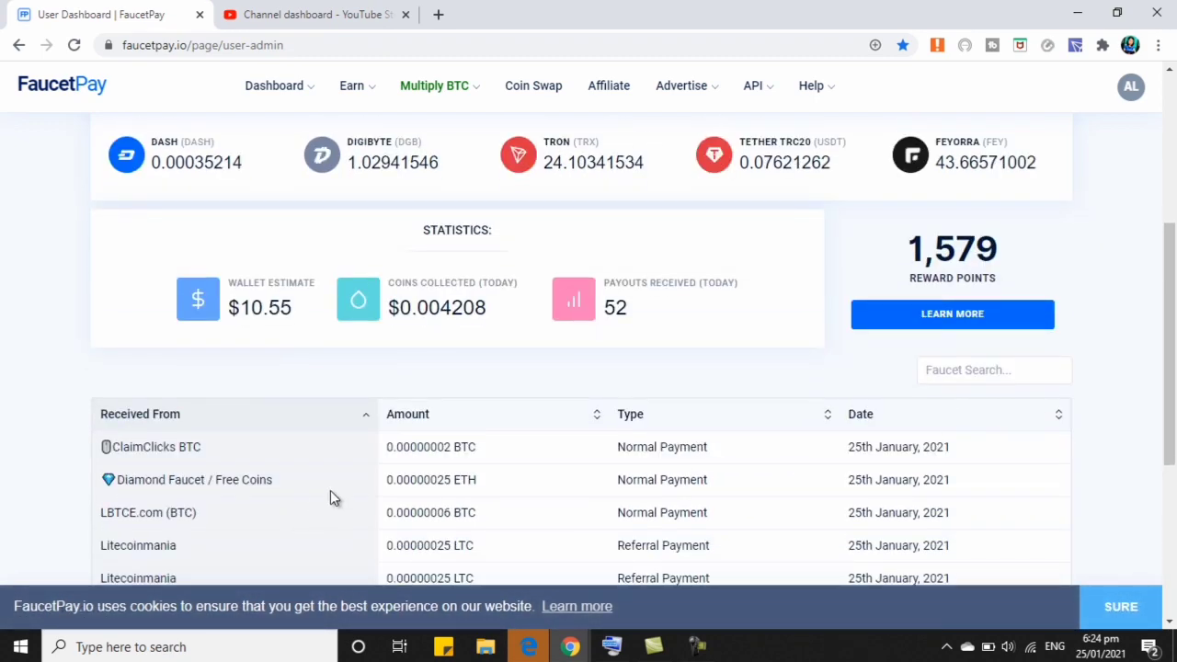
pyautogui.moveTo(563, 625)
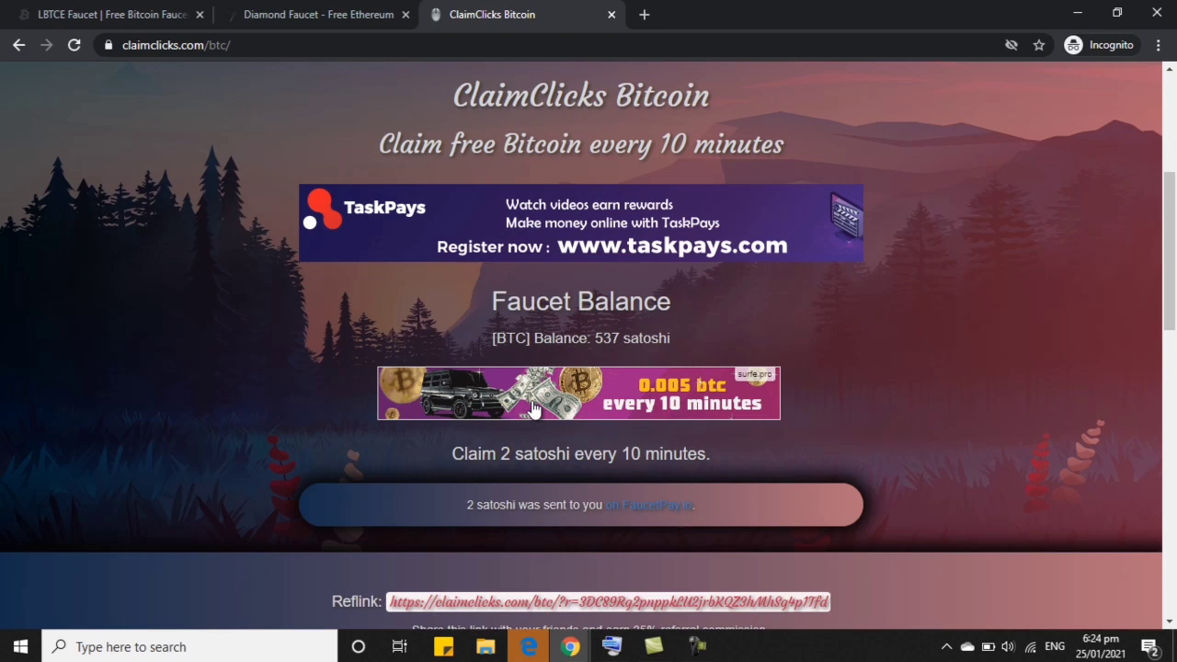
pyautogui.moveTo(580, 15)
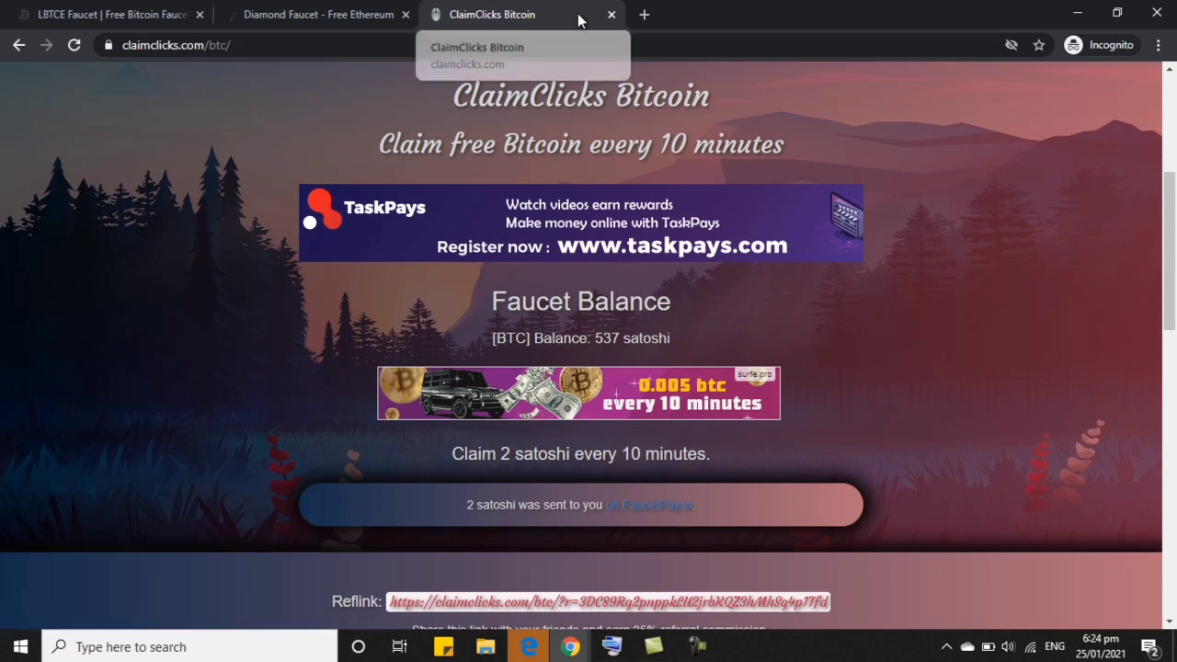
# Step: Switch back to the LBTCE Faucet tab with the Bitcoin address already filled
pyautogui.click(101, 15)
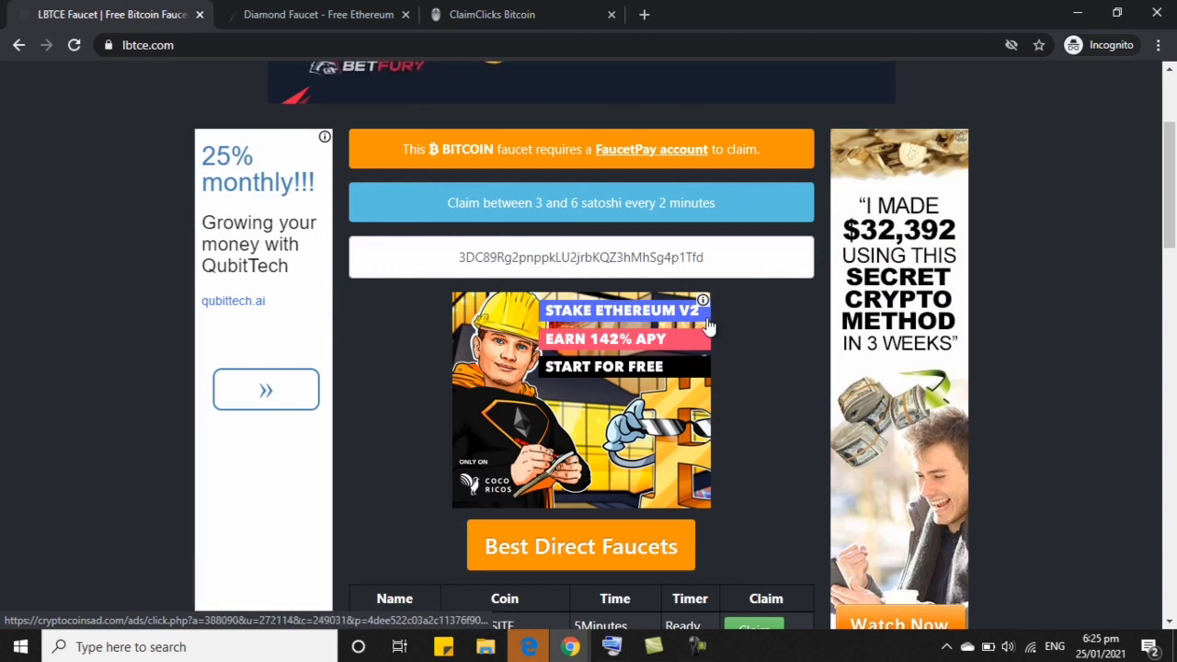
pyautogui.moveTo(745, 377)
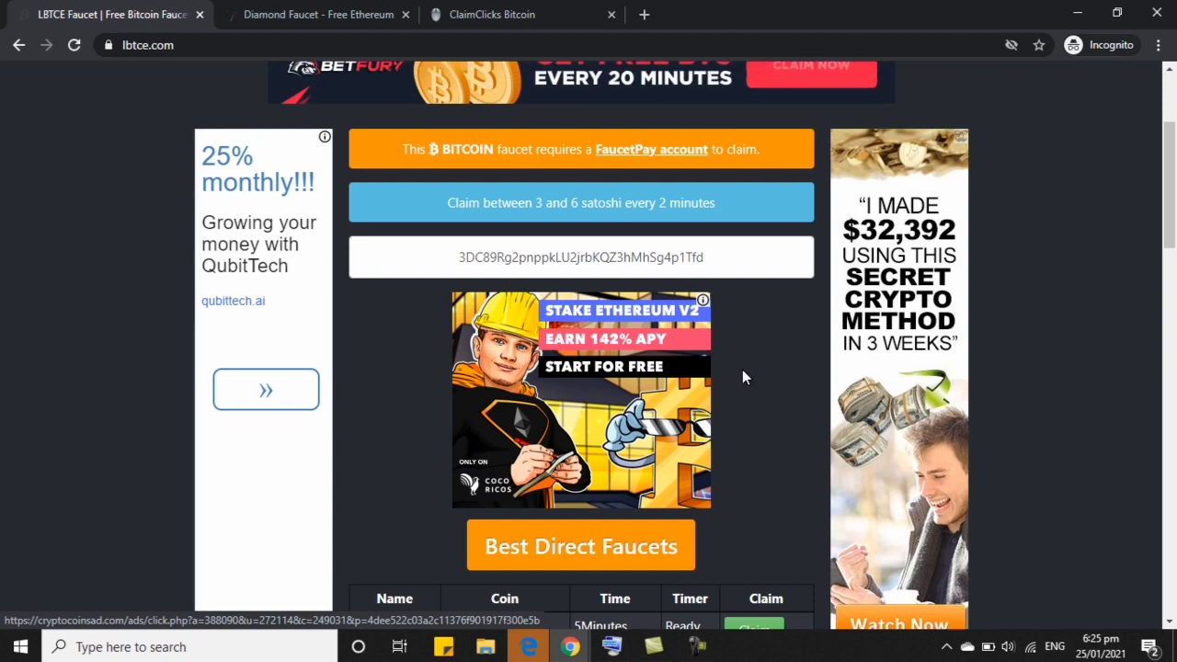